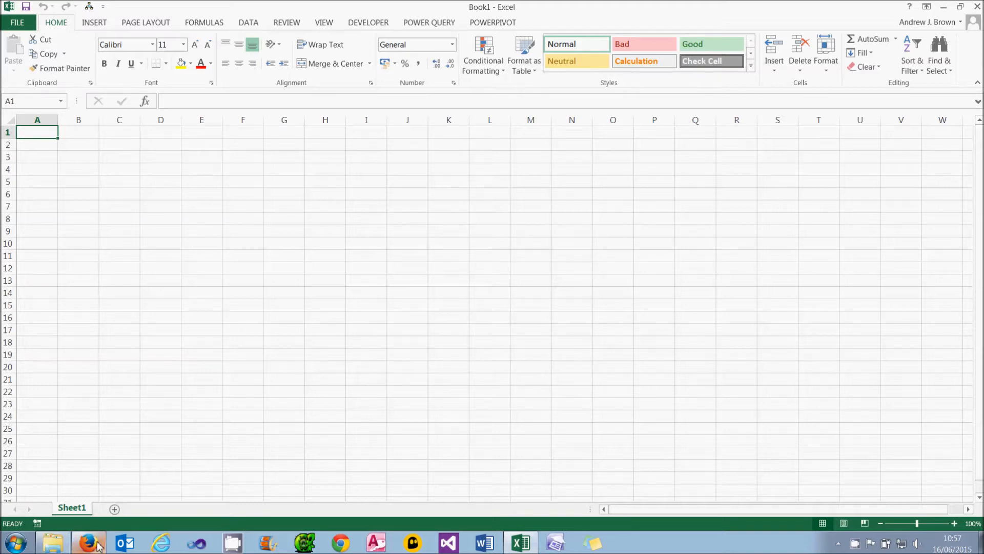
Switch to Firefox to view the Make-a-Mammal tutorial links page.
left_click(88, 542)
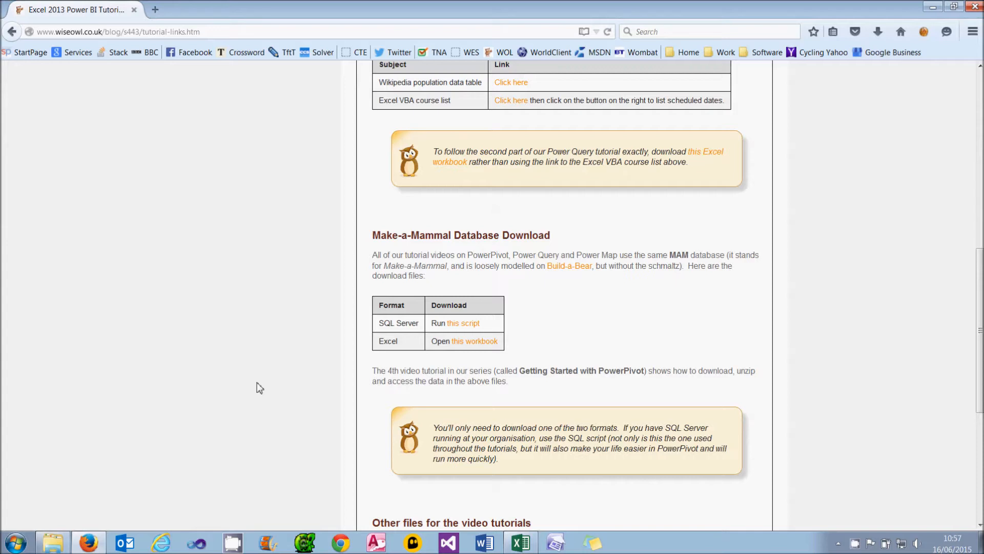
mouse_move(464, 322)
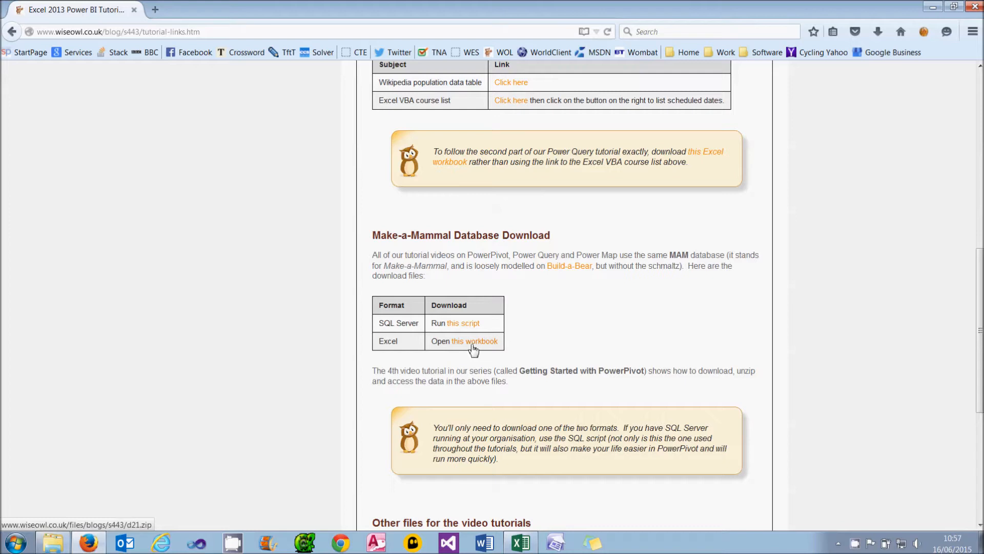
mouse_move(416, 499)
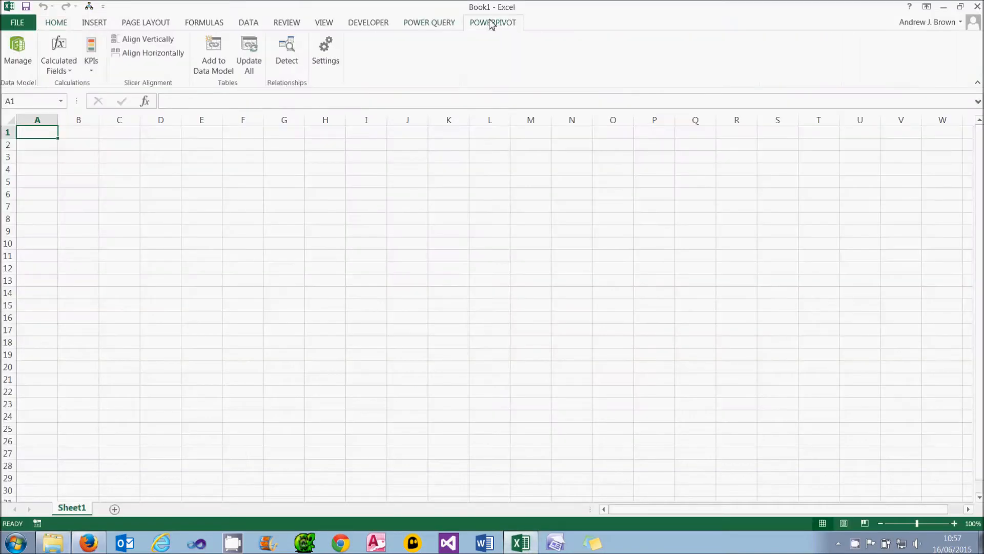
Start a Power Pivot table import from a SQL Server database.
left_click(18, 53)
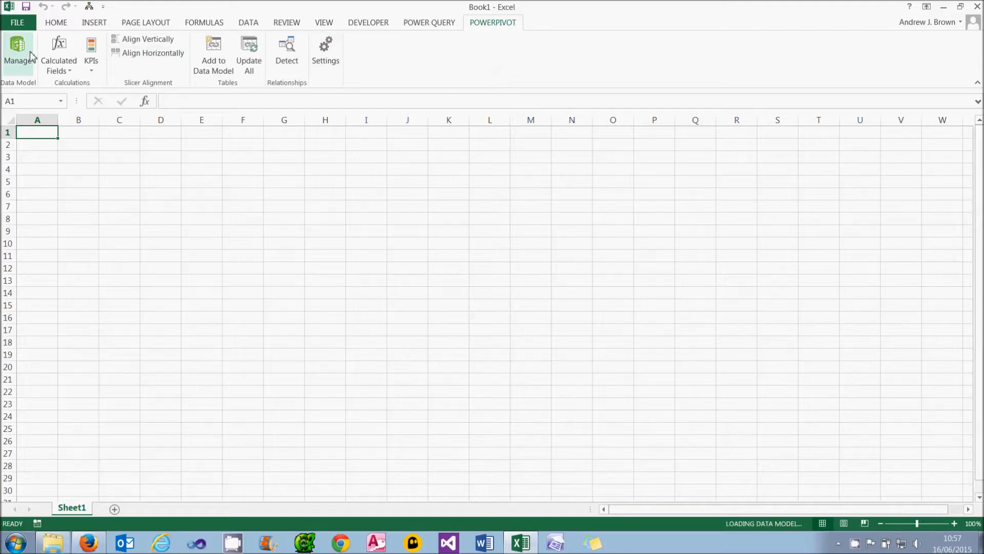
left_click(19, 54)
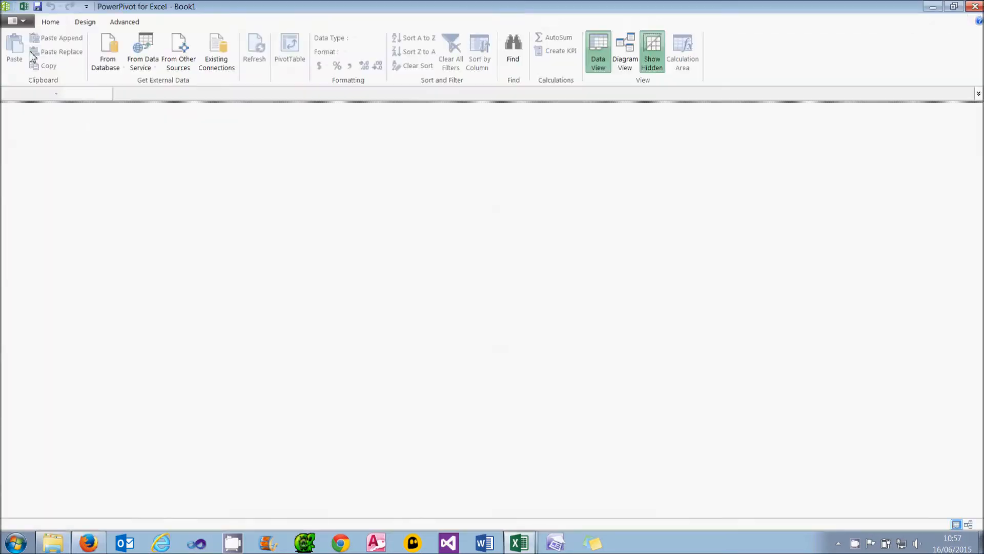
left_click(107, 54)
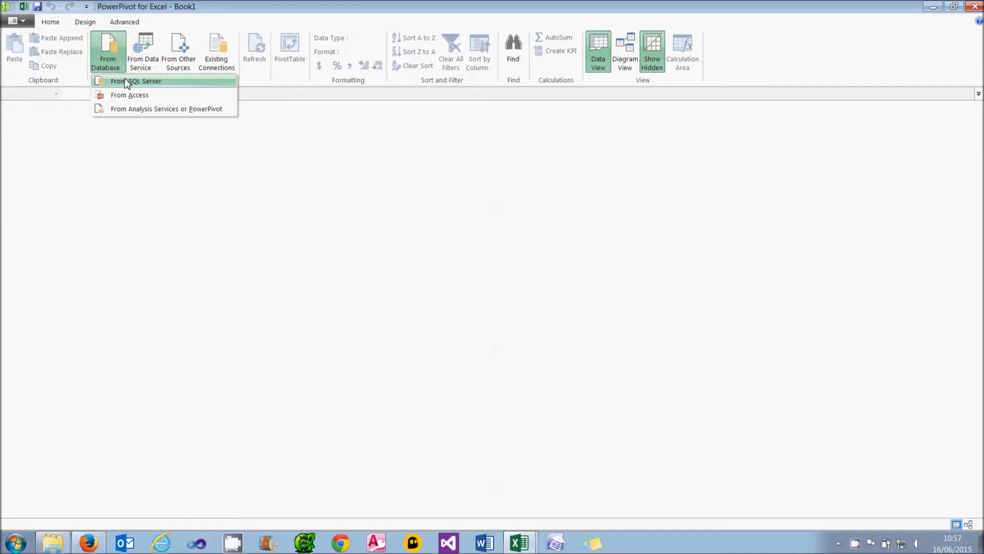
left_click(137, 80)
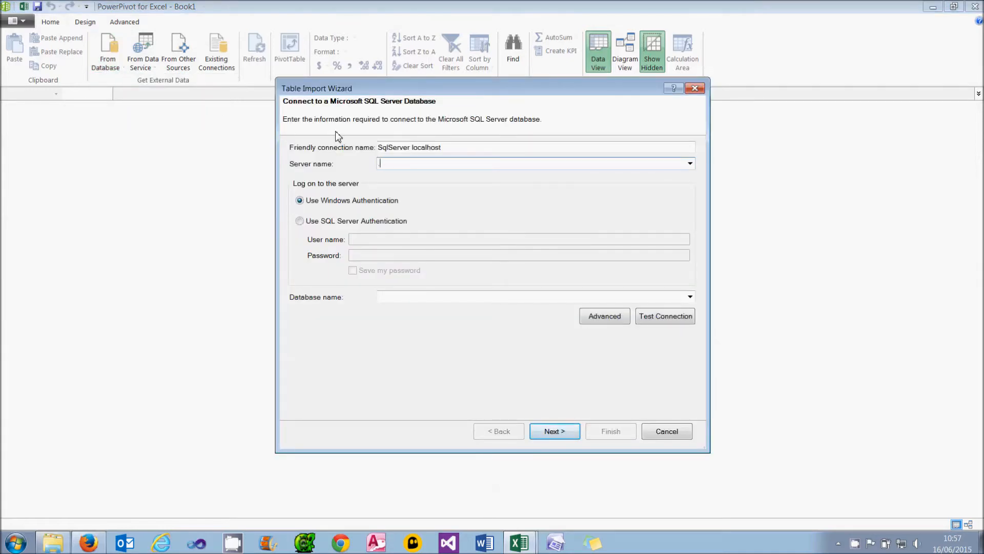
Connect to server .\sql2012 and choose the MAM database as the source.
type(".\\sql2012")
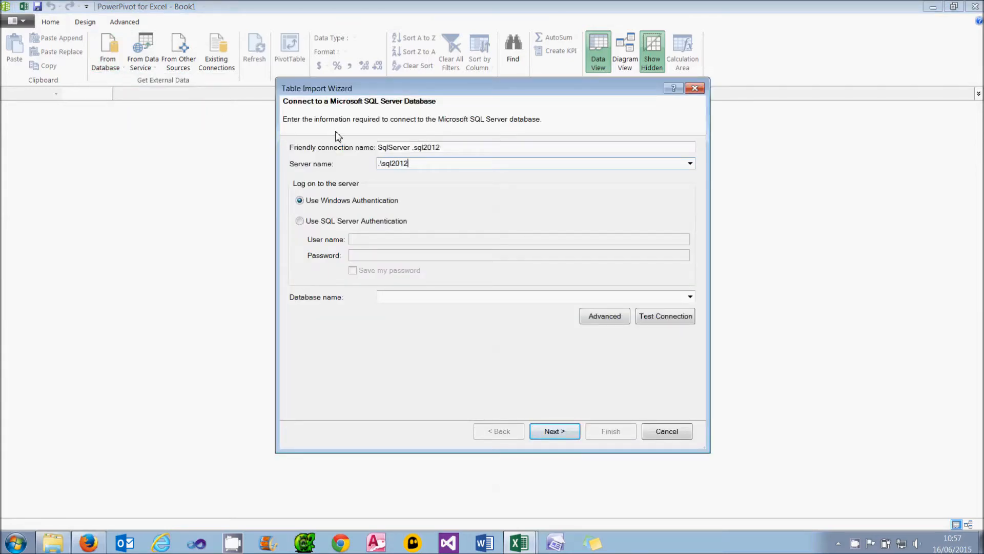
mouse_move(629, 263)
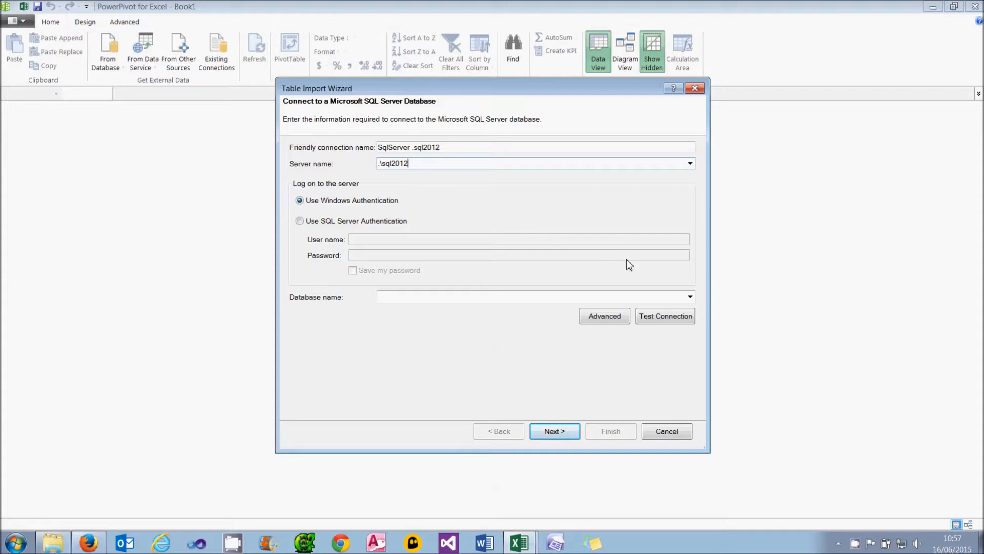
left_click(689, 296)
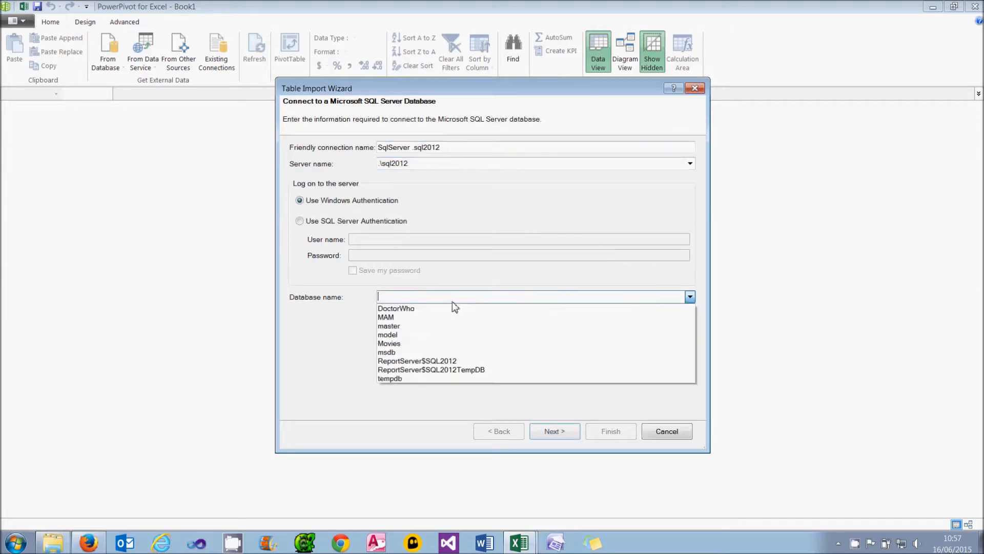
left_click(554, 431)
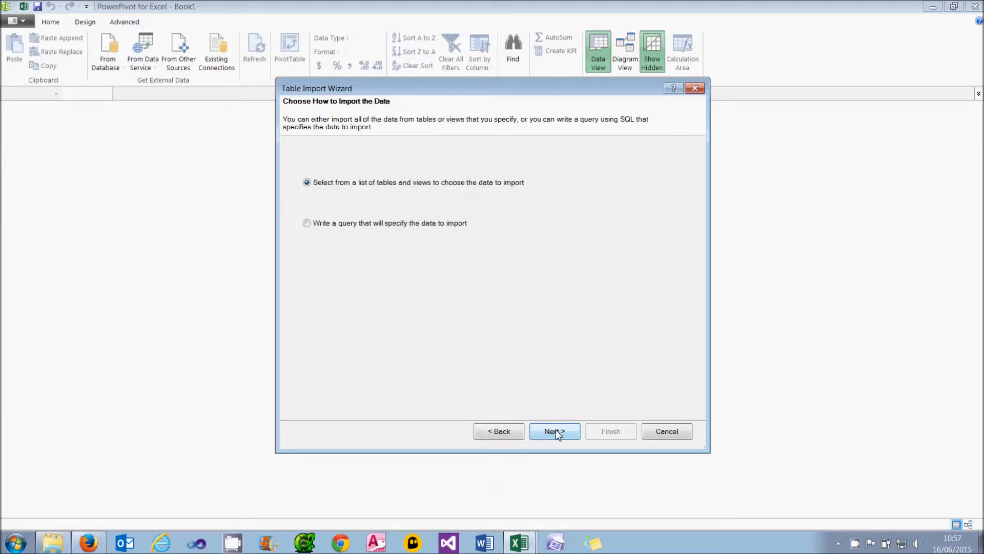
Select the tables to import, including tblTransaction, tblPos, tblStore and tblCalendar.
left_click(554, 431)
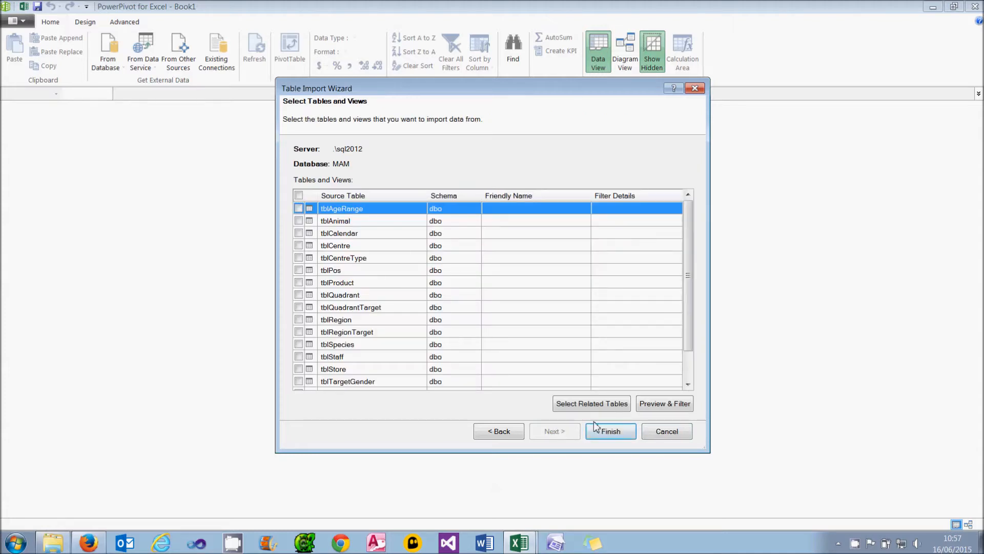
scroll("down", 3)
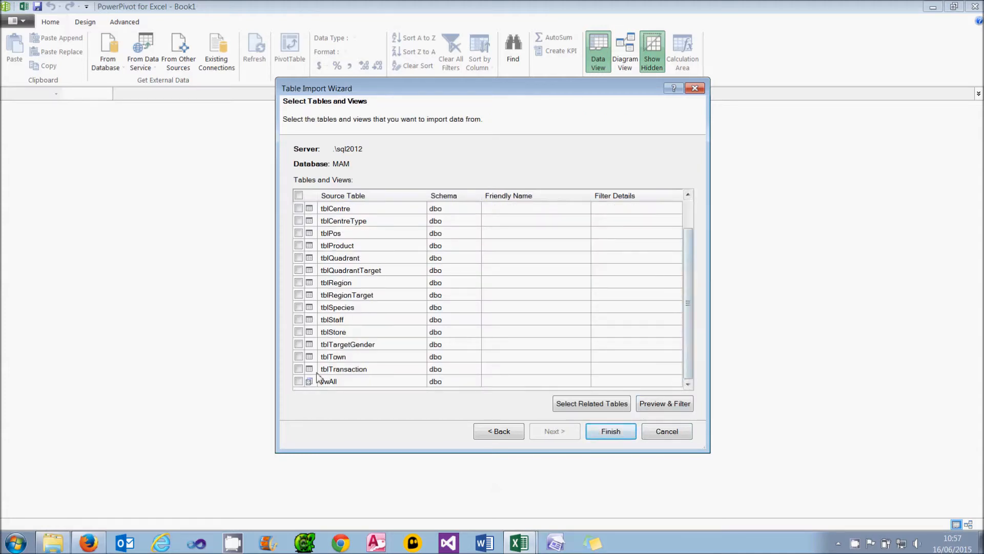
left_click(298, 368)
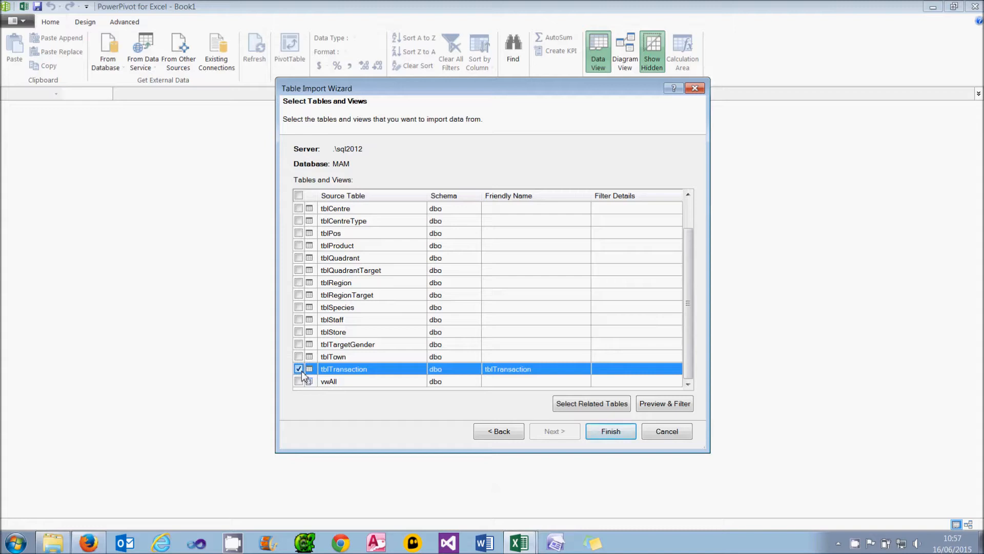
left_click(298, 233)
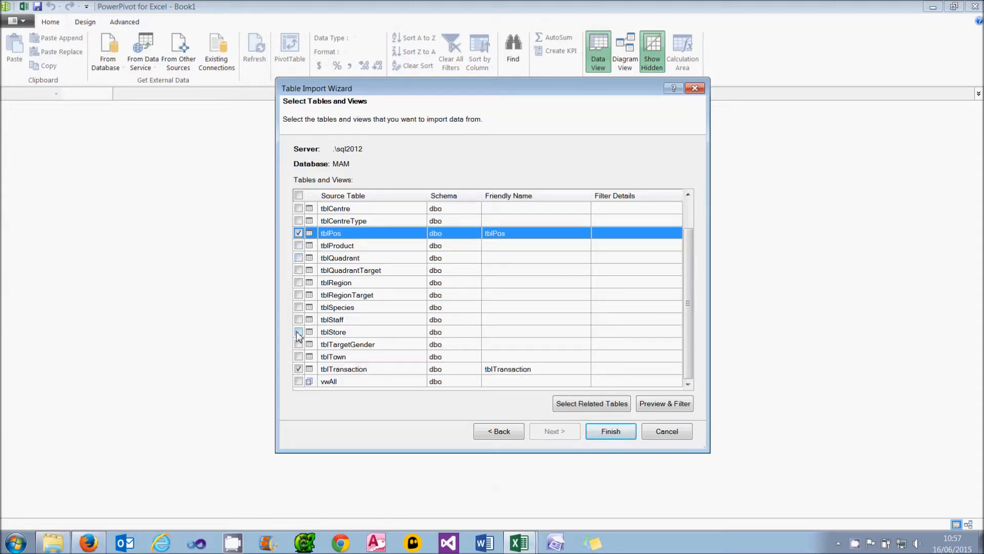
left_click(298, 331)
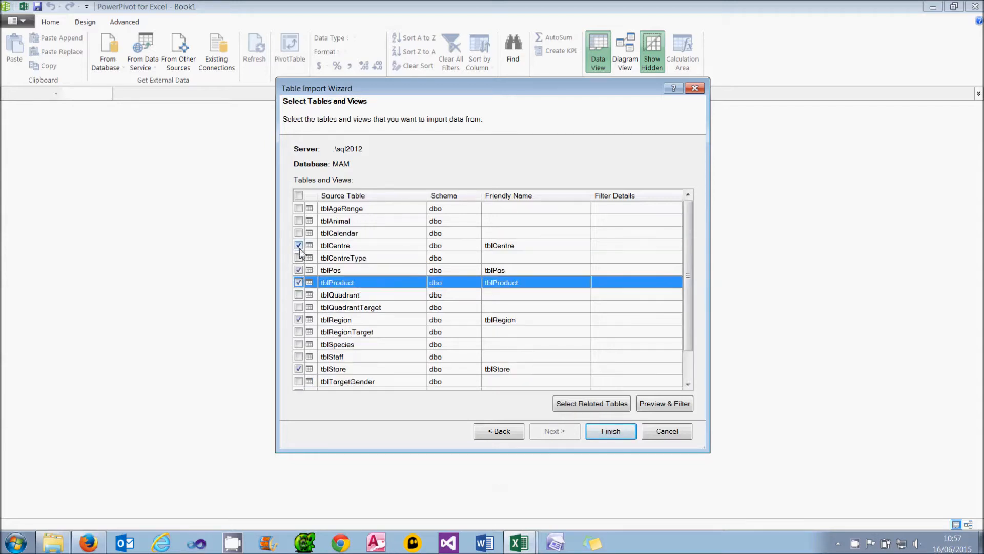
left_click(298, 233)
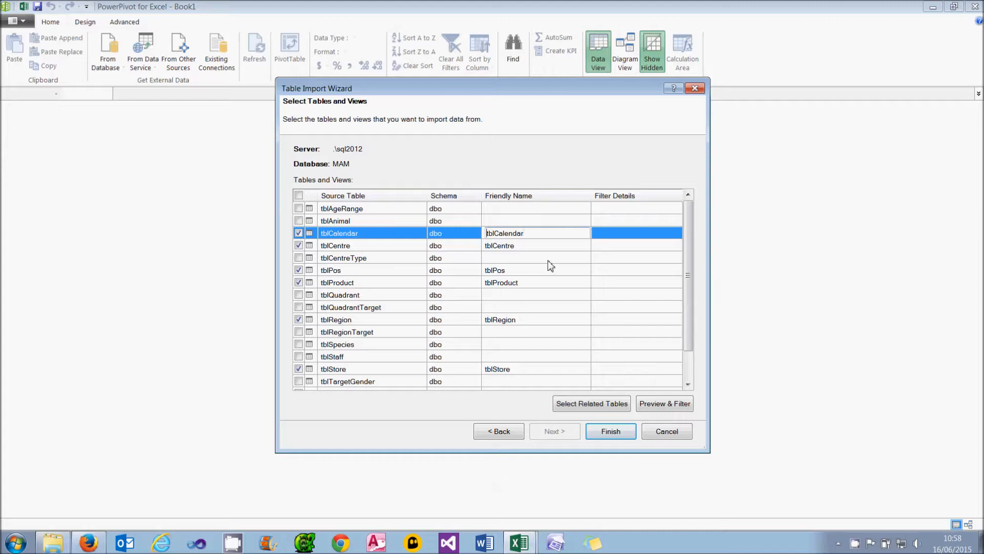
Give the tables friendly names without the tbl prefix and finish the import.
left_click(535, 245)
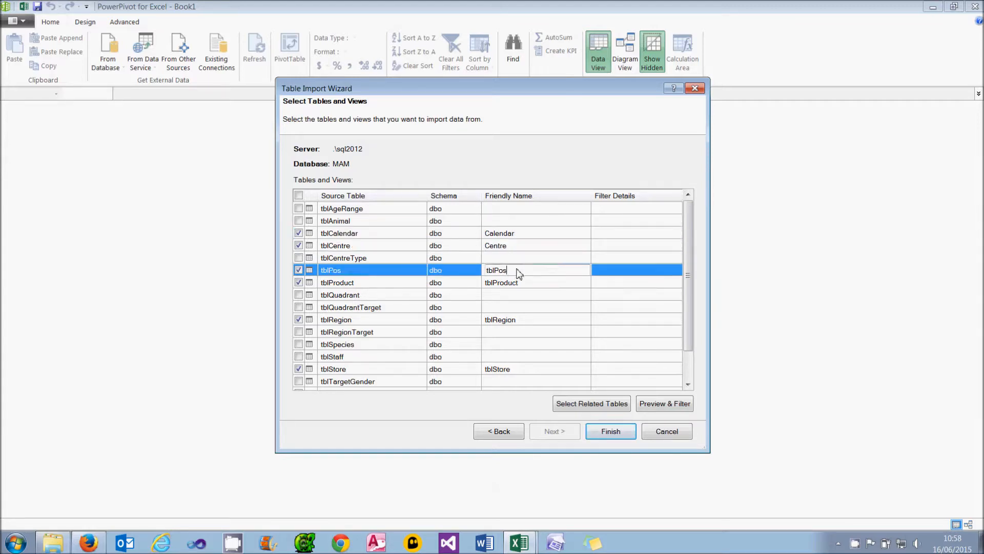
left_click(536, 282)
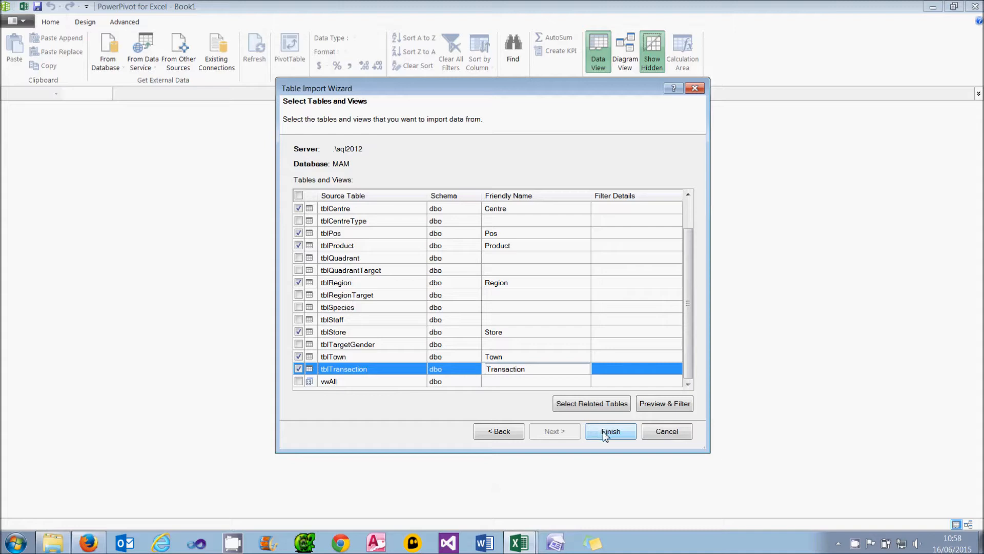
left_click(610, 432)
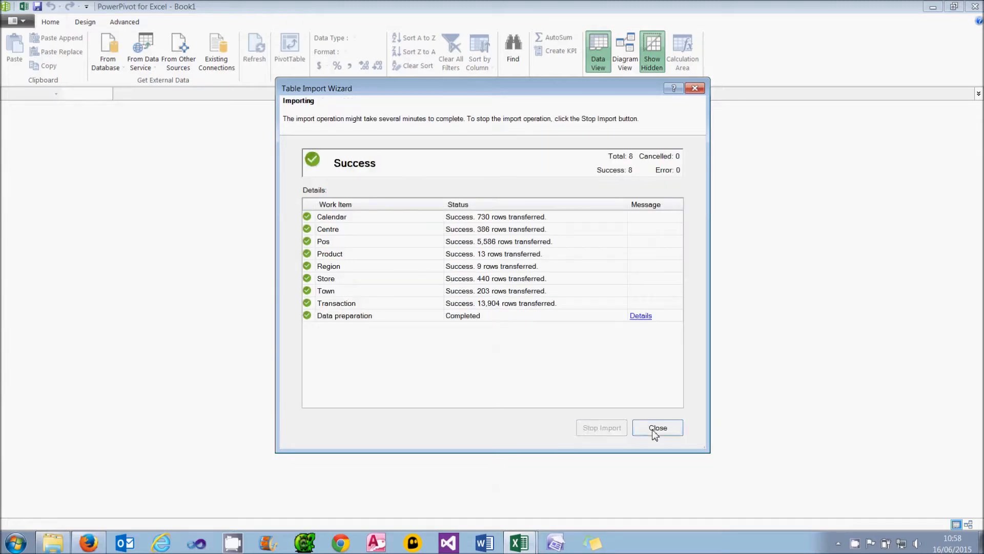
Close the import summary and show the imported tables in Diagram View.
left_click(657, 427)
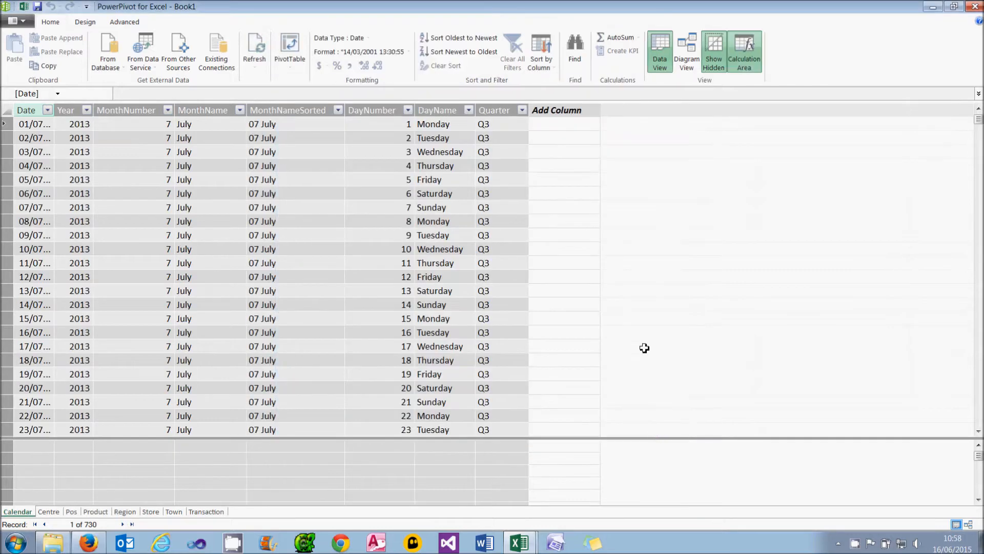
left_click(685, 51)
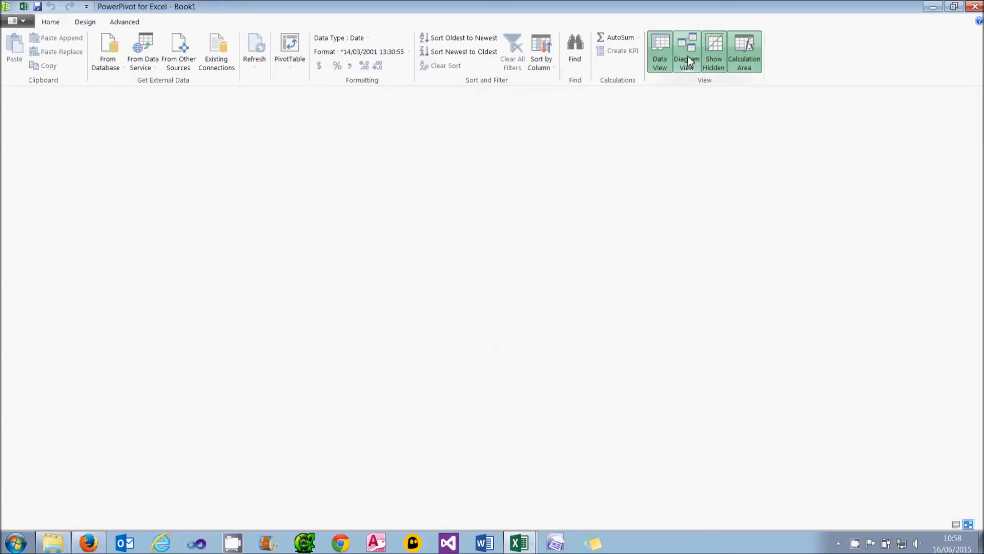
left_click(686, 51)
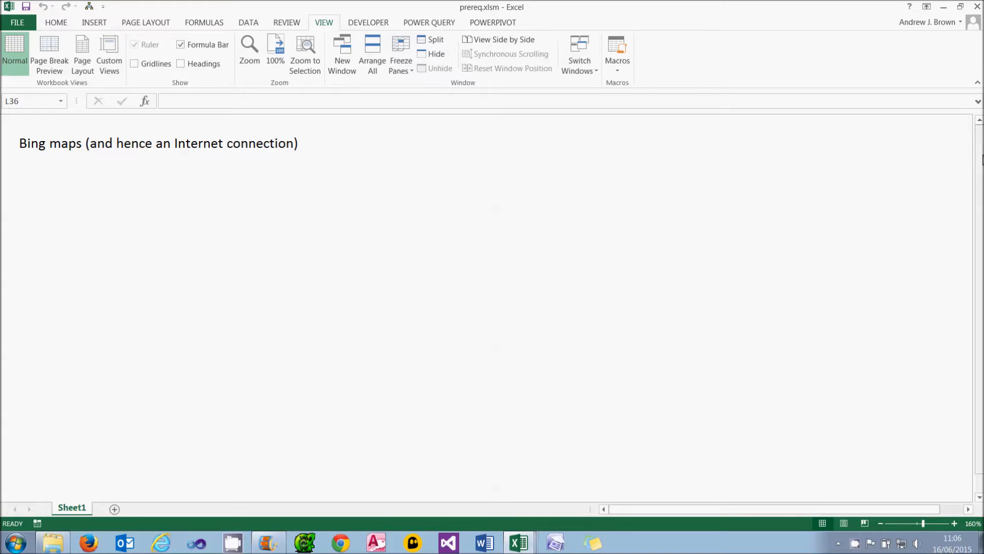
Add Silverlight, a fast machine (Windows 7, 2.80 ghz, 16 gb) and Patience! to the prerequisites list.
type("Silverlight")
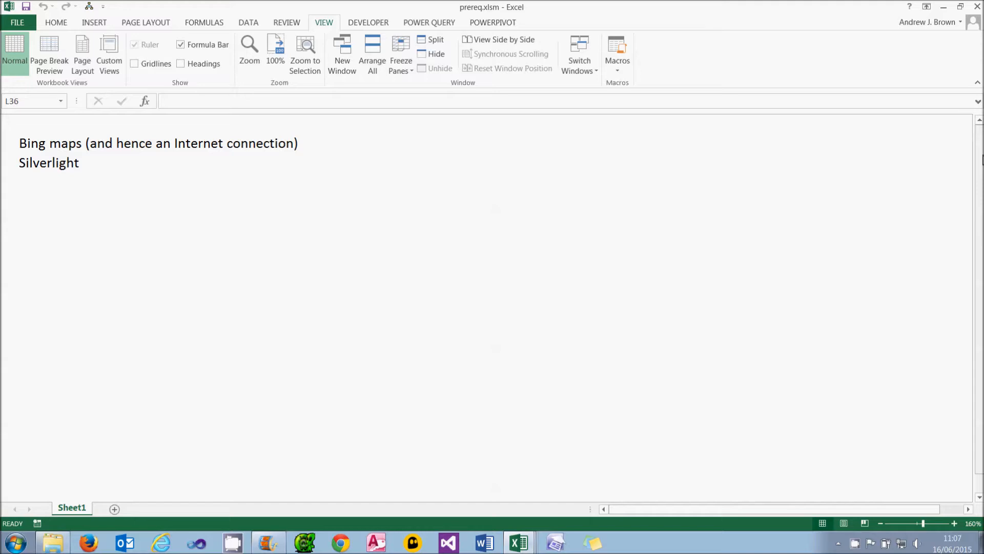
type("A fast machine (Windows 7, 2.80 ghz processor, 16 gb memory)")
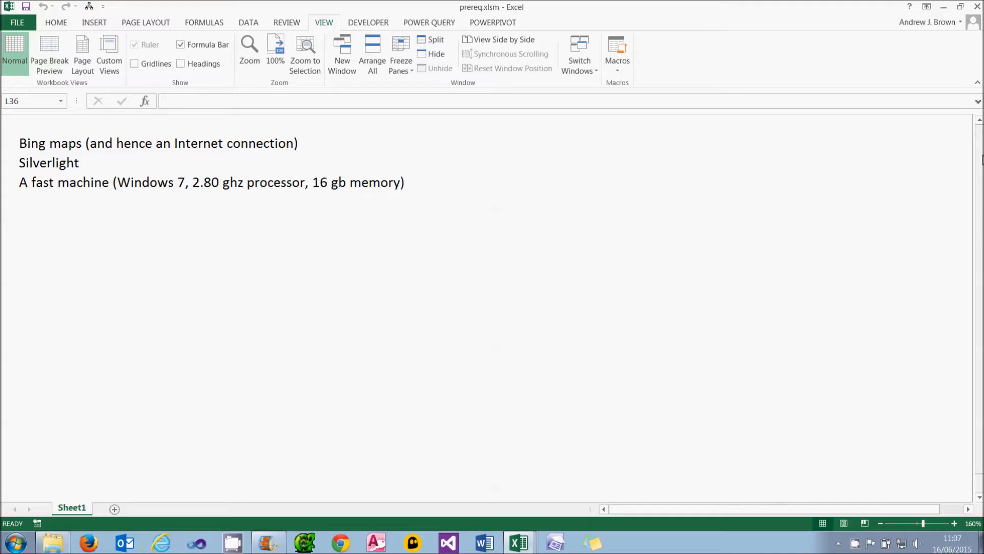
type("Patience!")
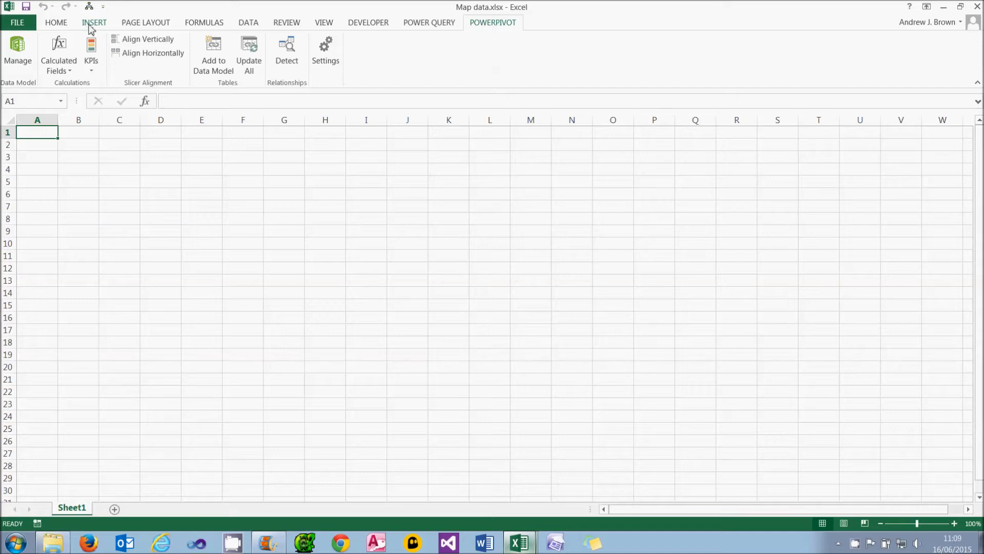
Insert a new Power View report sheet.
left_click(93, 22)
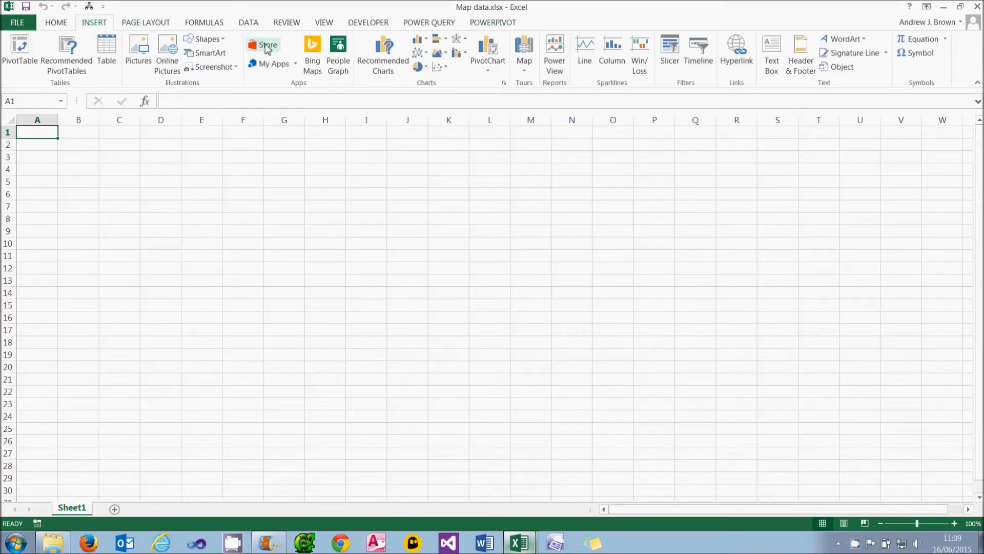
left_click(554, 51)
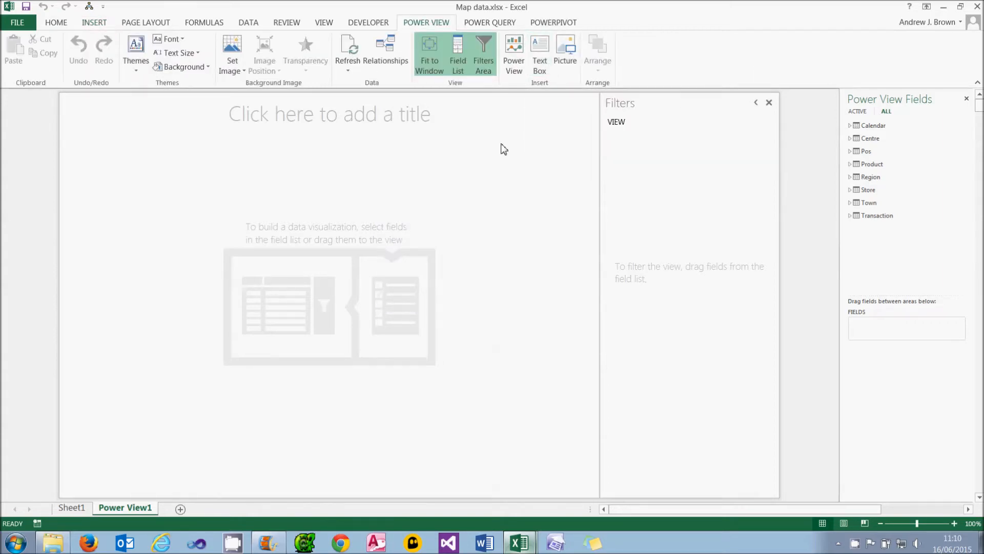
Add Centre PostCode to the report and expand the Transaction table for Quantity.
left_click(870, 139)
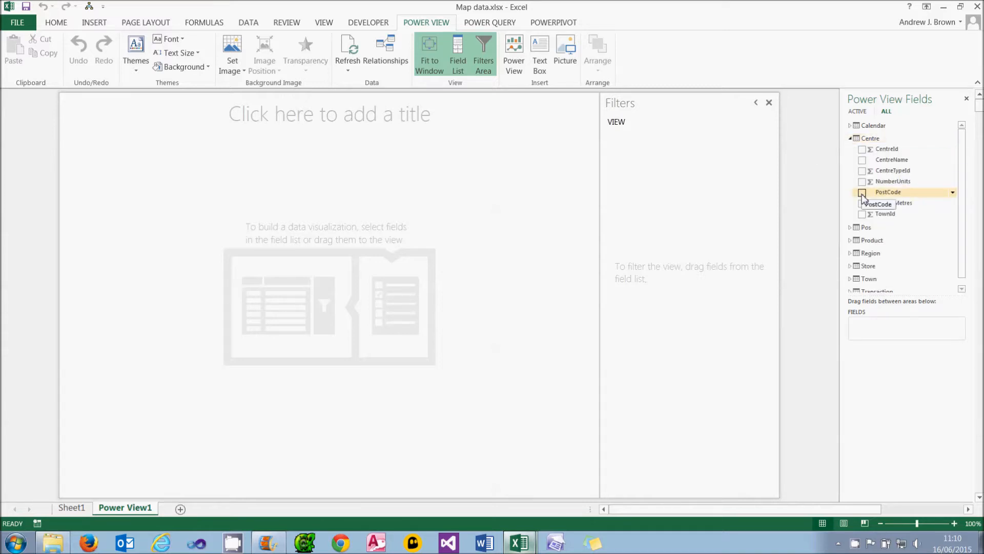
left_click(862, 191)
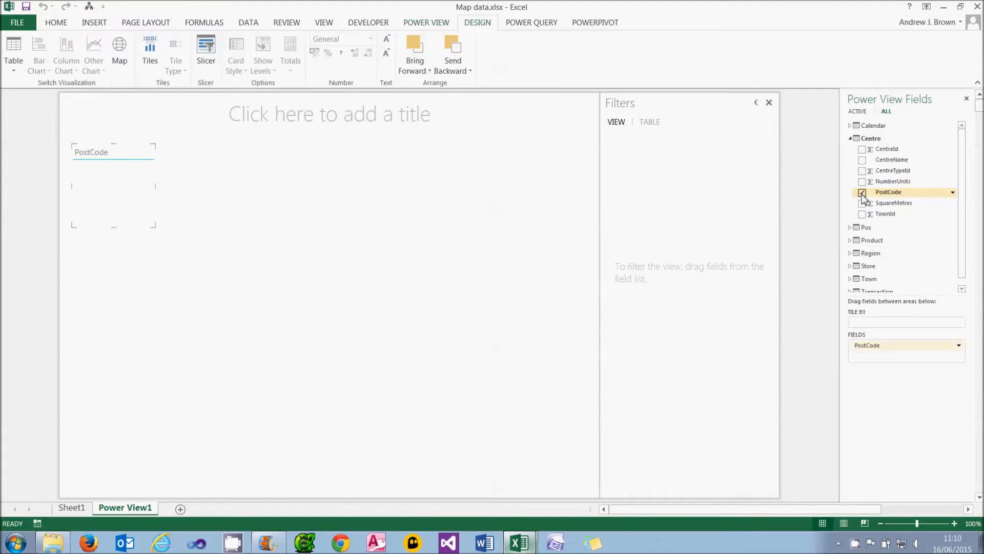
left_click(862, 192)
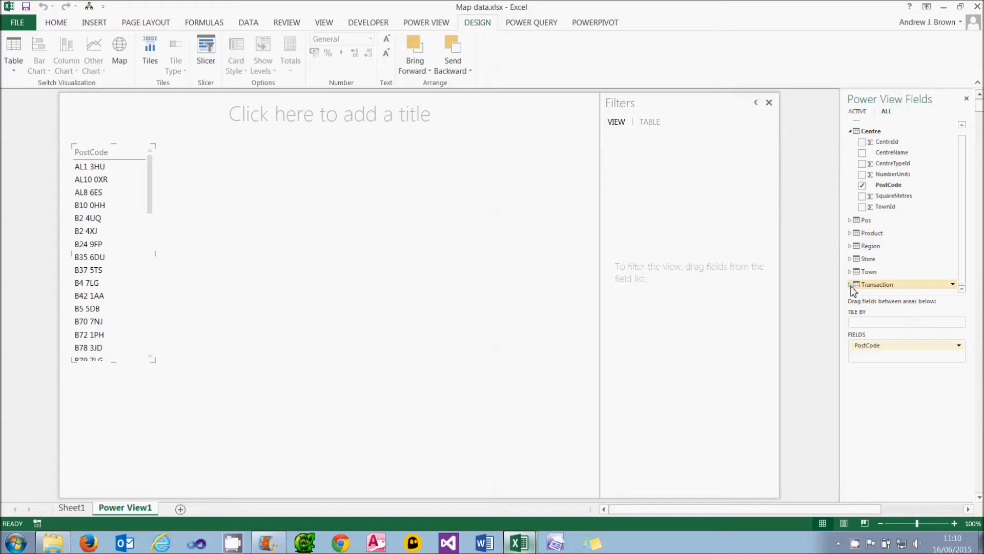
left_click(862, 272)
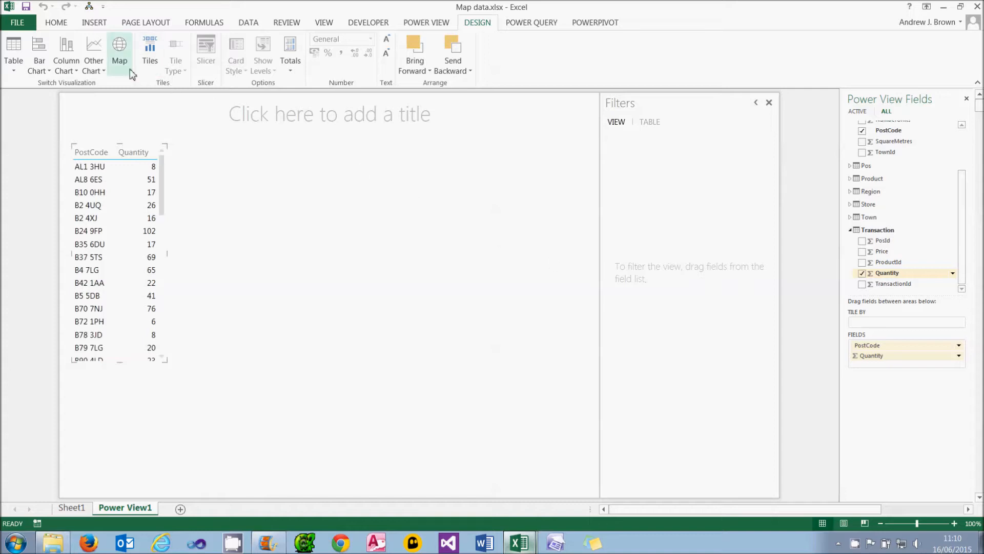
mouse_move(119, 54)
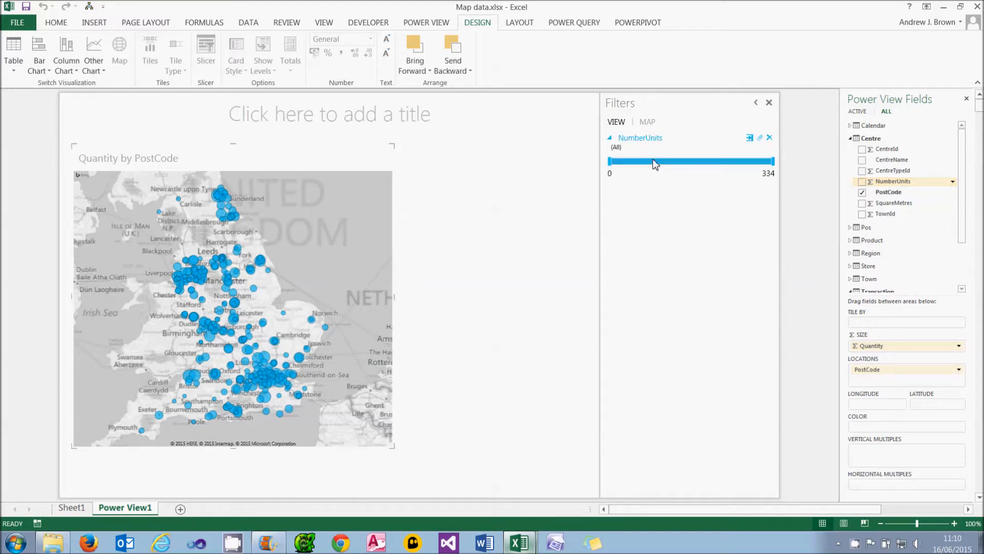
Raise the NumberUnits filter minimum to 201 so only a few bubbles remain.
left_click_drag(609, 161, 656, 161)
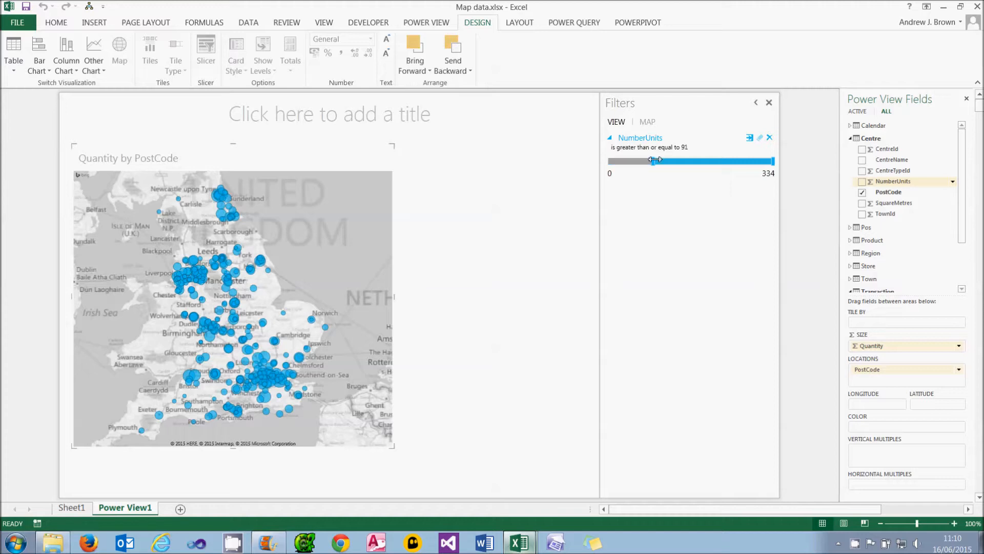
left_click_drag(656, 160, 705, 160)
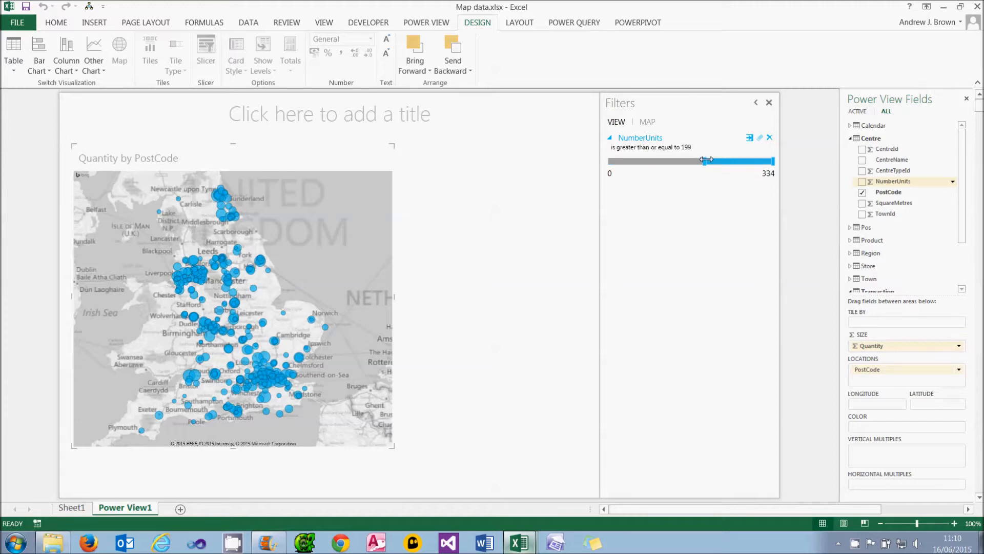
left_click_drag(707, 160, 708, 164)
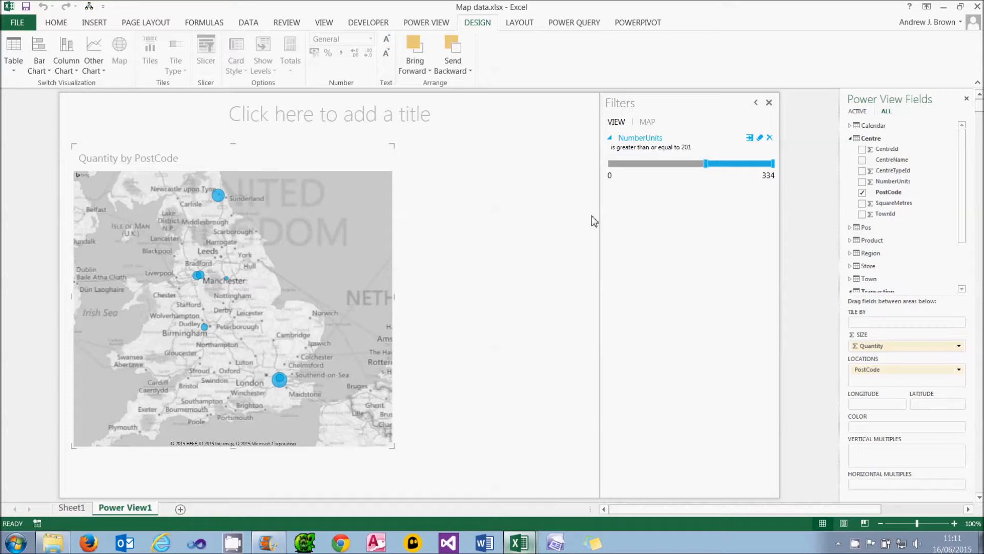
mouse_move(592, 222)
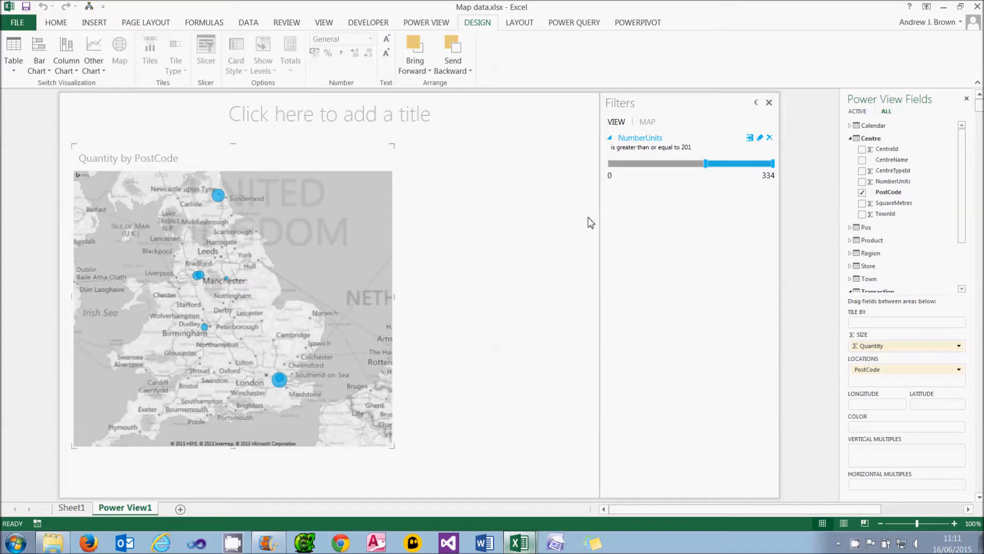
Colour the map bubbles by PostCode and select the map.
left_click(887, 192)
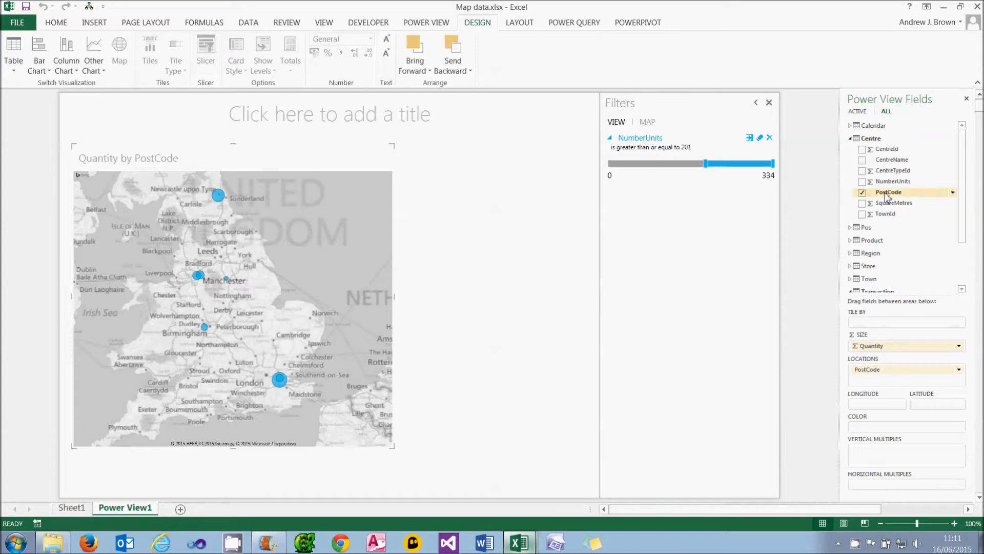
left_click_drag(887, 192, 888, 423)
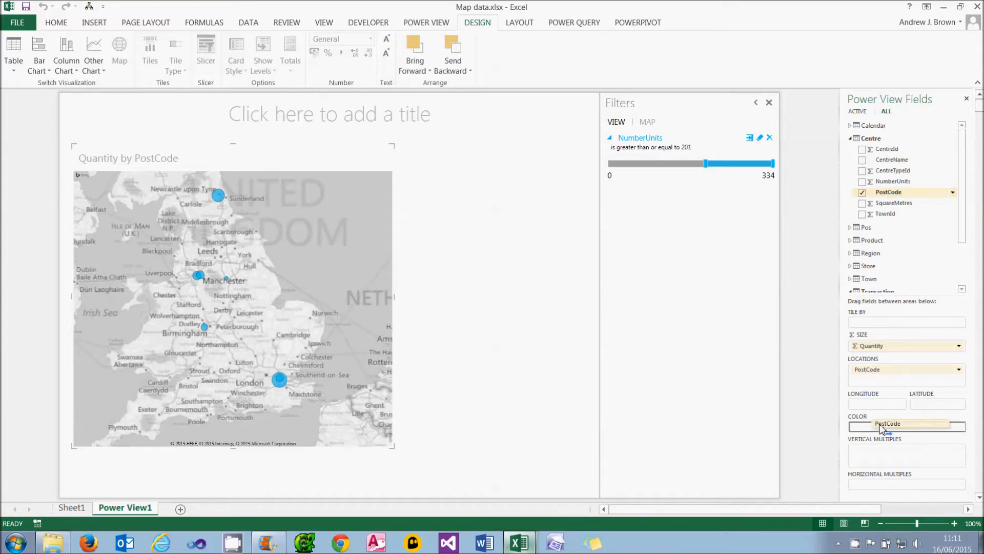
left_click(905, 426)
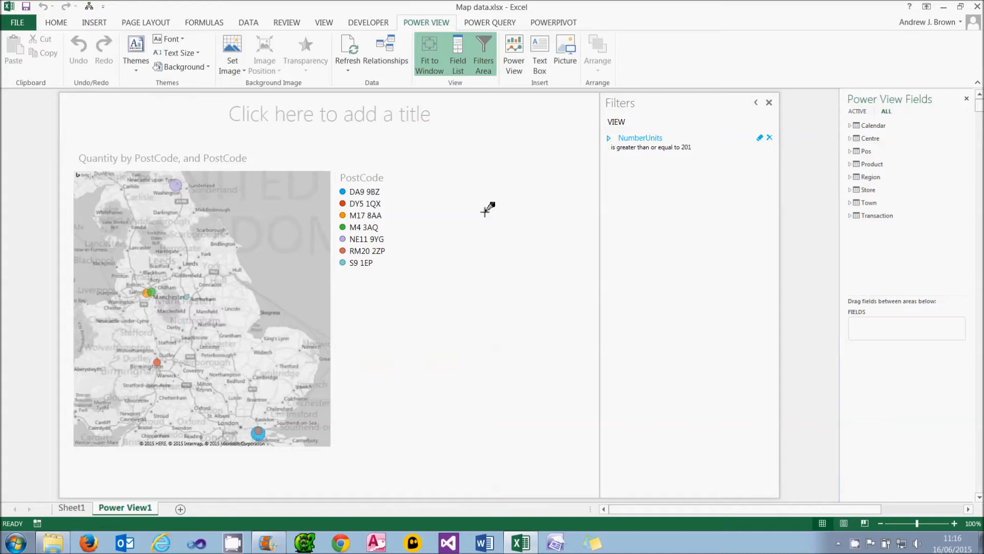
left_click(200, 307)
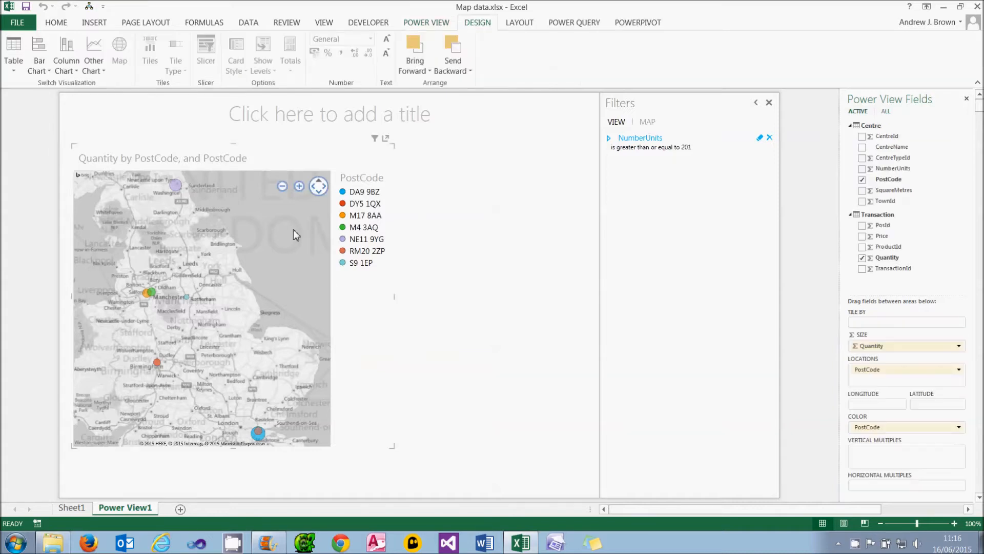
Switch the map to a coloured Road Map Background from the Layout options.
left_click(520, 23)
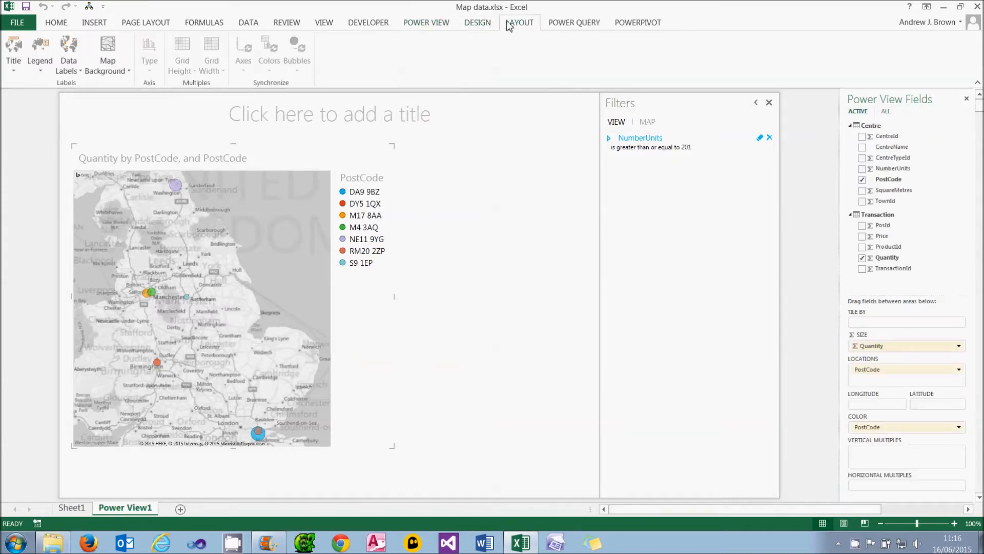
left_click(107, 54)
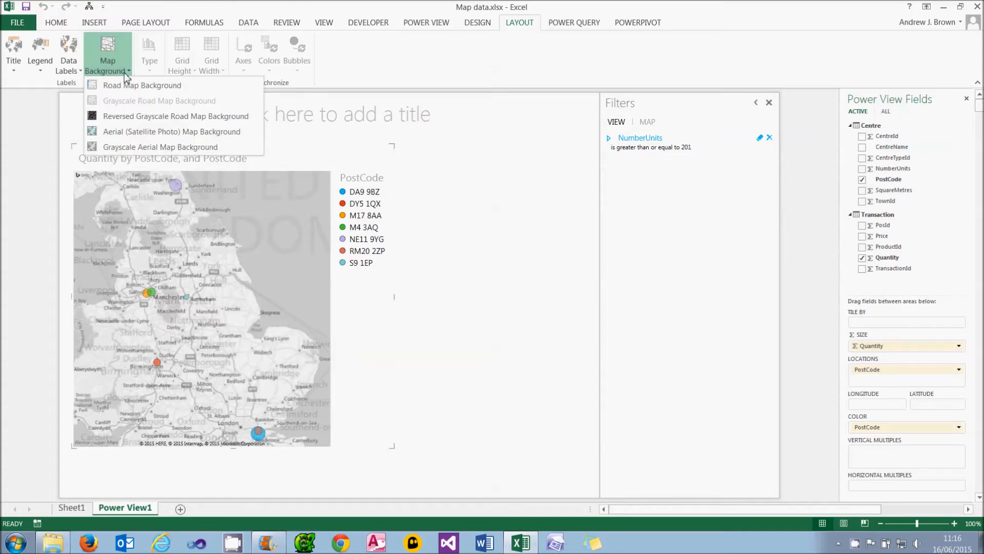
mouse_move(141, 85)
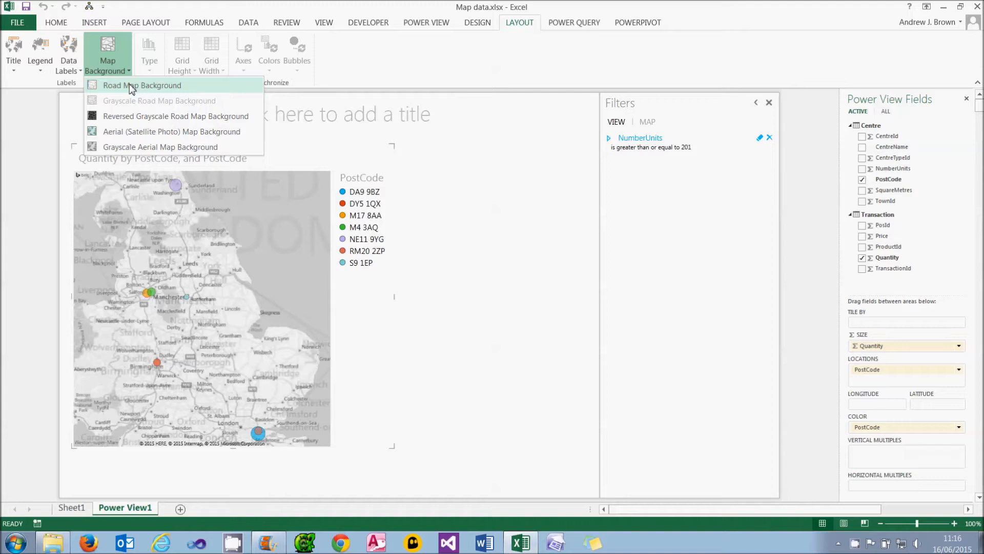
left_click(143, 85)
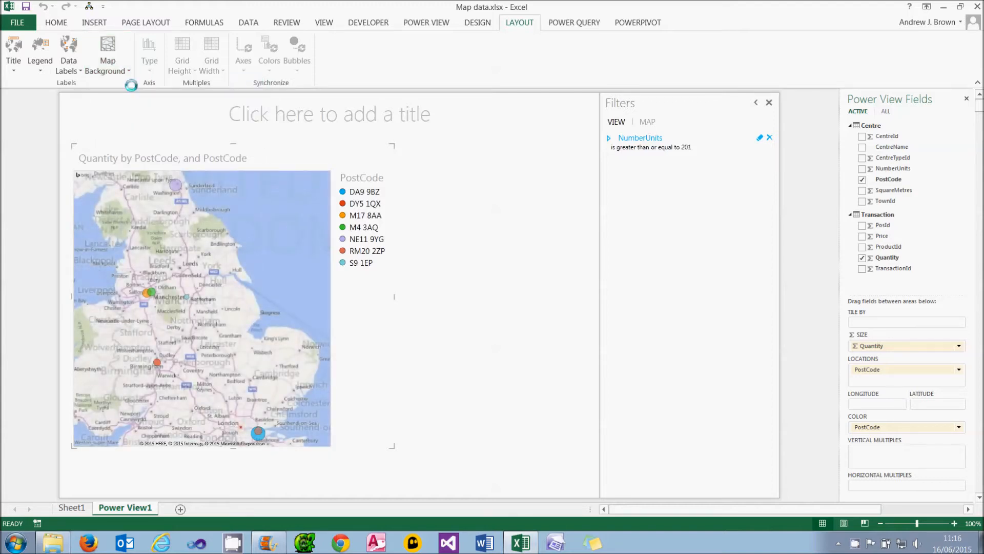
Try the reversed grayscale background style before settling on the road map.
left_click(106, 53)
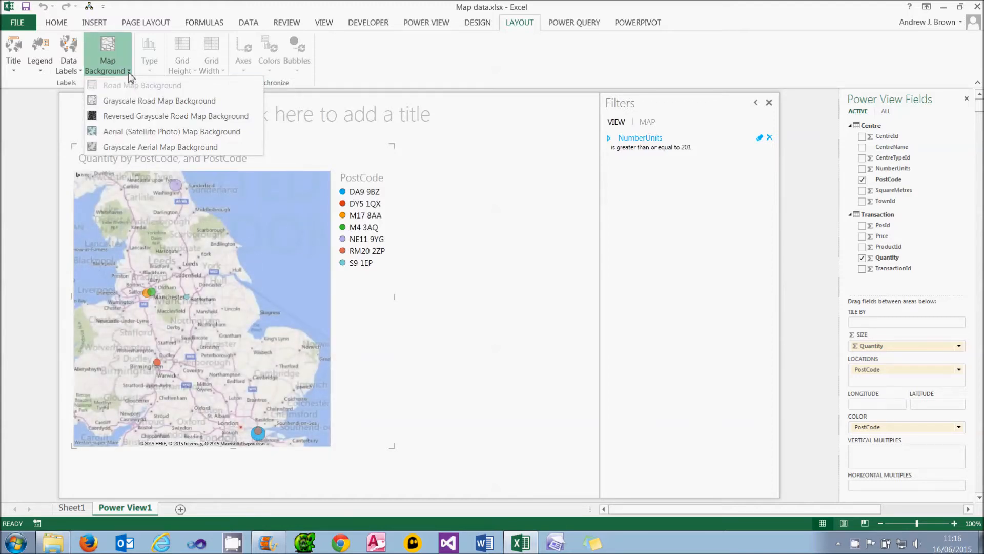
left_click(159, 100)
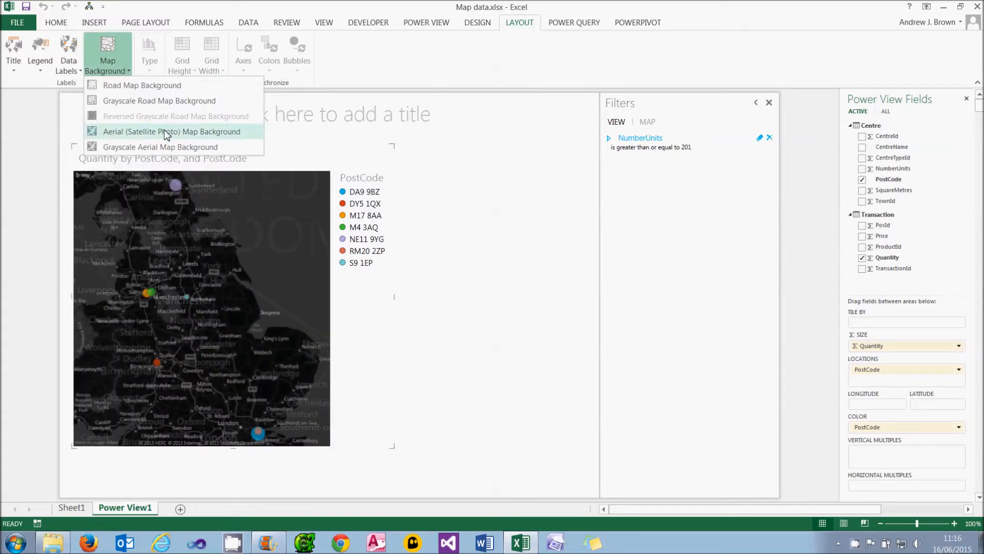
left_click(172, 131)
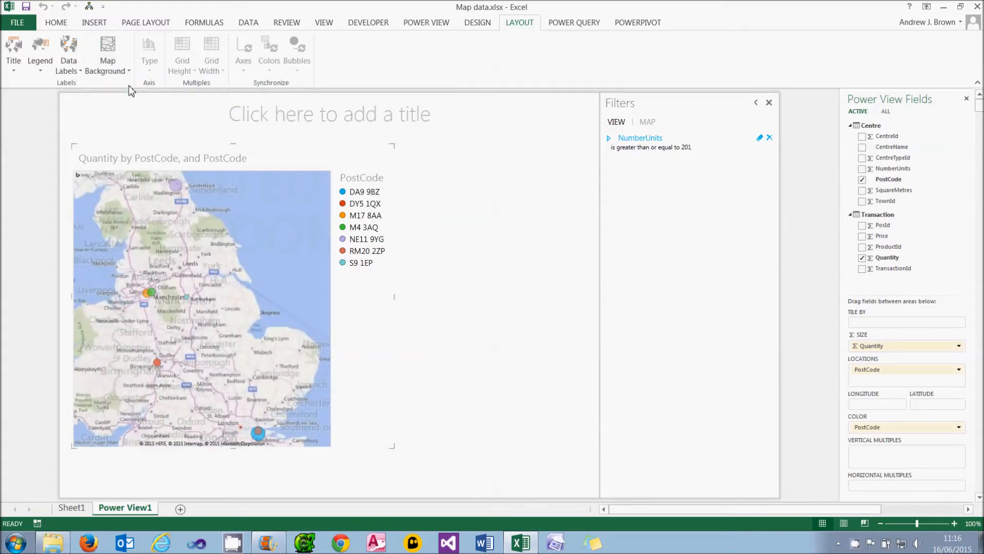
left_click(68, 53)
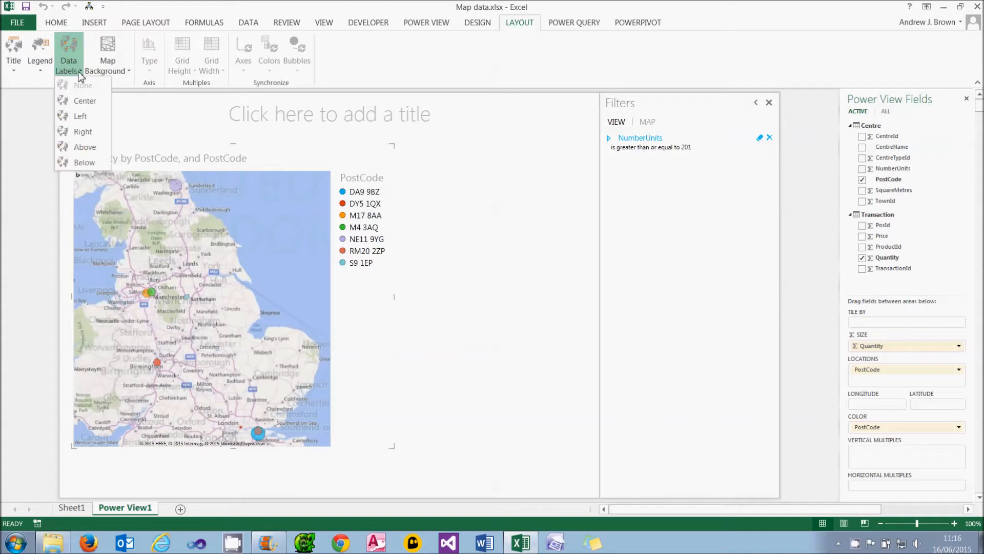
mouse_move(84, 101)
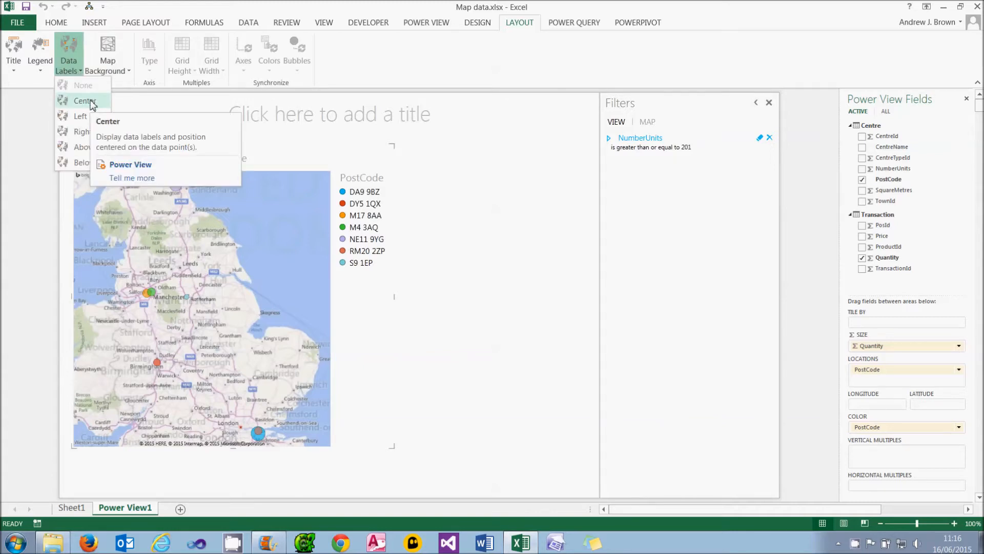
left_click(83, 100)
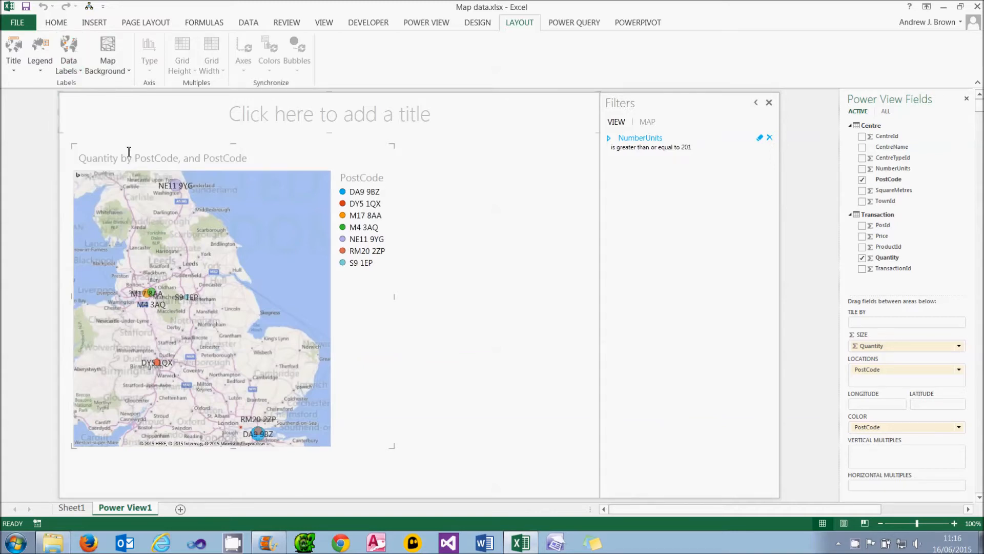
mouse_move(165, 183)
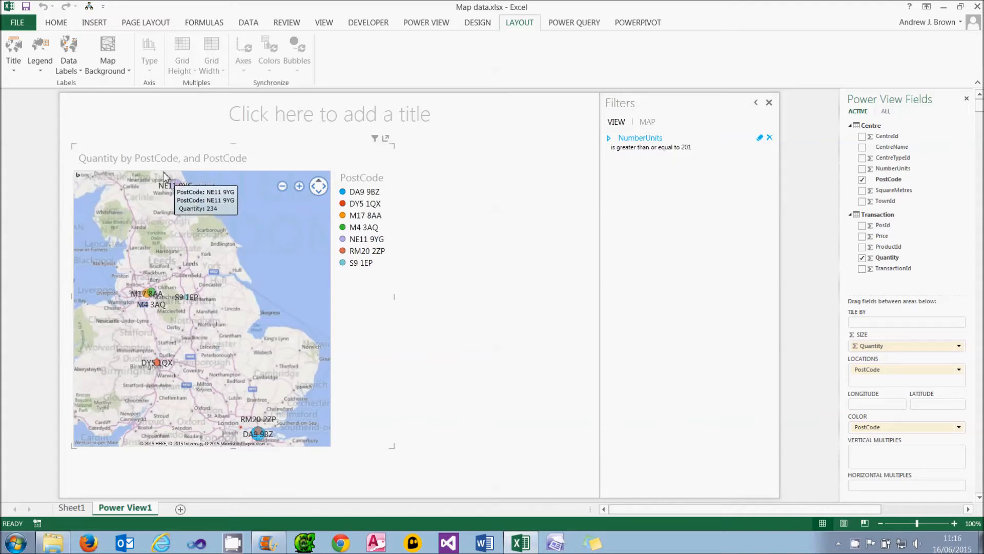
mouse_move(82, 88)
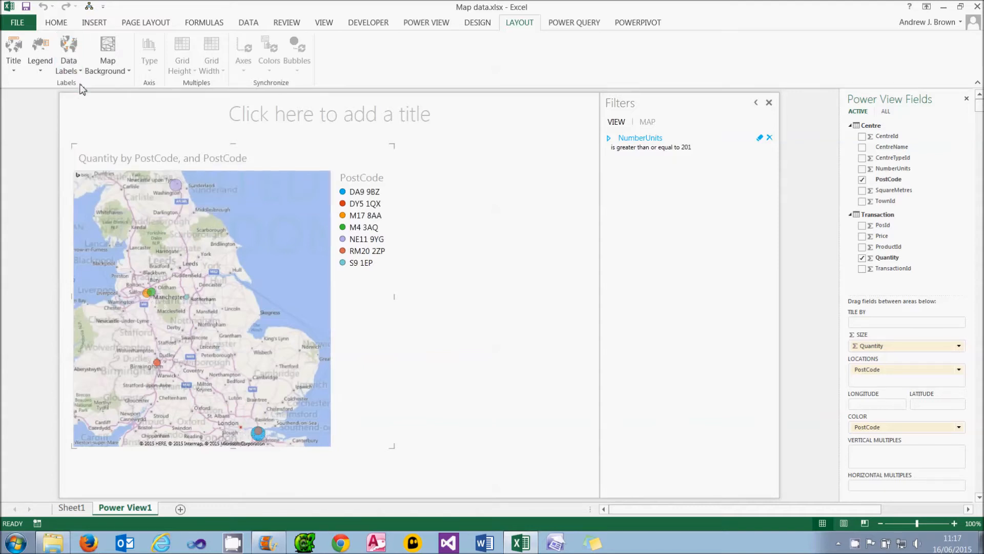
left_click(40, 52)
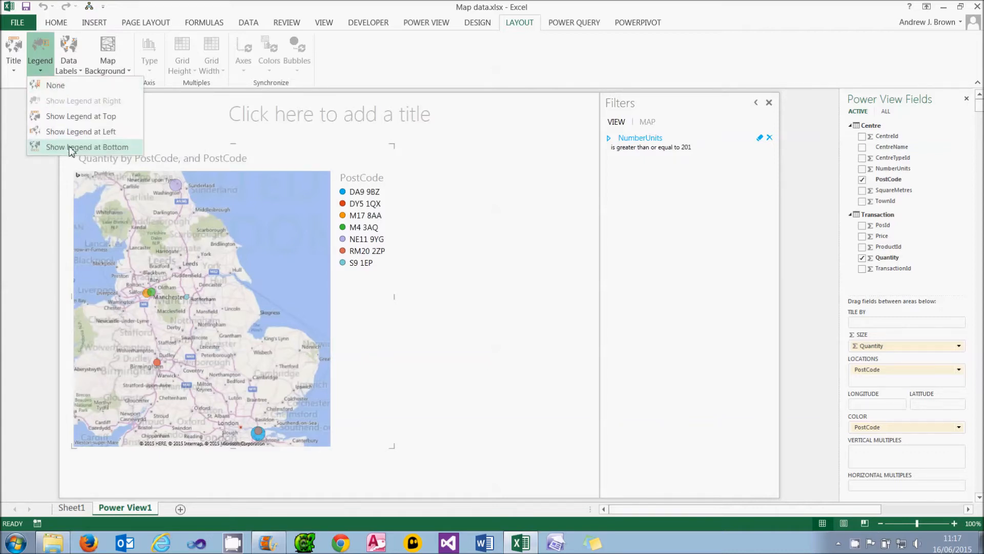
left_click(86, 146)
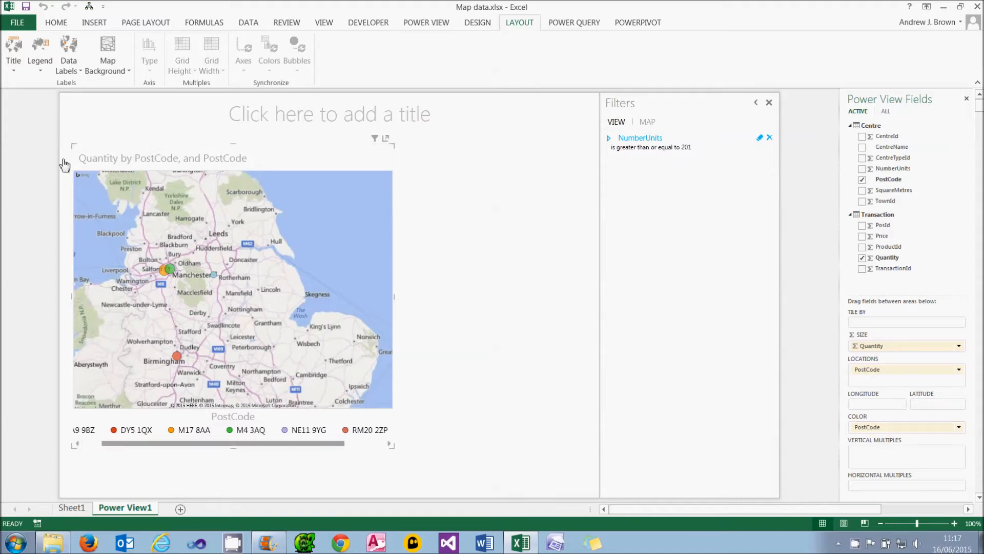
left_click(40, 53)
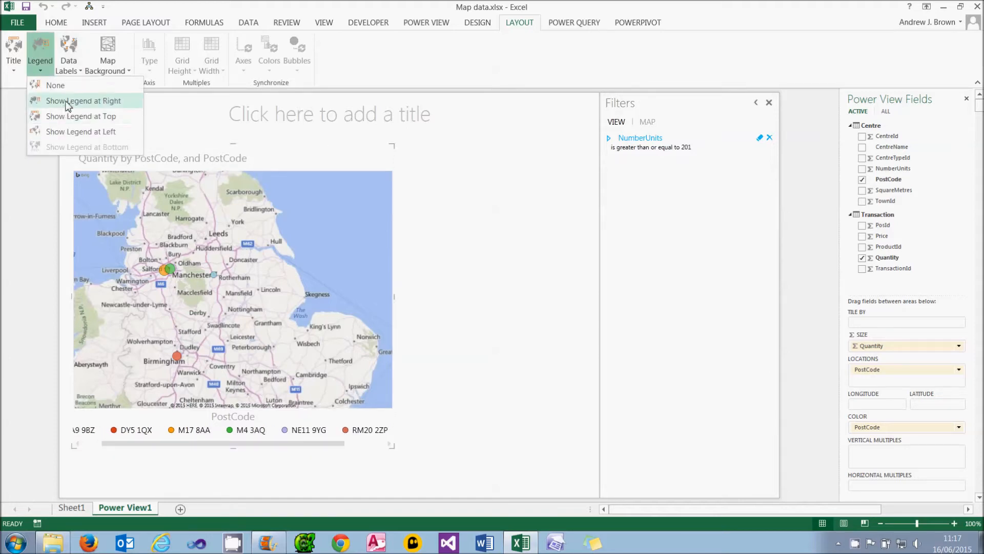
left_click(83, 100)
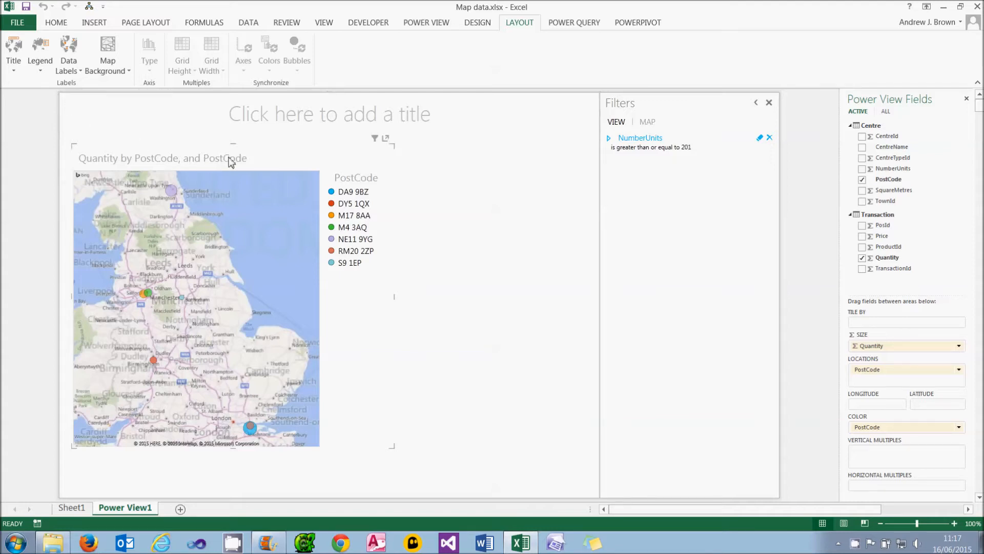
mouse_move(143, 168)
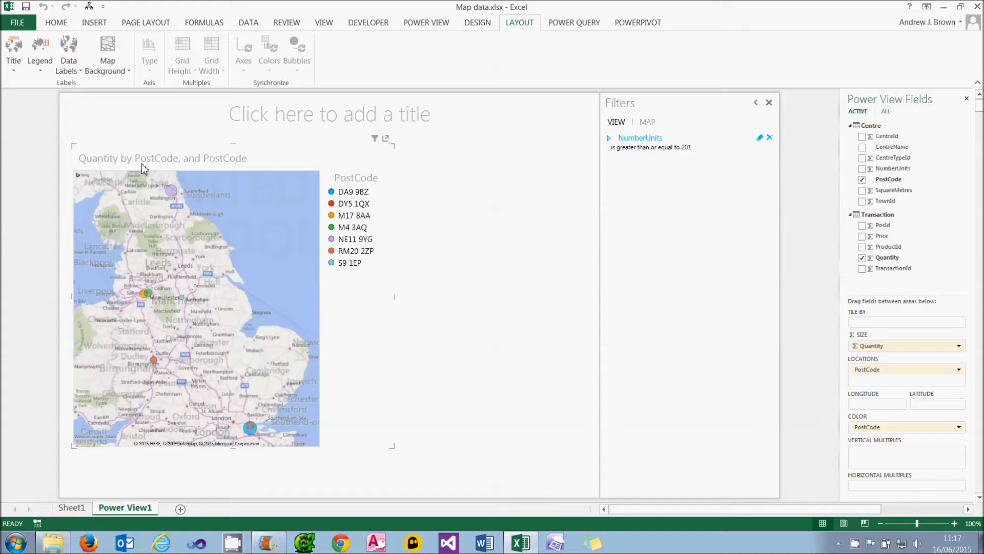
Set the map's own title to None from the Layout title choices.
left_click(14, 51)
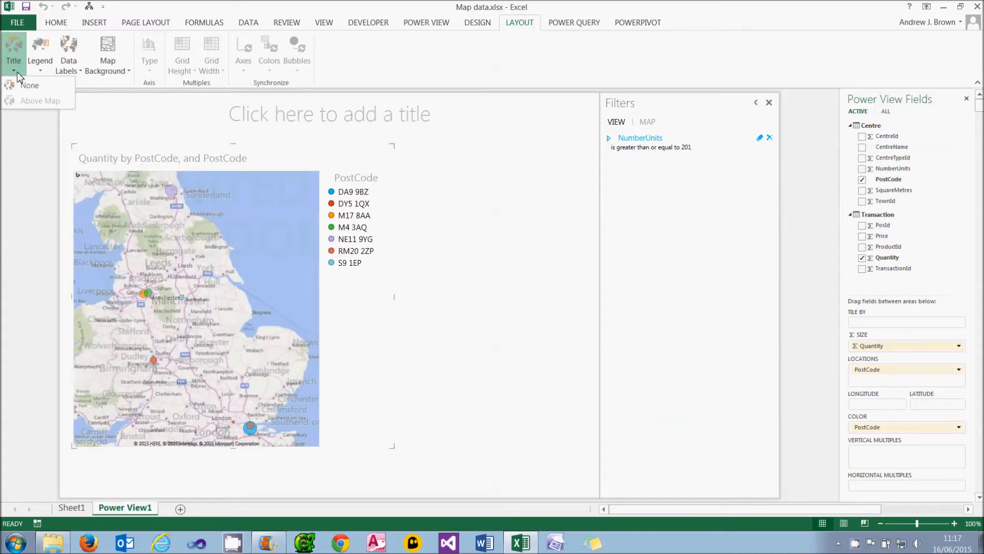
left_click(30, 85)
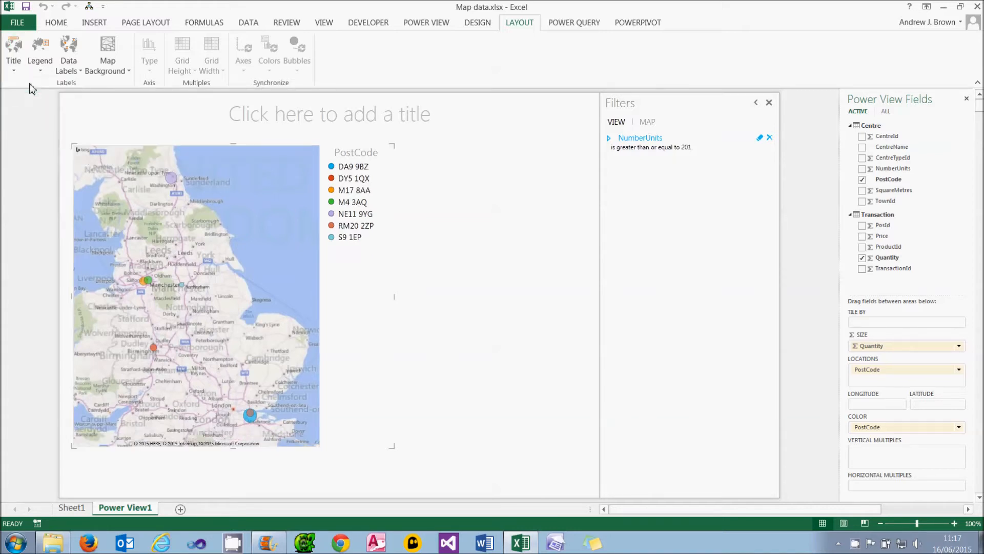
left_click(426, 22)
type("Map")
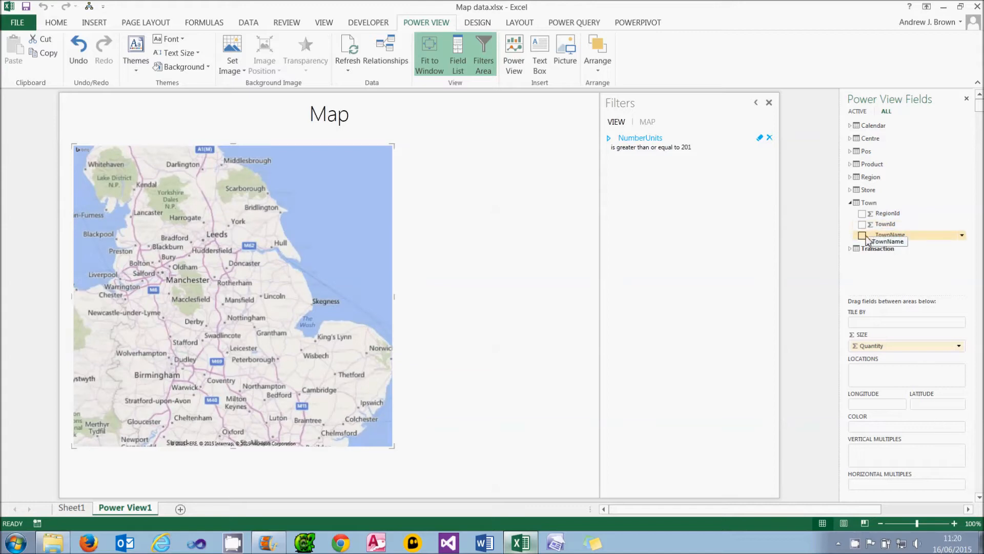
Locate the quantity bubbles by TownName, then switch to the POWERPIVOT ribbon.
left_click_drag(890, 234, 898, 374)
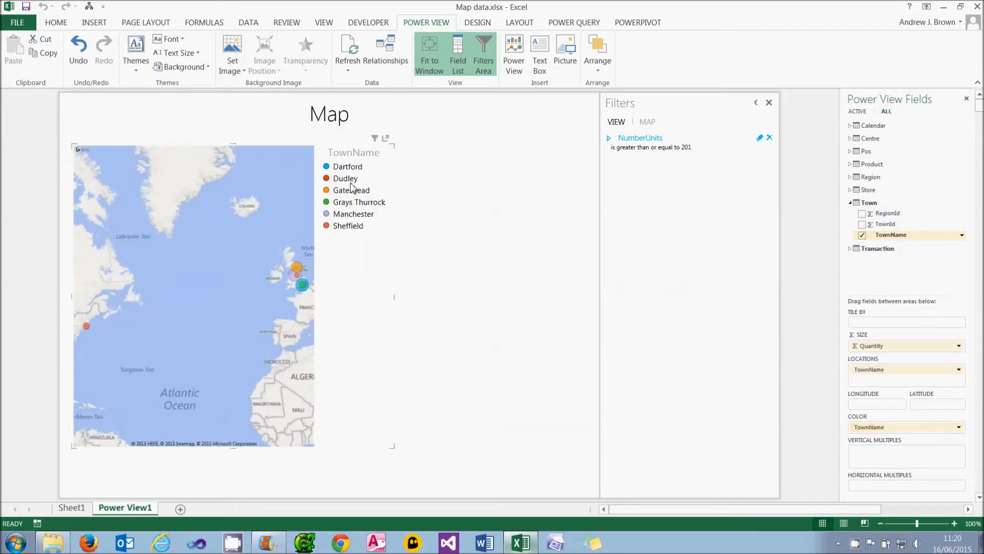
mouse_move(351, 186)
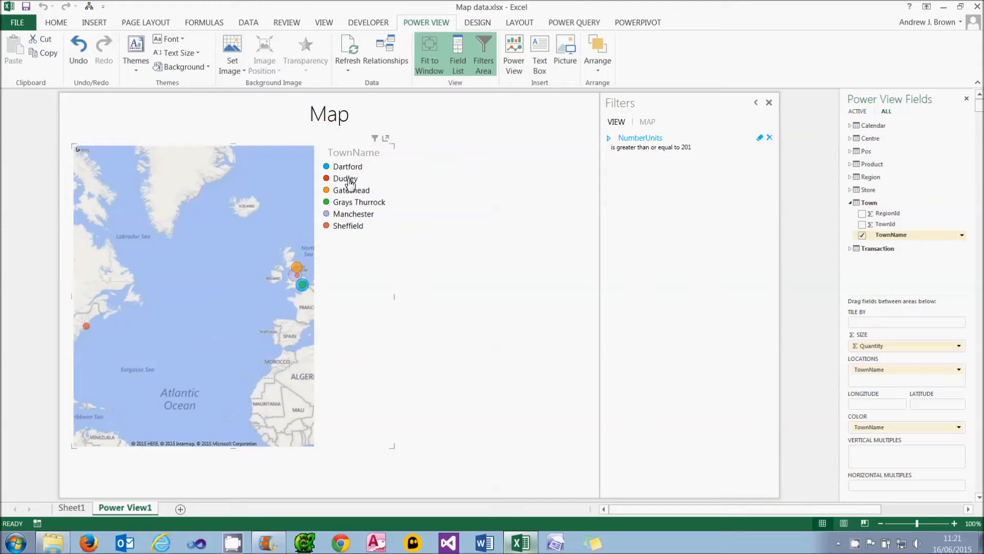
mouse_move(86, 326)
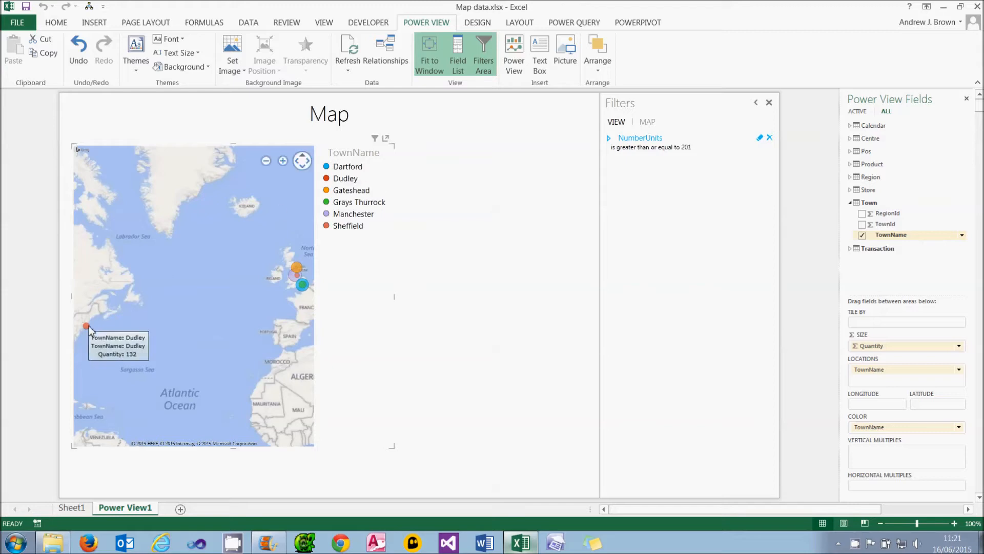
mouse_move(289, 283)
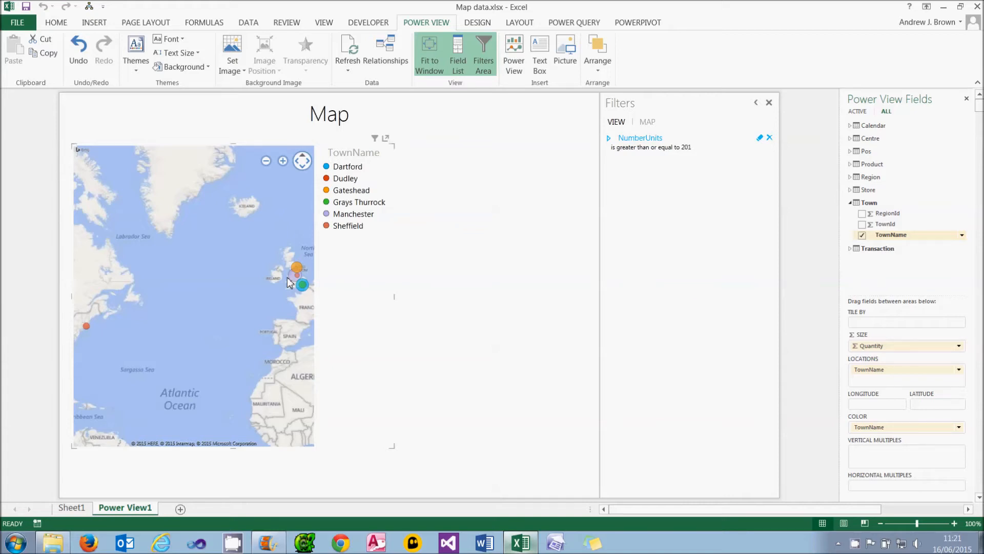
left_click(637, 21)
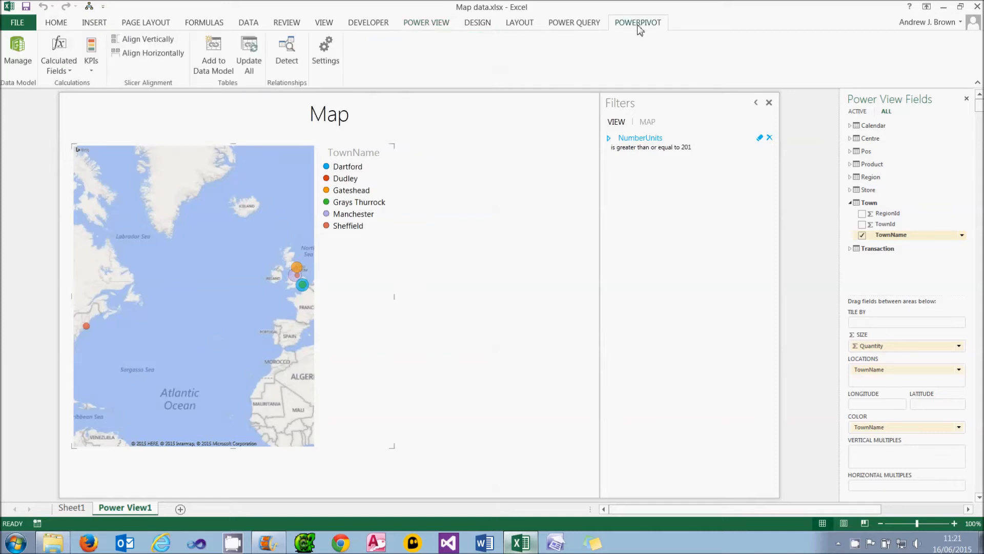
In the data model's Town table add a calculated column =[TownName]&" UK" renamed UkTown.
left_click(19, 53)
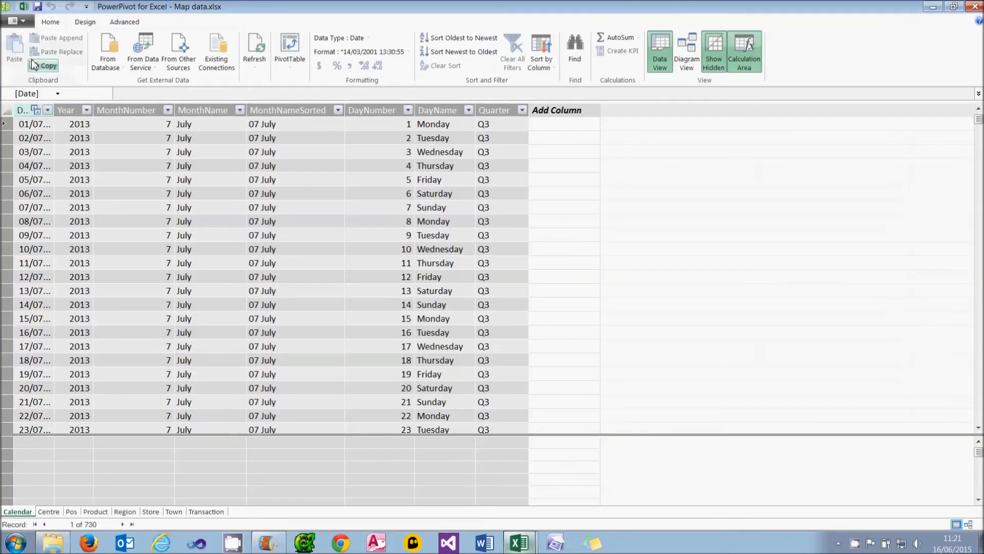
left_click(174, 511)
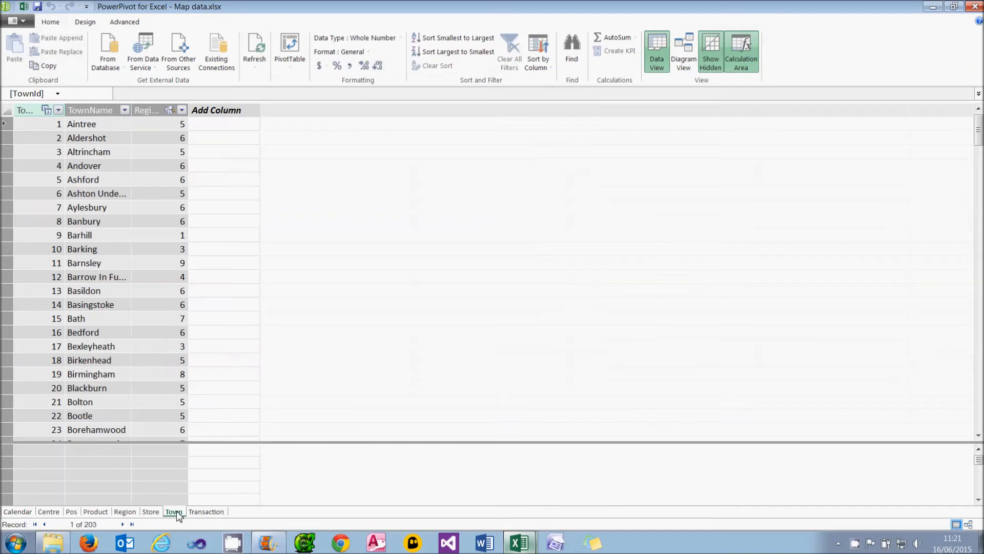
left_click(224, 123)
type("=[TownName]&")
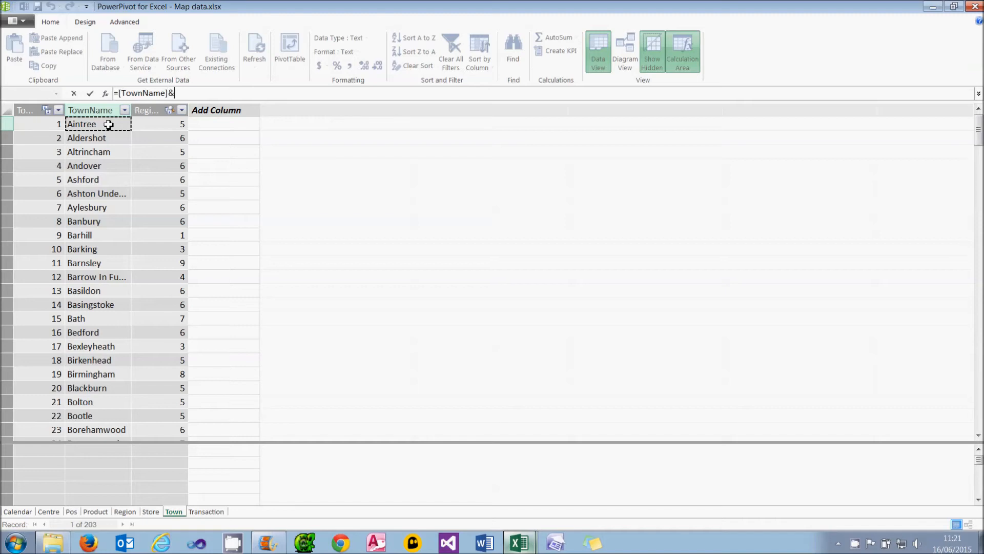
type("\" UK")
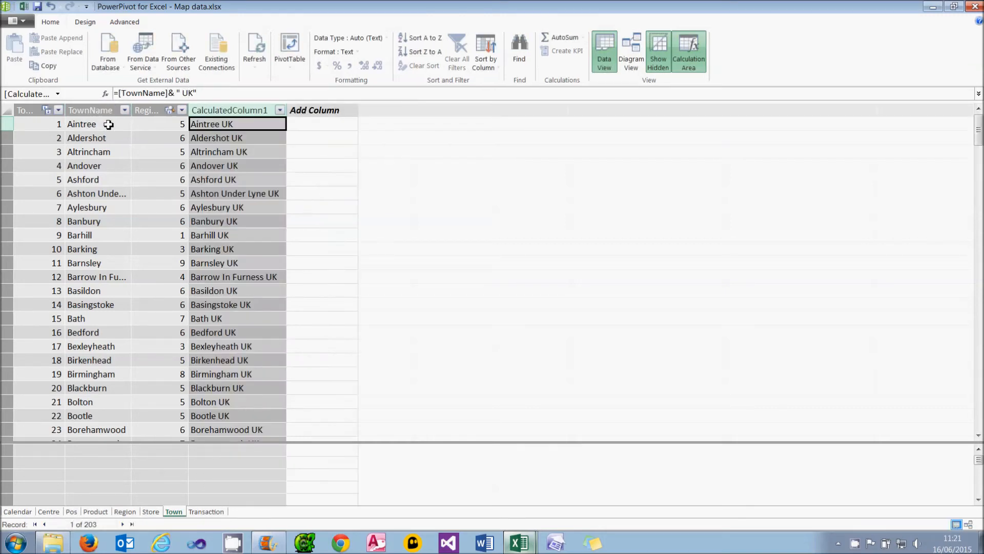
right_click(229, 110)
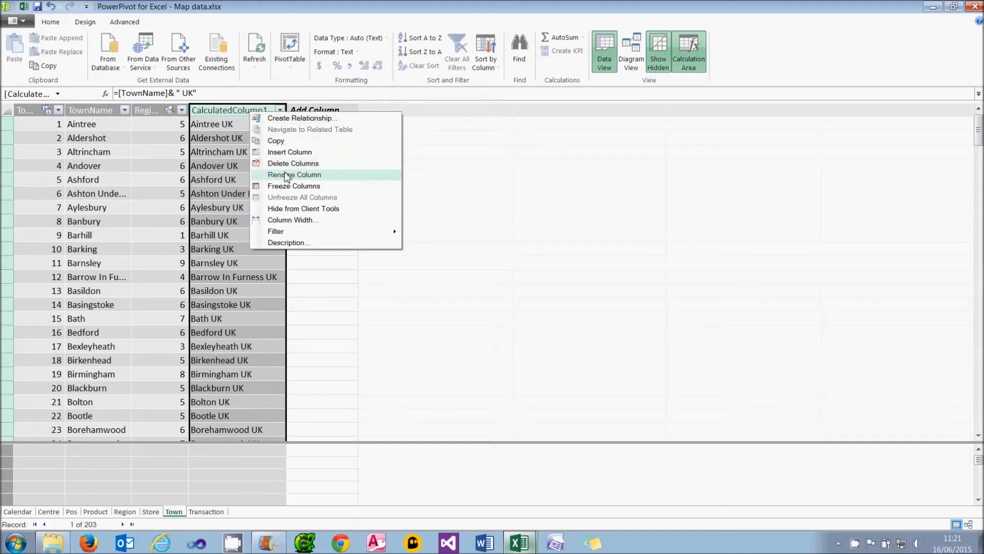
left_click(294, 174)
type("UkTown")
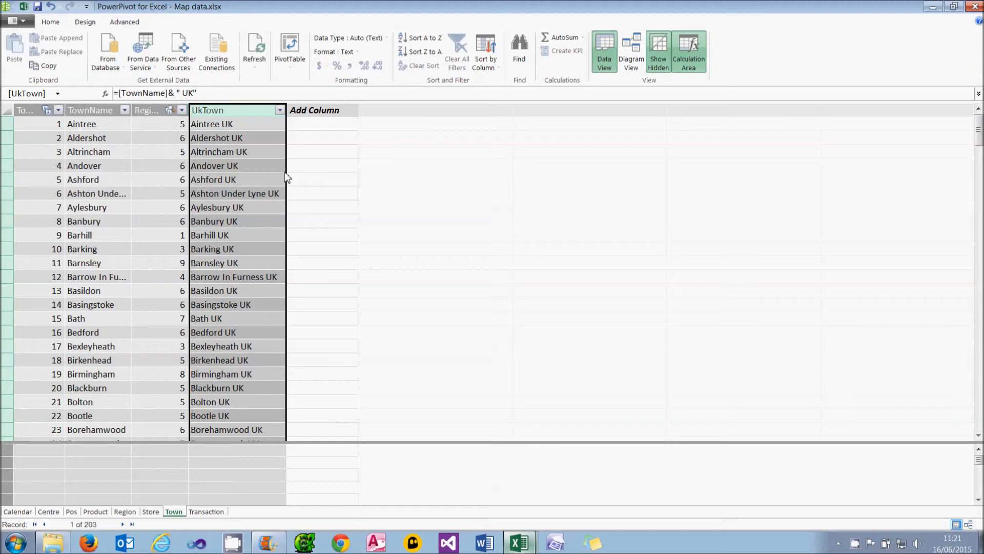
Move from the Town table to the Pos table.
left_click(70, 511)
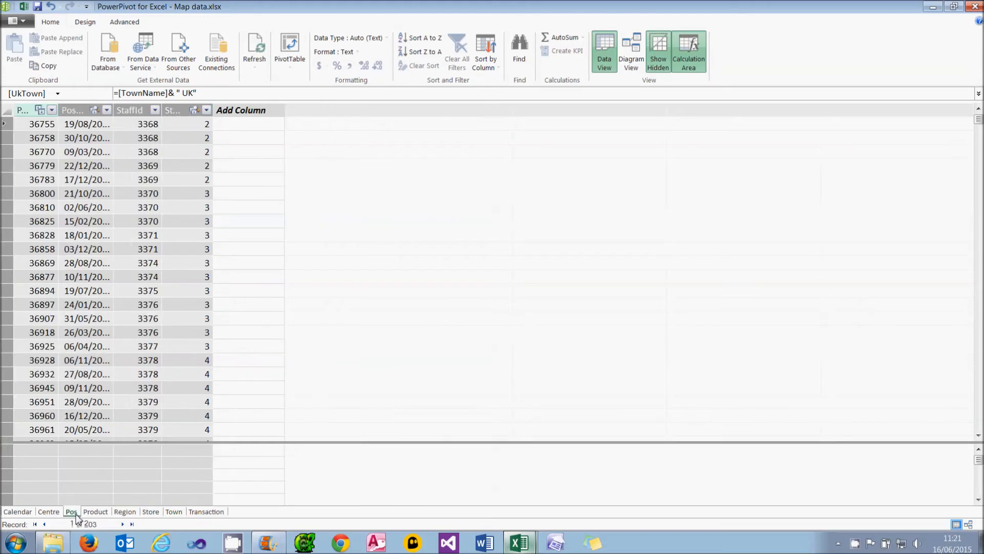
left_click(48, 511)
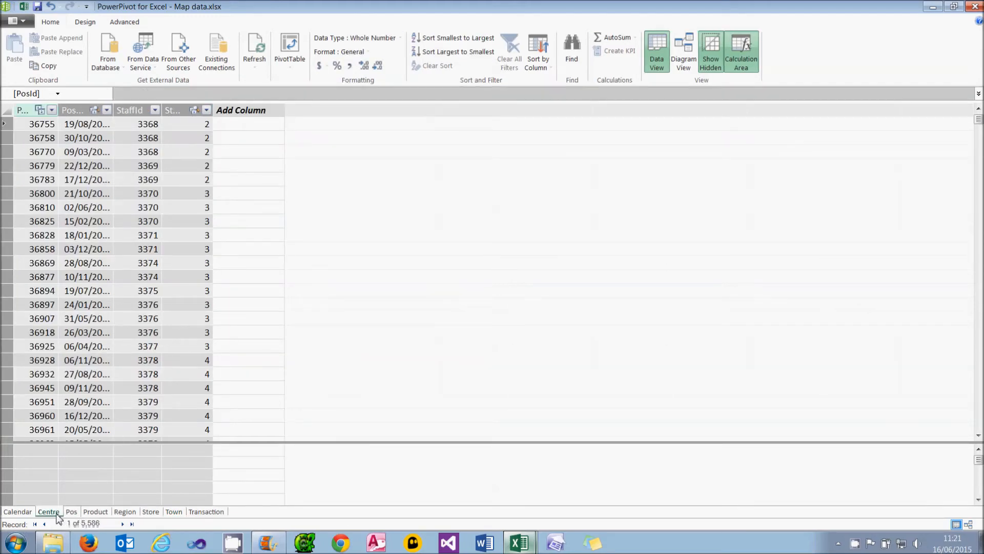
In the Centre table add =[PostCode]&" UK" as column UkPostCode, then return to the Power View report.
left_click(48, 510)
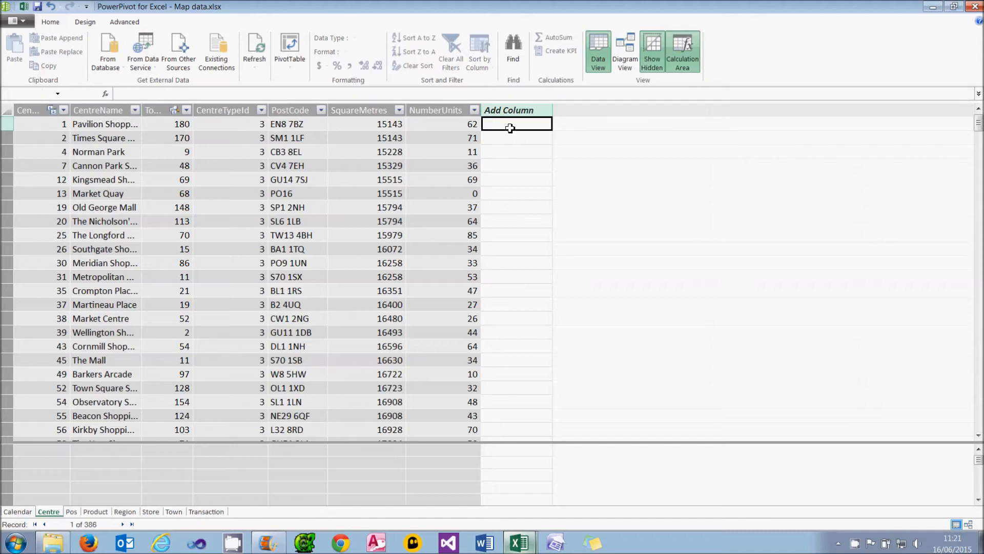
left_click(515, 123)
type("=[PostCode]&\"")
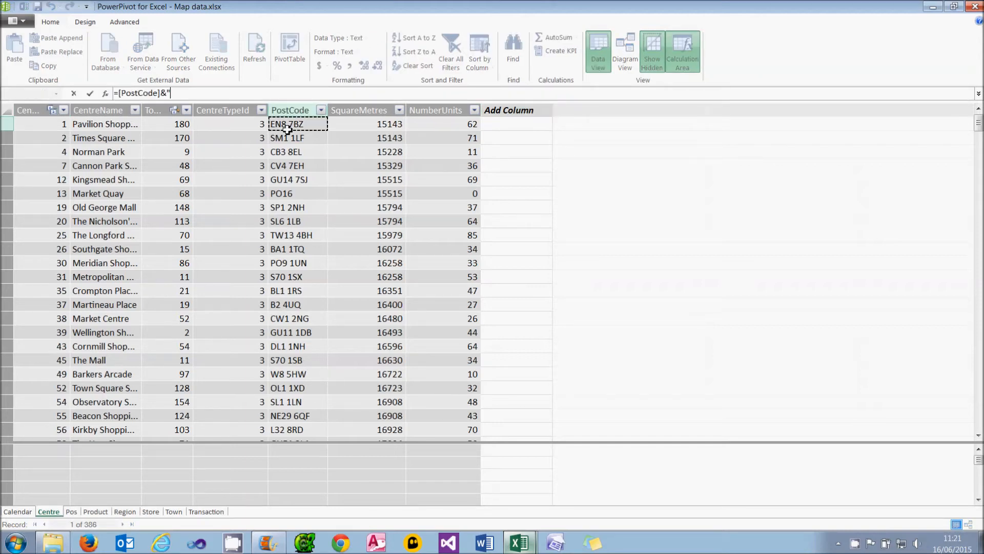
type("UK\"")
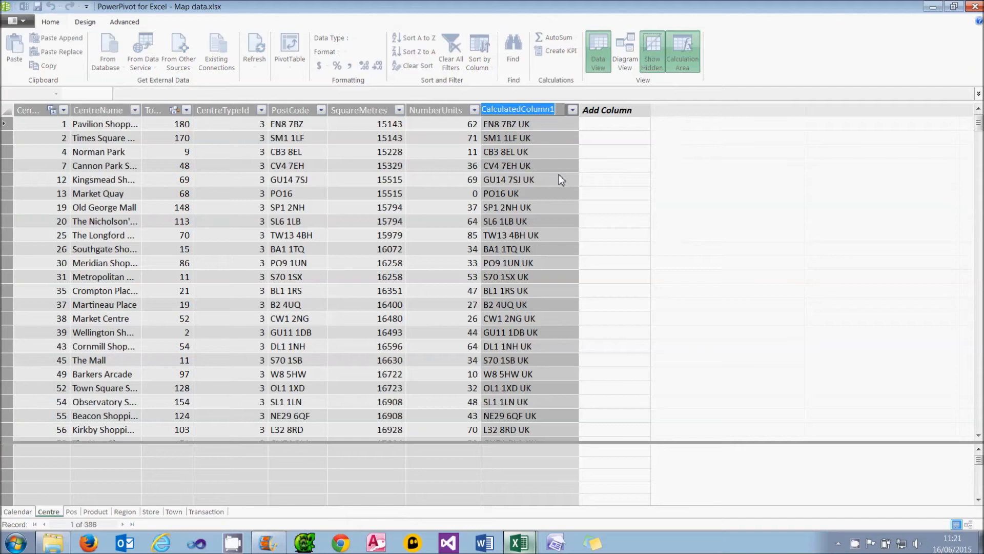
type("UkPostCode")
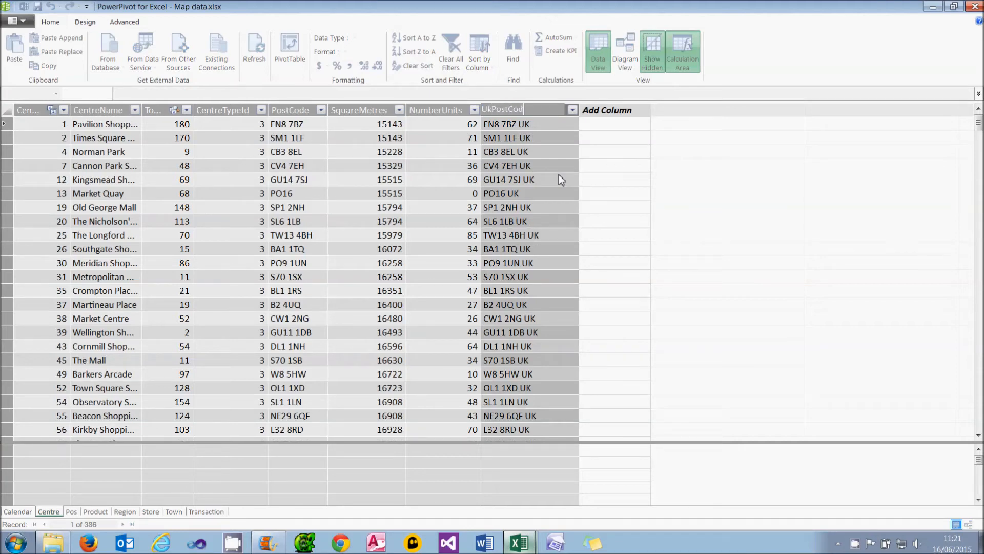
left_click(529, 109)
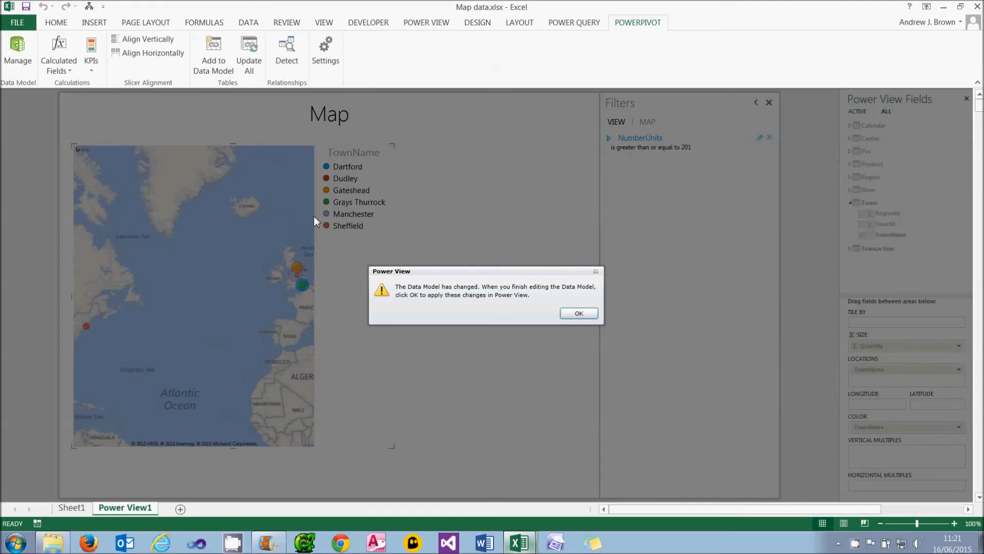
Apply the model changes and replace TownName with UkTown in the map's Locations.
left_click(578, 313)
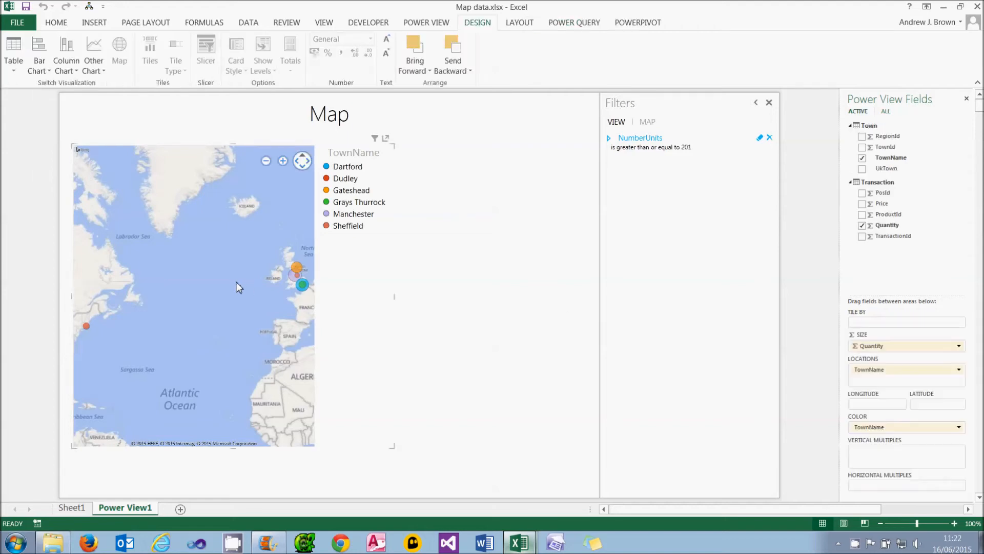
left_click(958, 369)
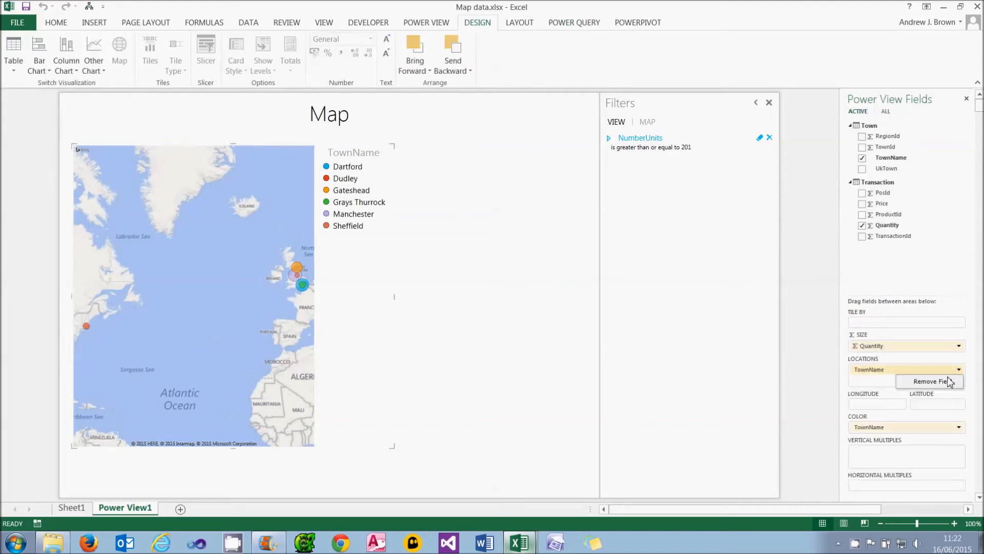
left_click(929, 381)
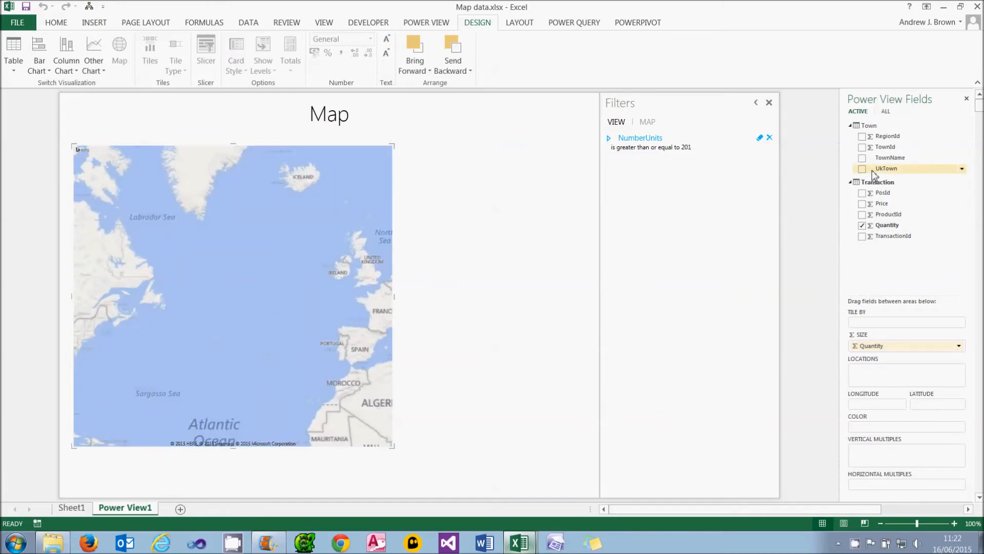
left_click(862, 168)
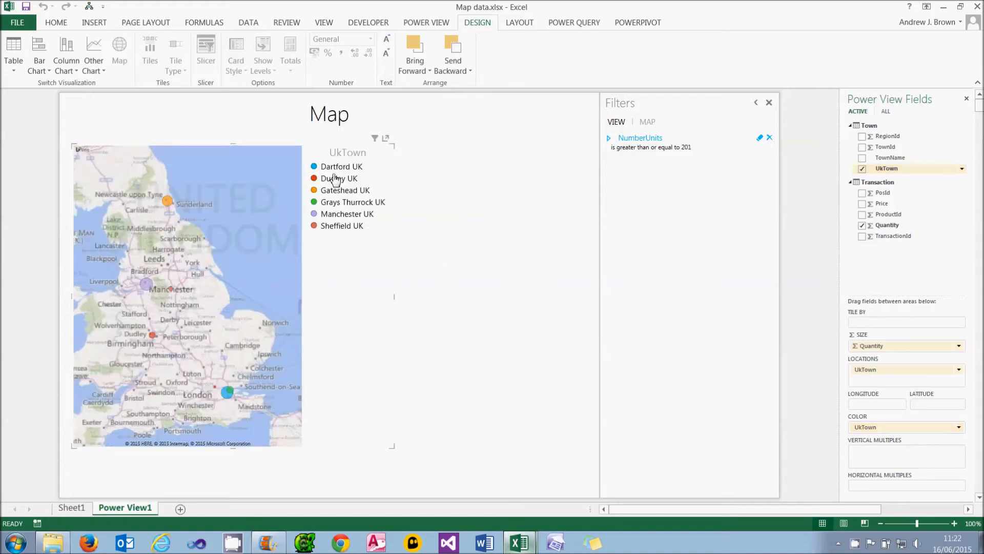
mouse_move(152, 334)
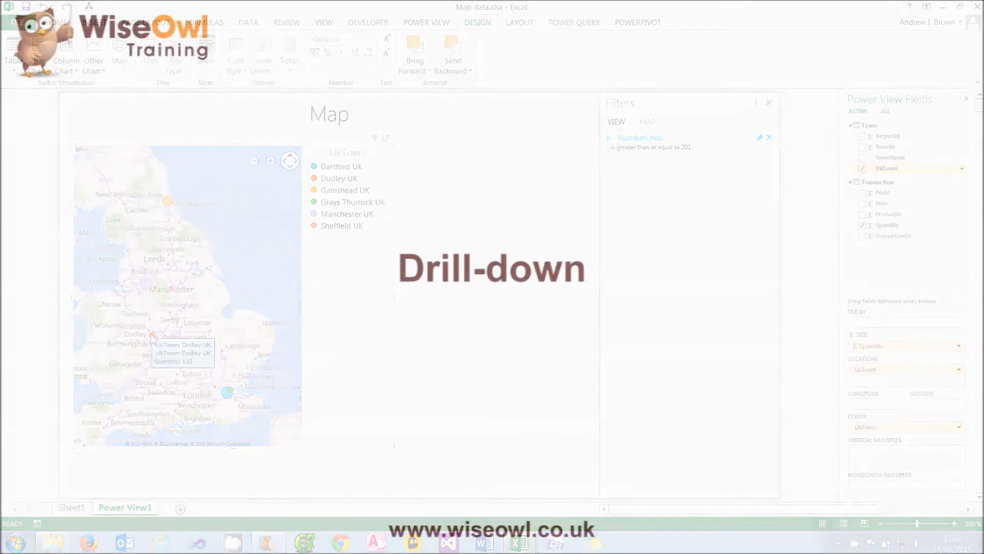
Insert a new empty Power View report sheet (Power View4) from a blank sheet.
left_click(71, 507)
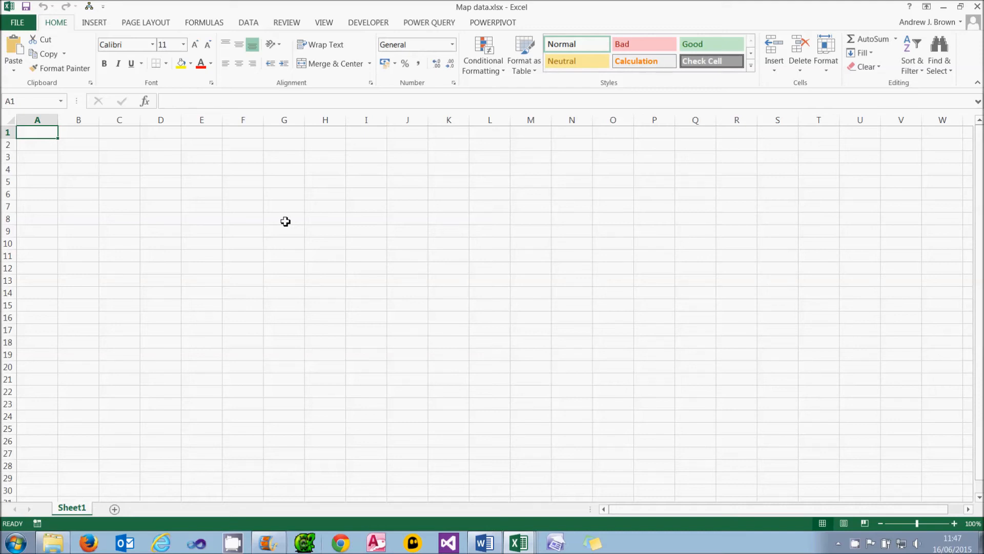
left_click(93, 22)
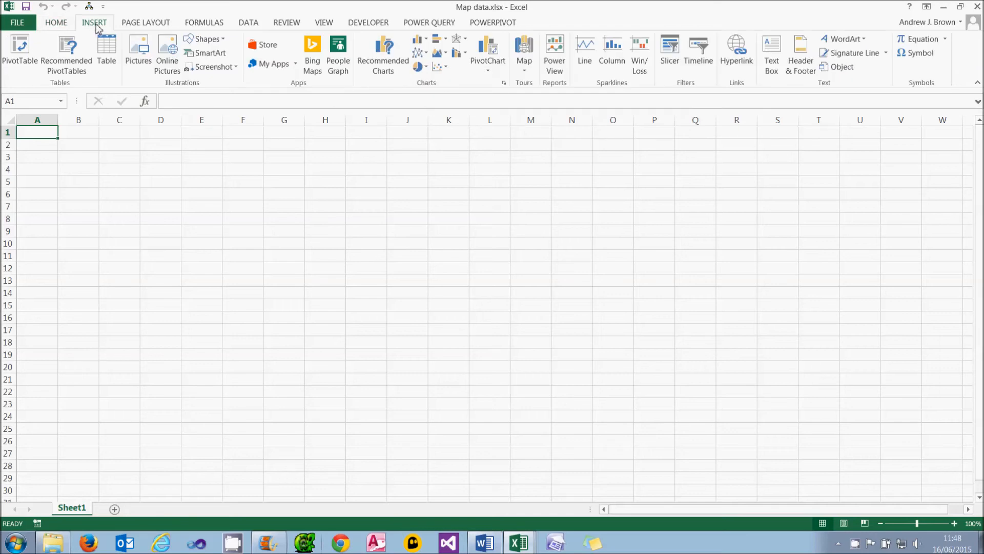
left_click(554, 54)
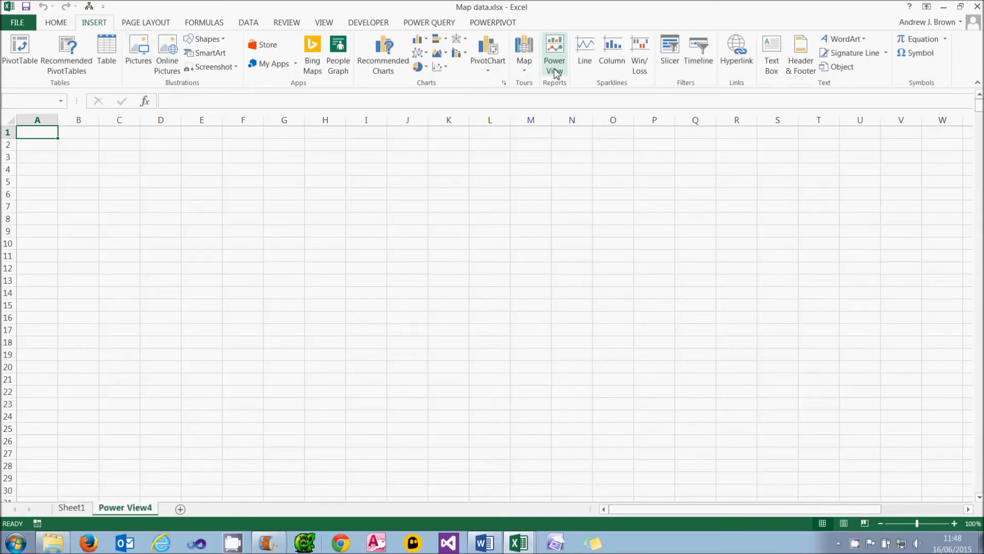
left_click(554, 53)
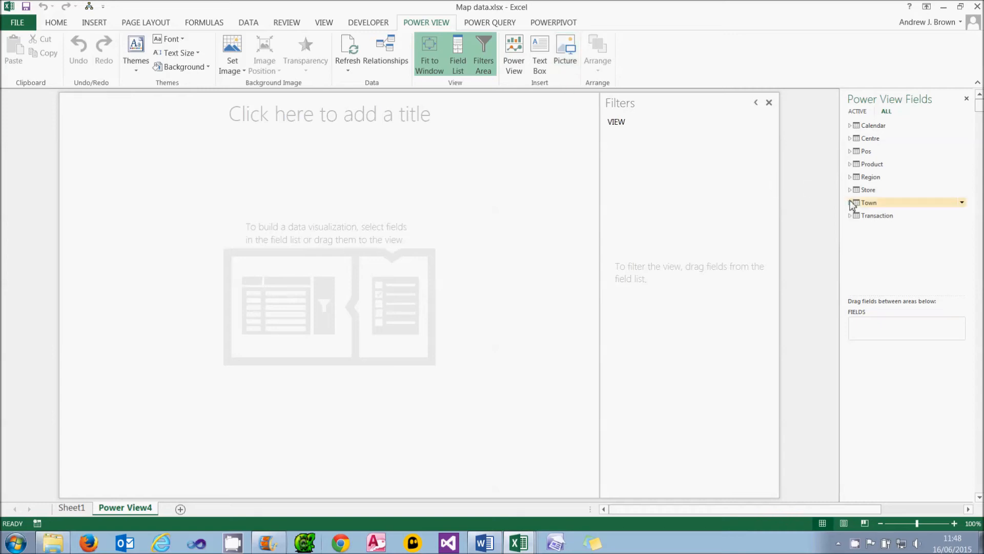
Add UkTown, UkPostCode and Quantity fields to a new Power View table.
left_click(851, 202)
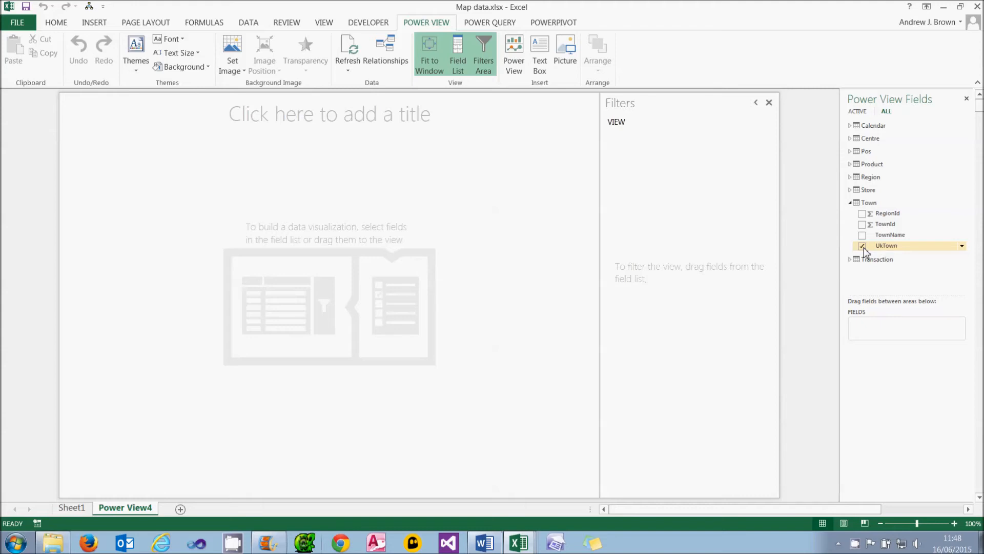
left_click(862, 245)
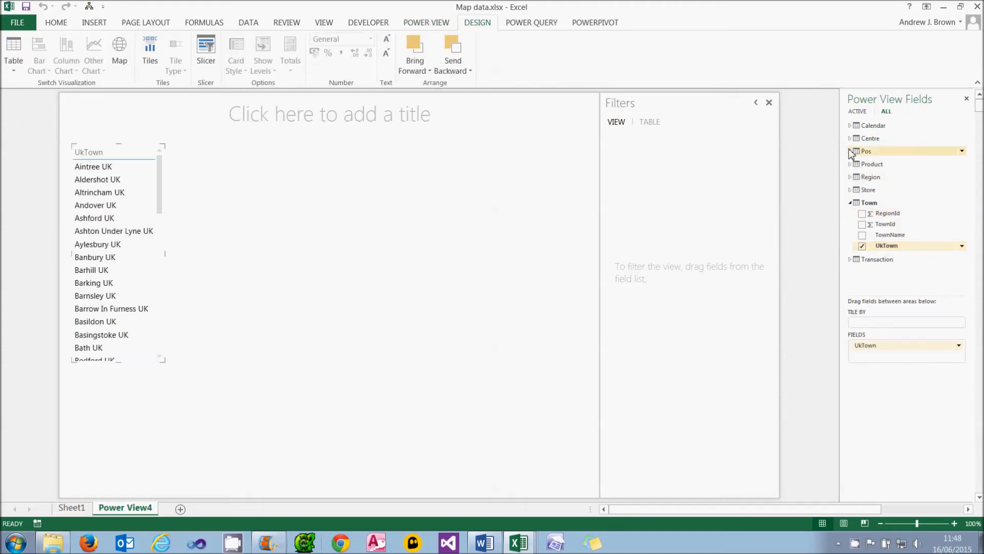
left_click(849, 137)
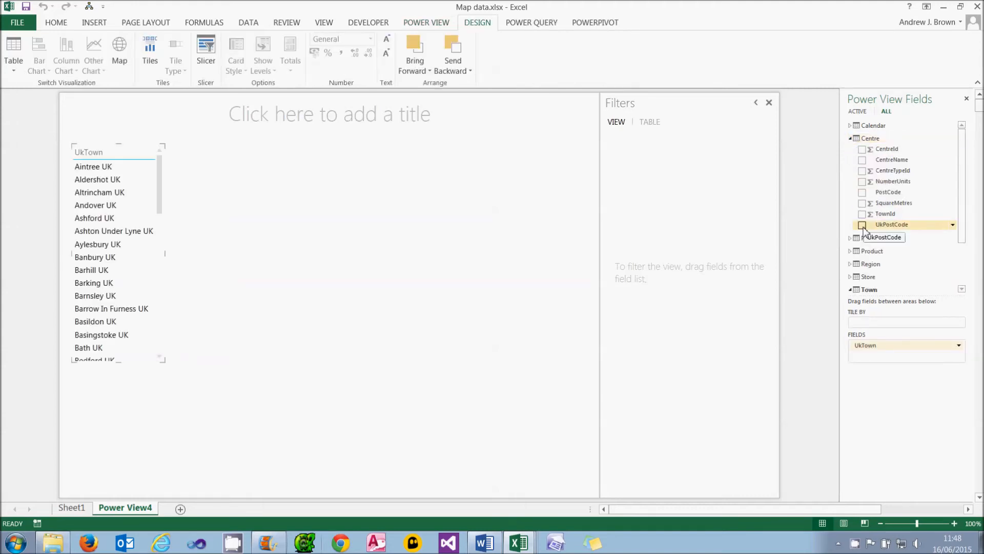
left_click(862, 225)
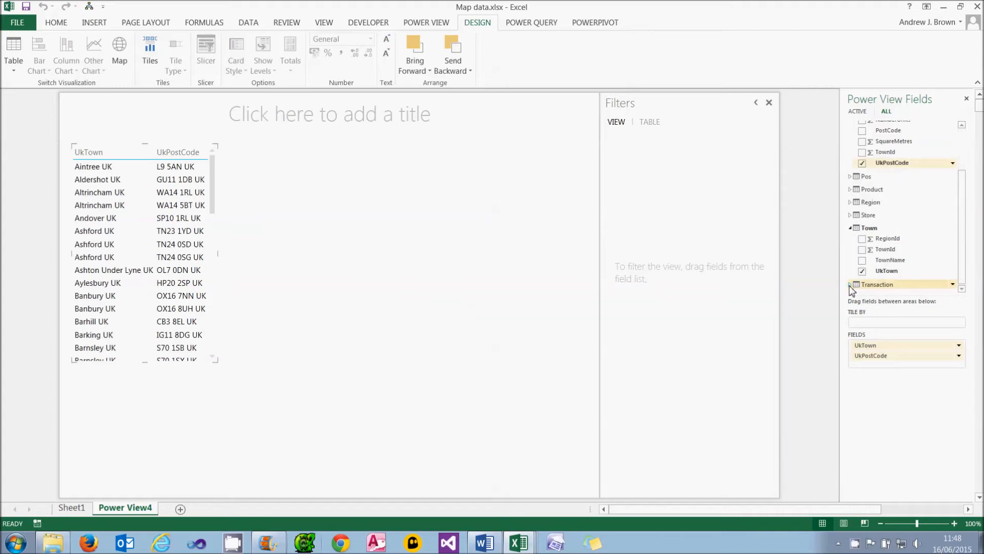
left_click(862, 272)
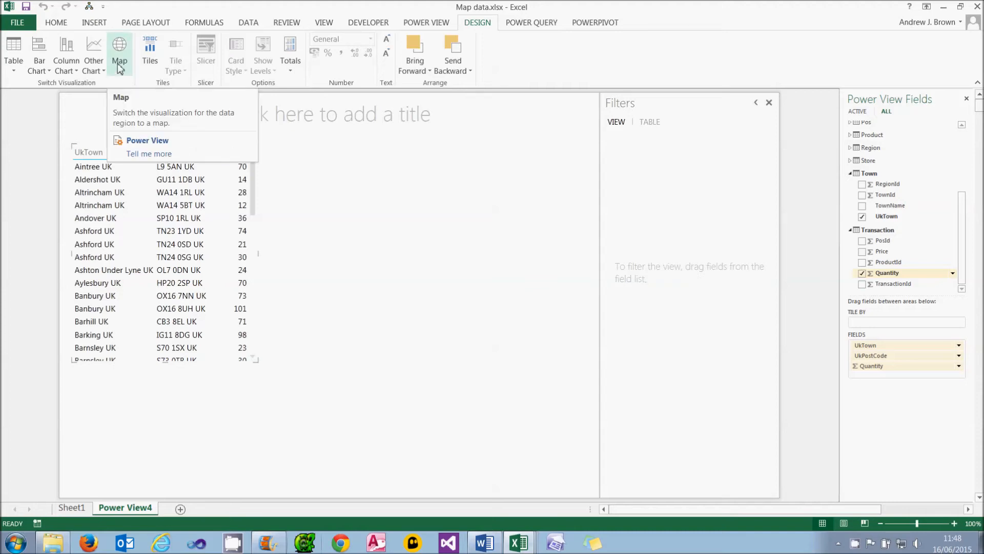
Convert the table into a map of Quantity bubbles by UkPostCode via DESIGN > Map.
left_click(118, 53)
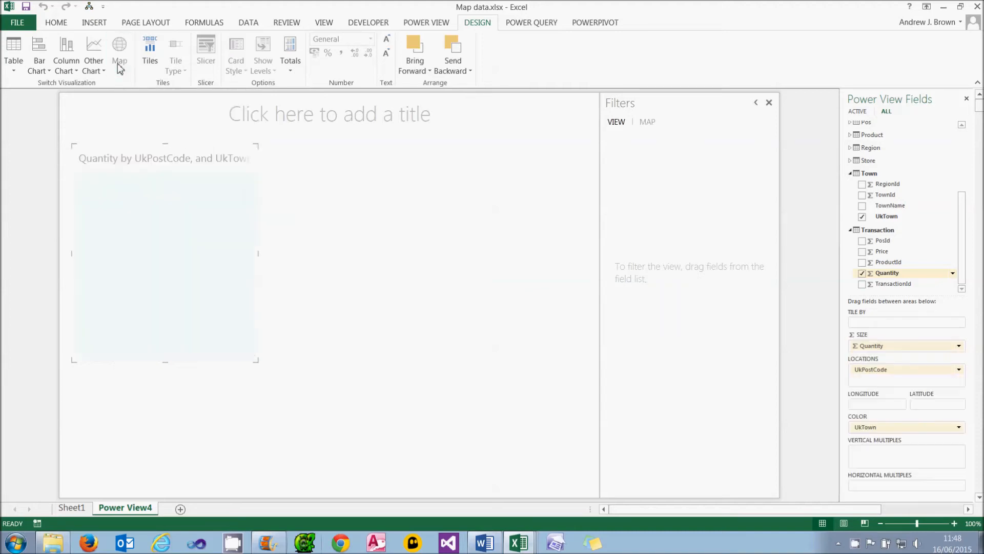
left_click(118, 54)
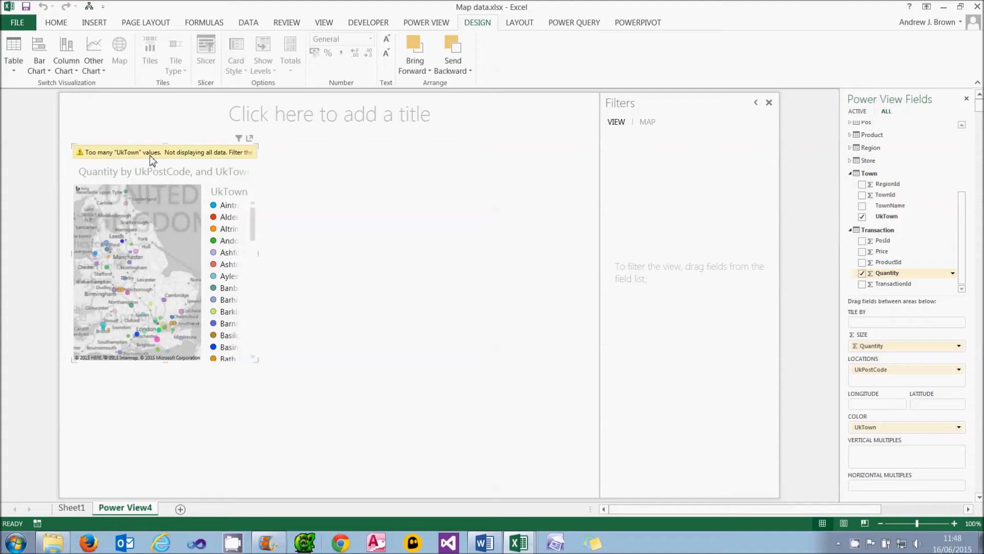
mouse_move(150, 159)
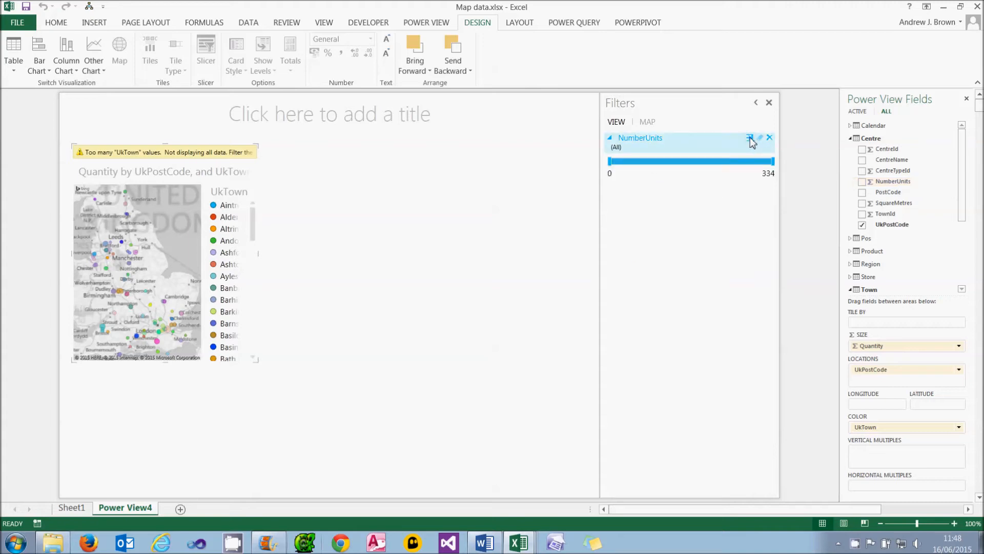
Set the NumberUnits filter to 'is greater than or equal to' 100 and apply it.
left_click(750, 137)
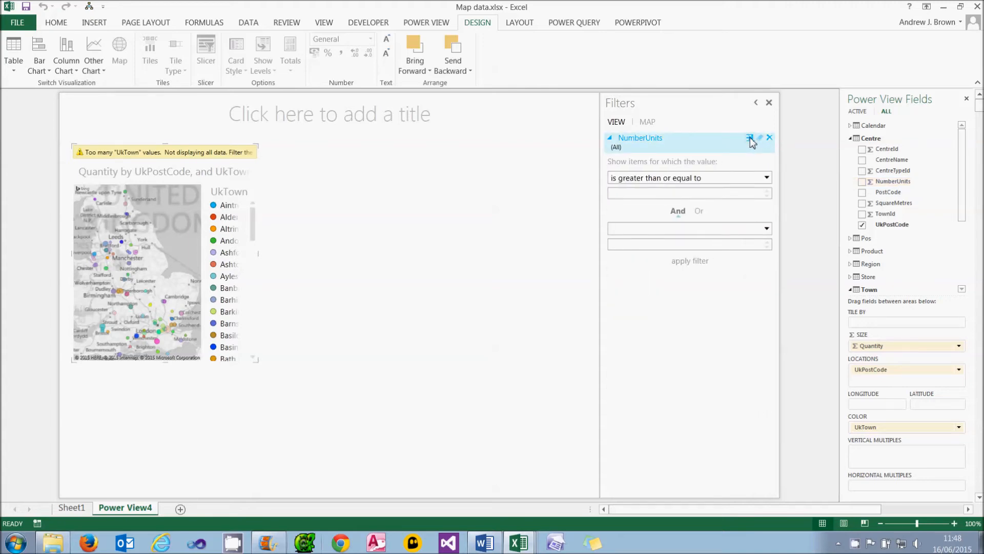
type("1")
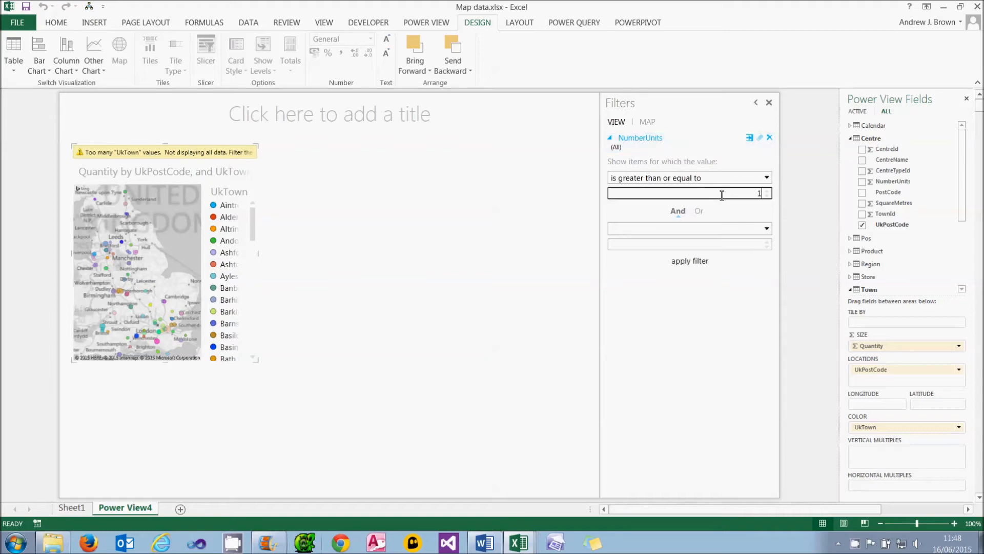
type("00")
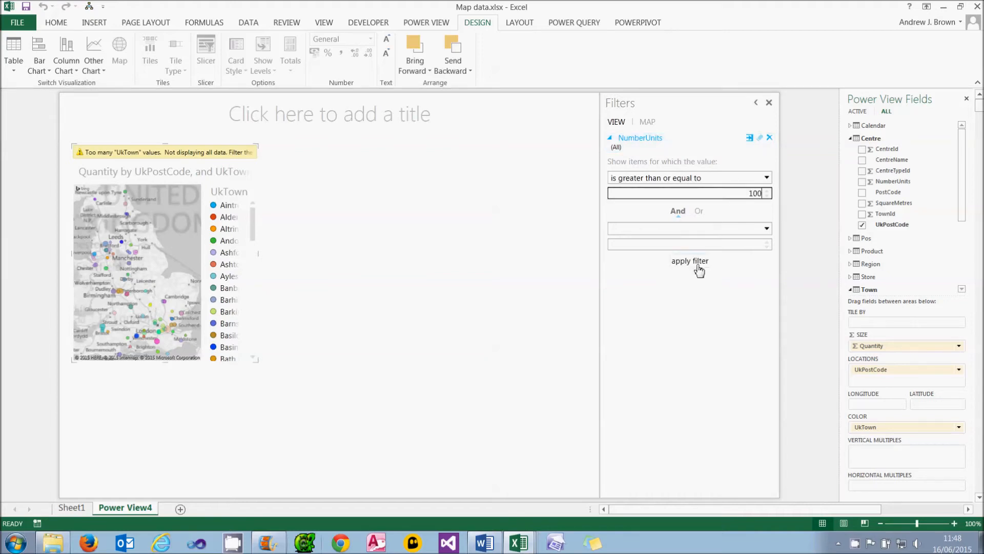
left_click(690, 260)
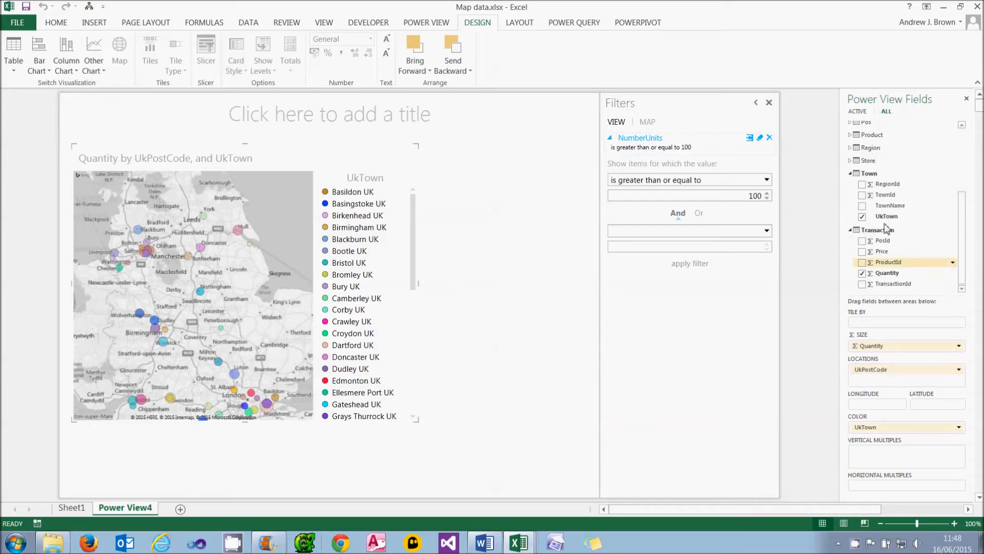
Put UkTown above UkPostCode in Locations and colour the bubbles by PostCode.
left_click_drag(887, 217, 885, 369)
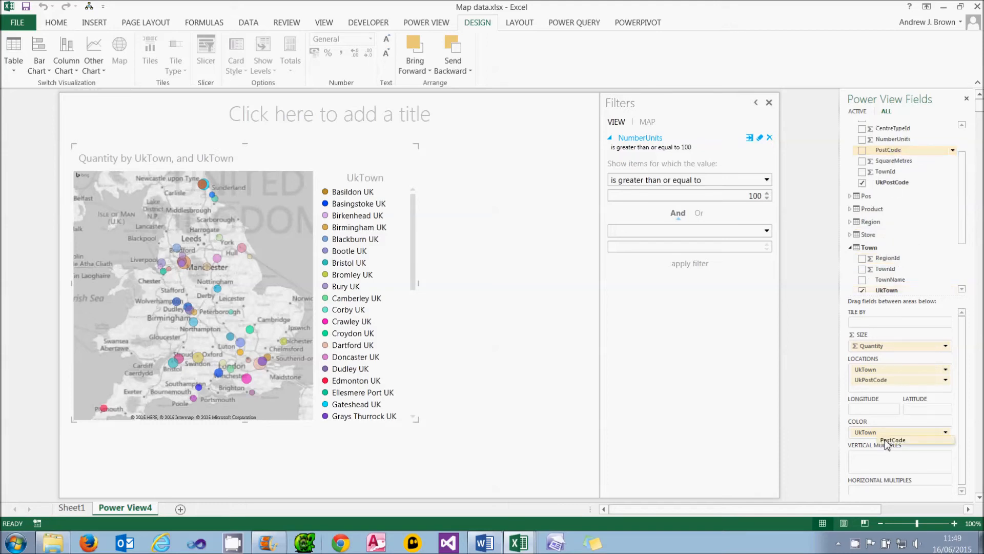
left_click(862, 150)
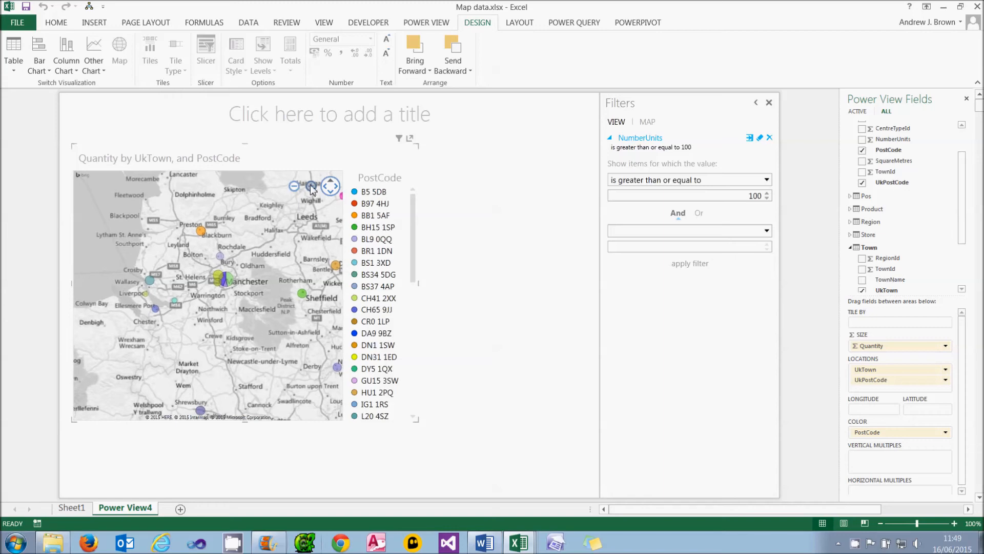
Zoom the map in towards the Manchester-area postcode bubbles.
left_click(310, 186)
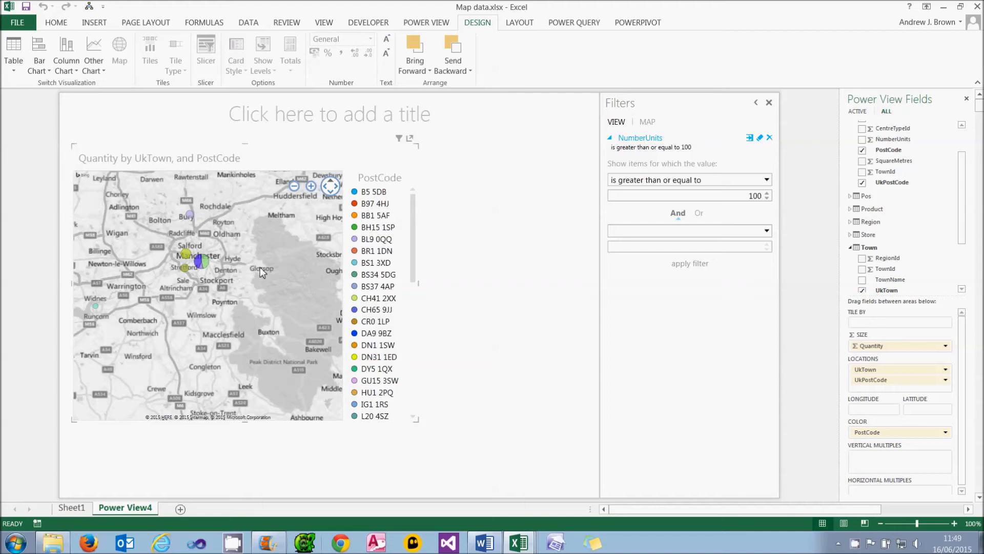
mouse_move(257, 271)
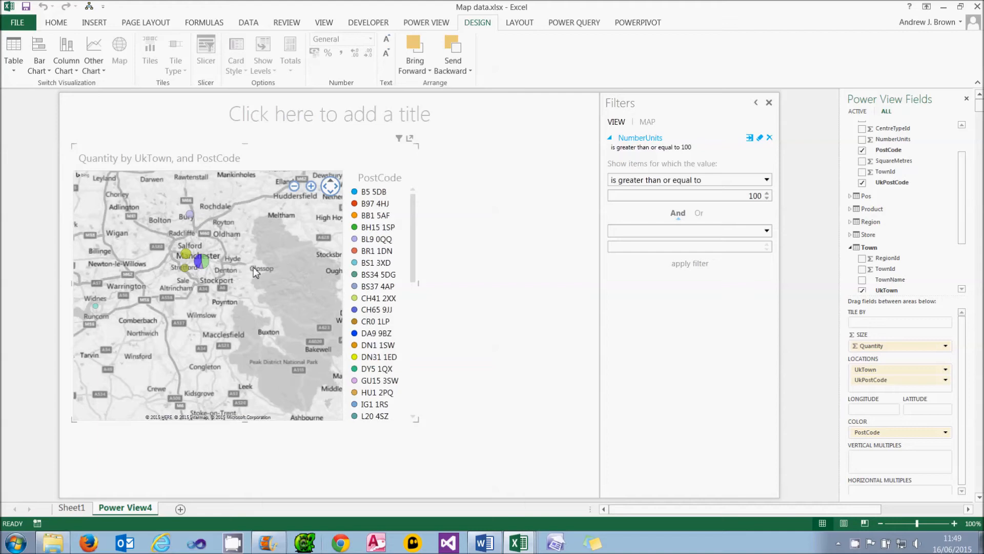
mouse_move(200, 262)
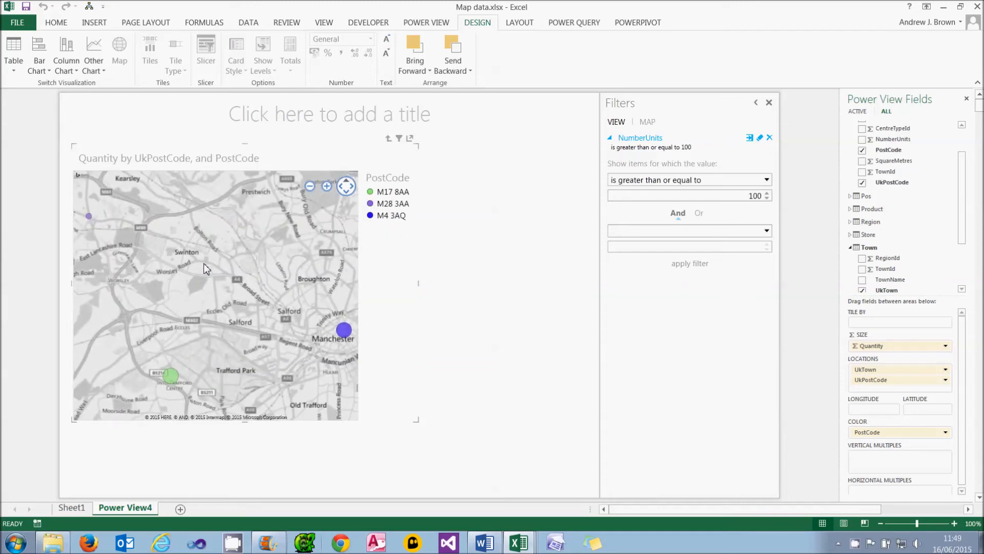
mouse_move(343, 331)
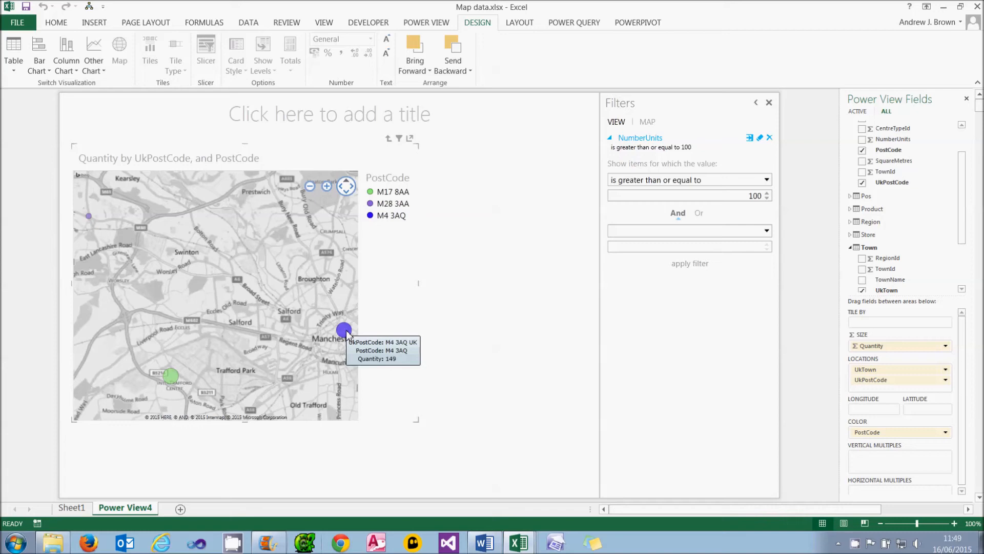
mouse_move(273, 351)
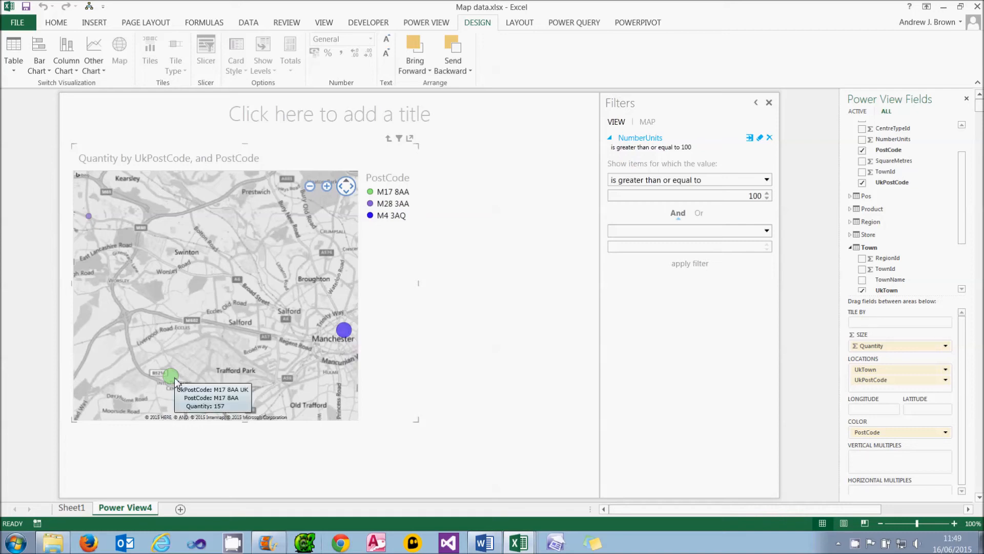
mouse_move(88, 216)
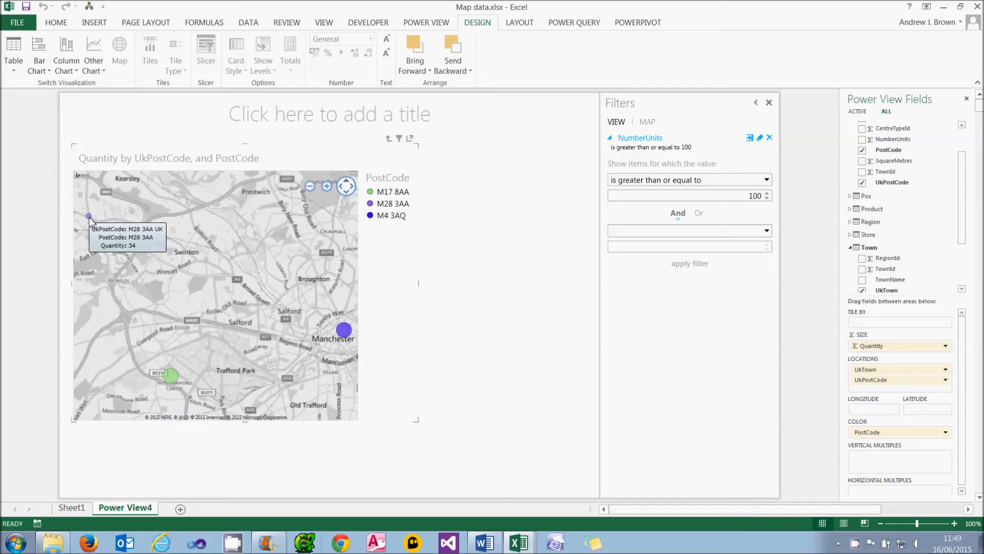
mouse_move(389, 141)
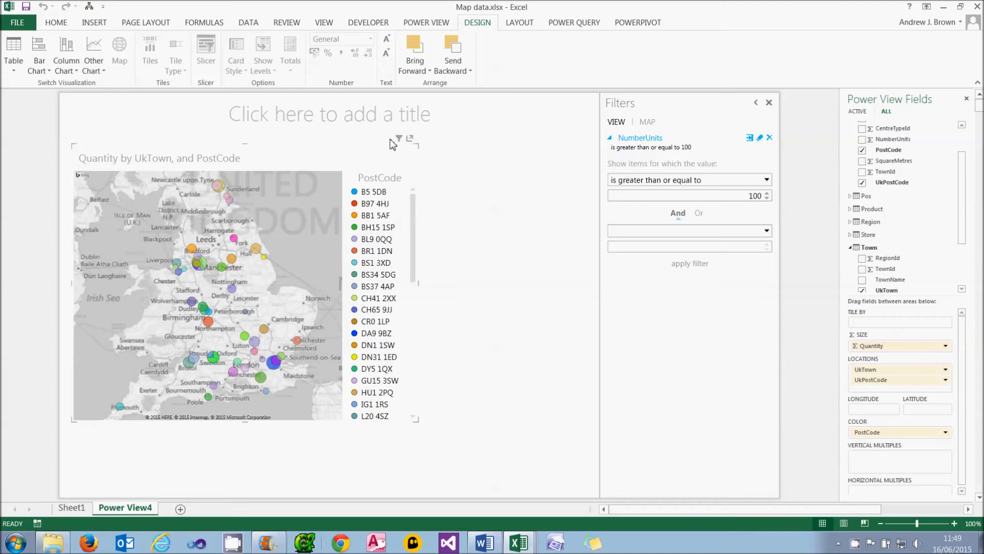
mouse_move(389, 144)
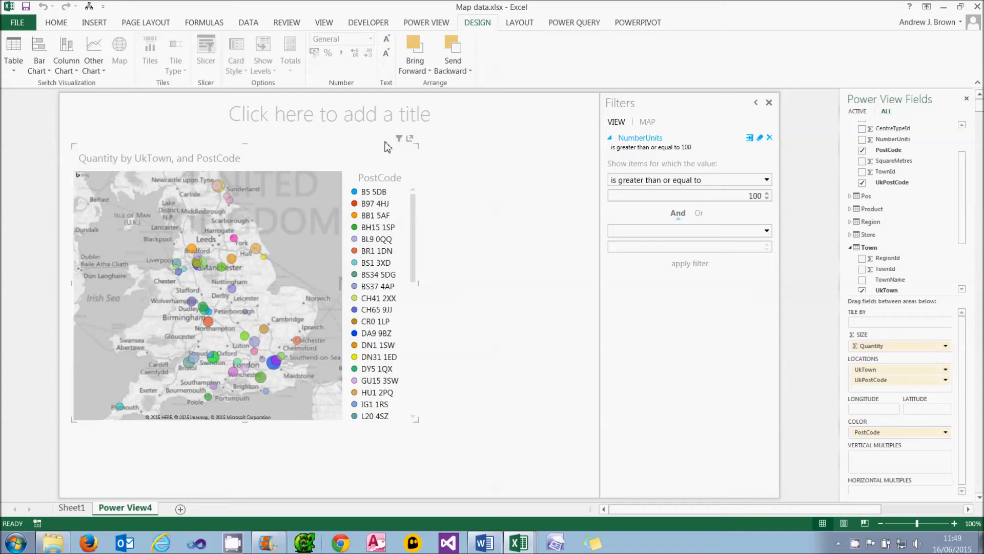
mouse_move(386, 148)
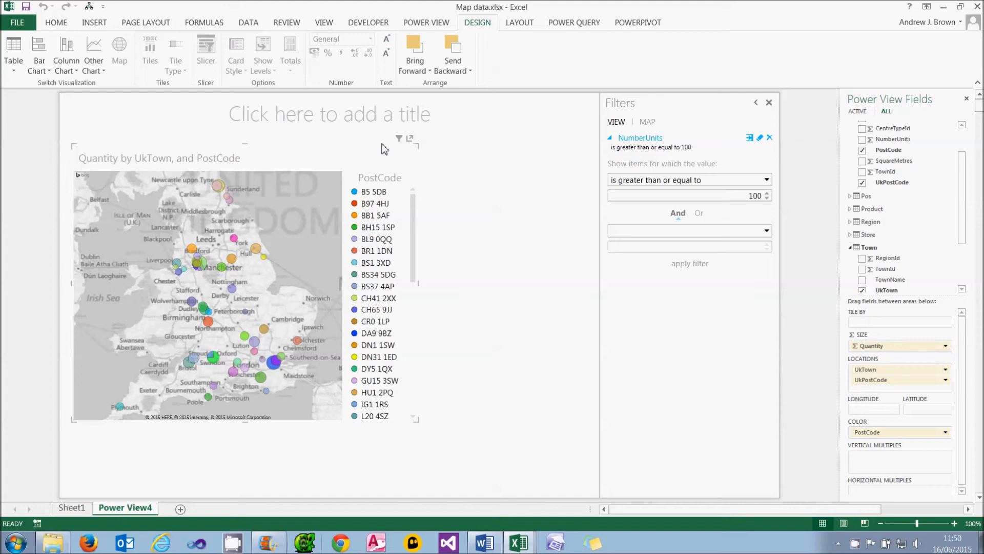
mouse_move(447, 164)
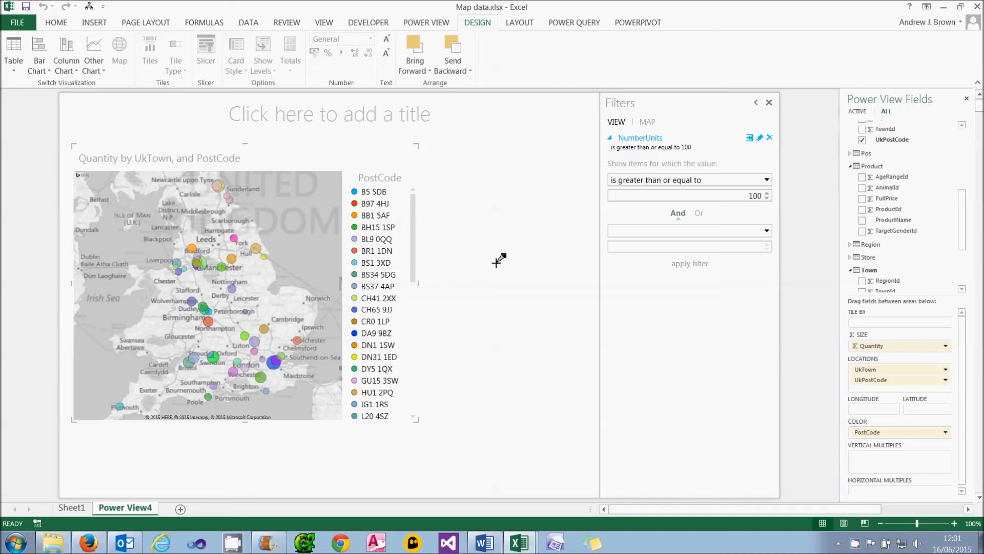
mouse_move(358, 270)
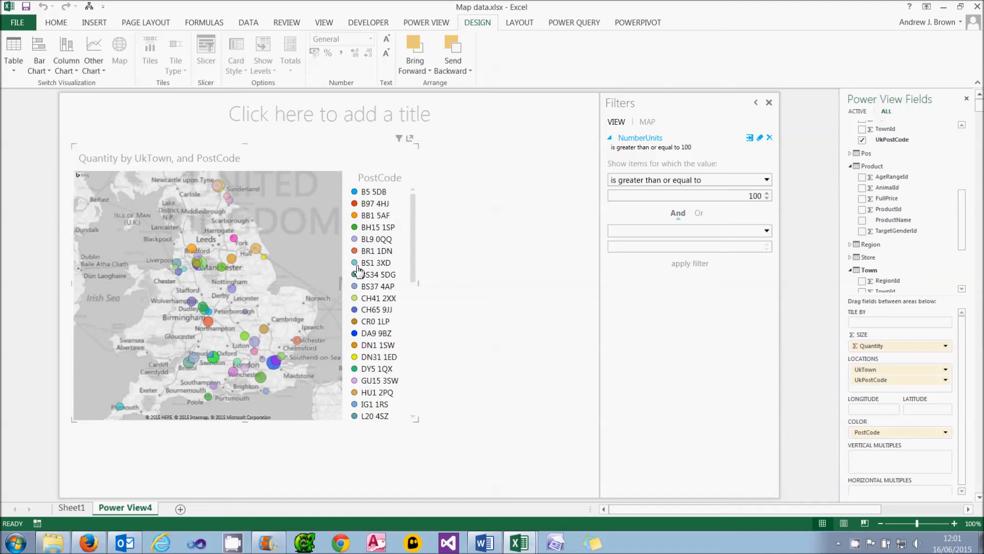
mouse_move(885, 228)
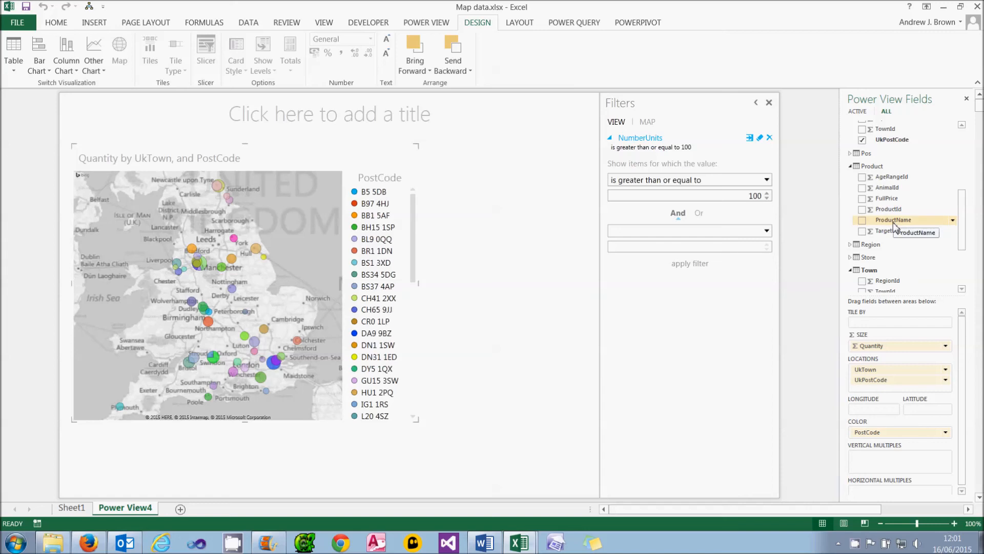
Drag ProductName into the VERTICAL MULTIPLES well to get one small map per product.
left_click_drag(892, 219, 899, 452)
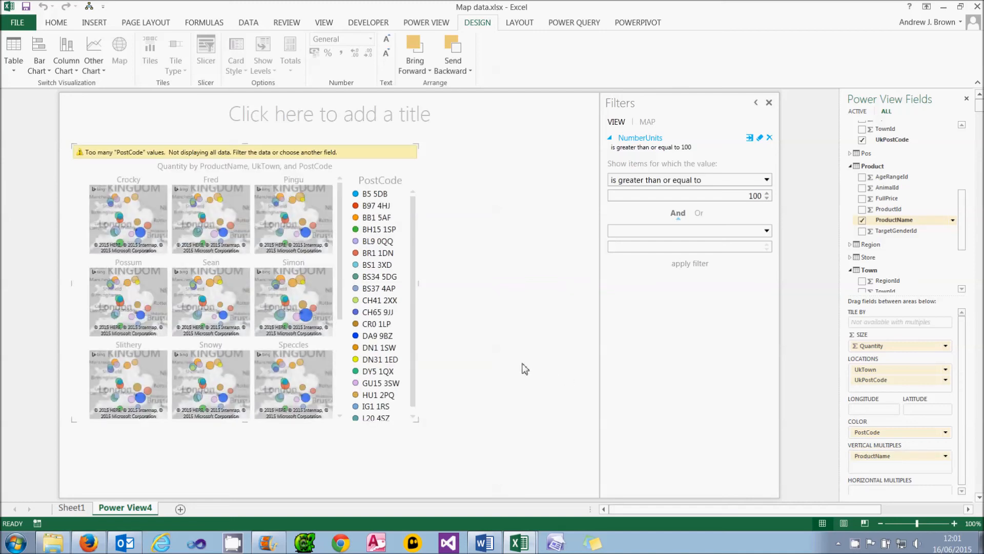
mouse_move(186, 184)
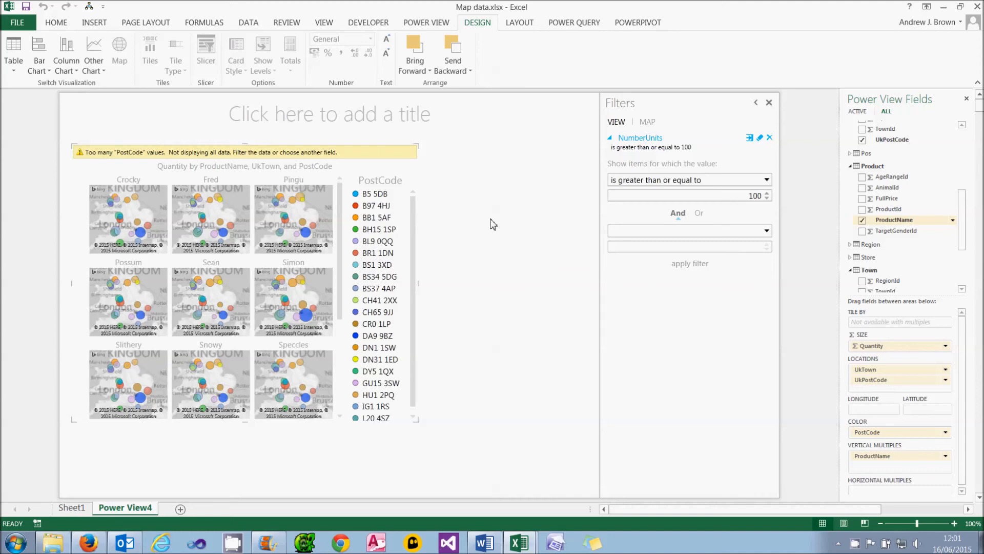
mouse_move(133, 284)
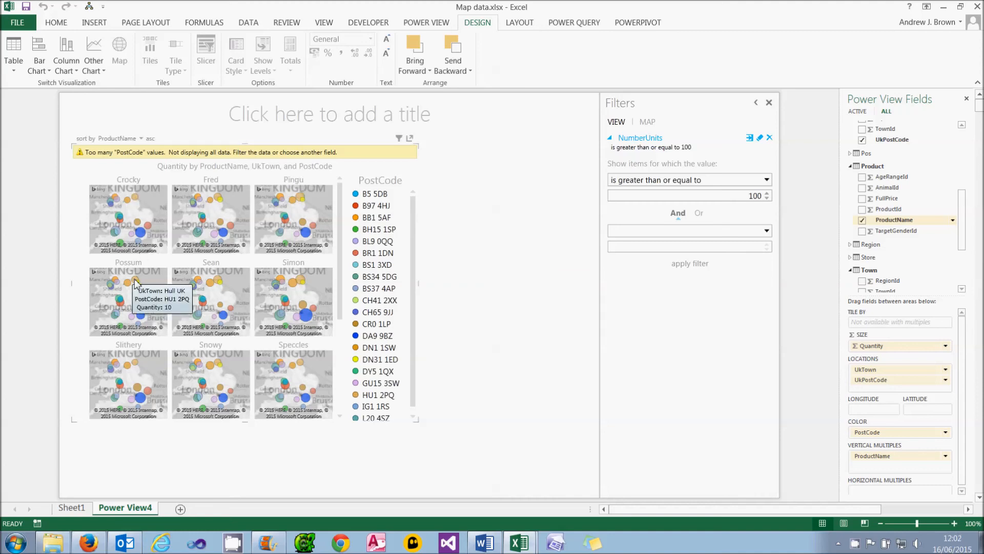
scroll("down", 3)
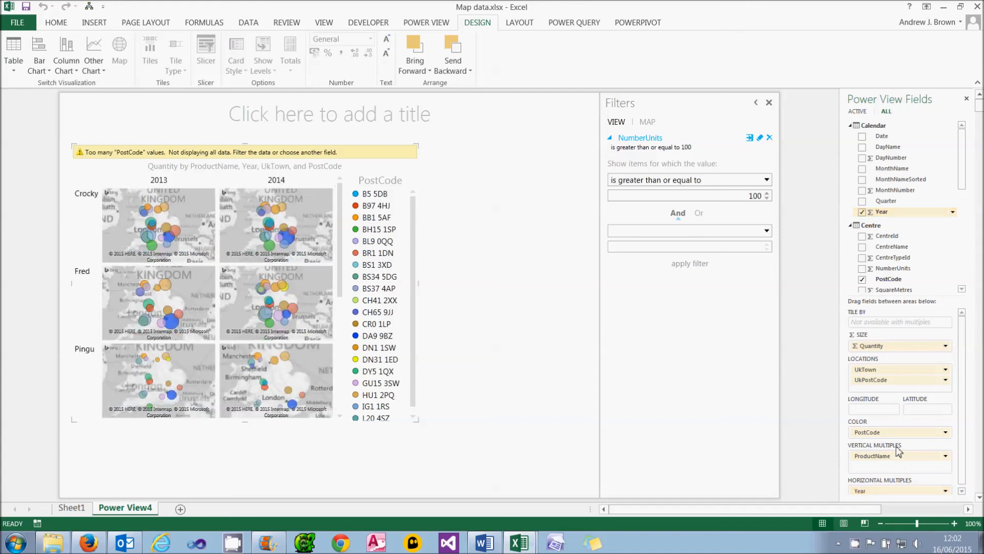
mouse_move(898, 455)
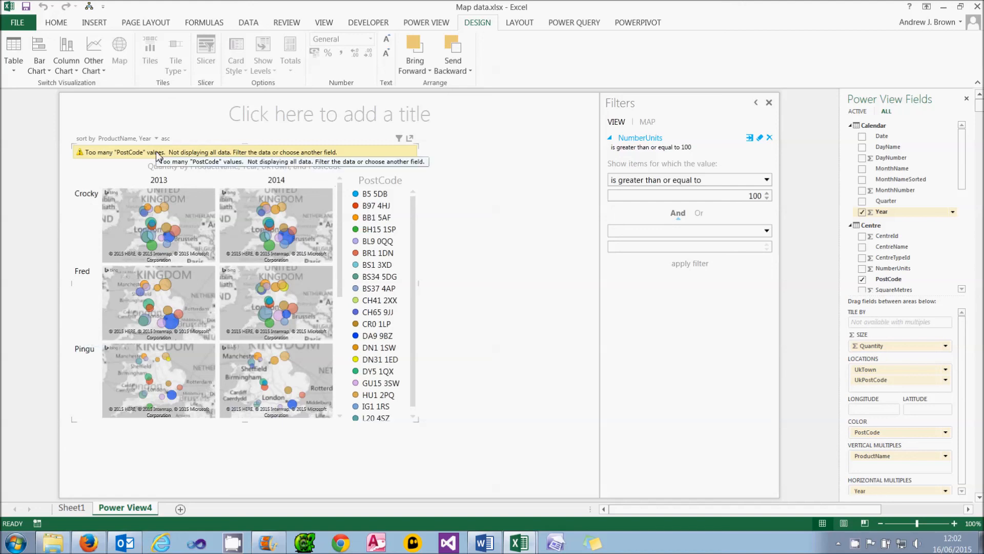
mouse_move(474, 202)
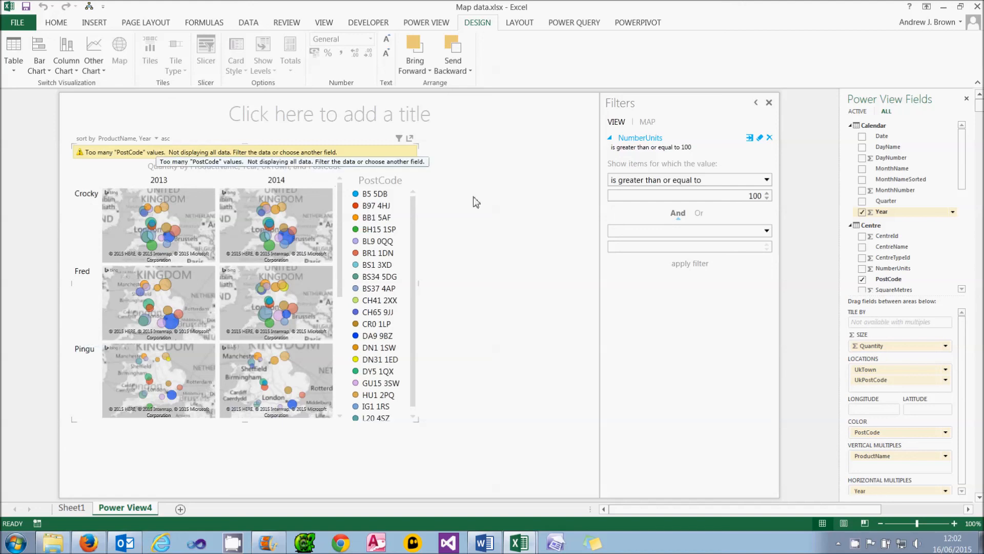
Change the NumberUnits filter threshold from 100 to 200 and apply it.
left_click(684, 194)
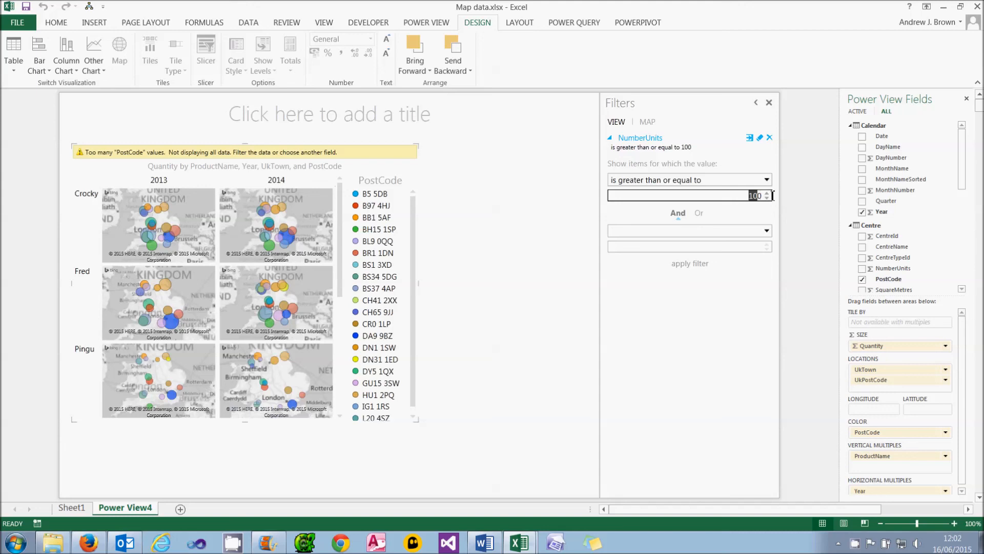
type("2")
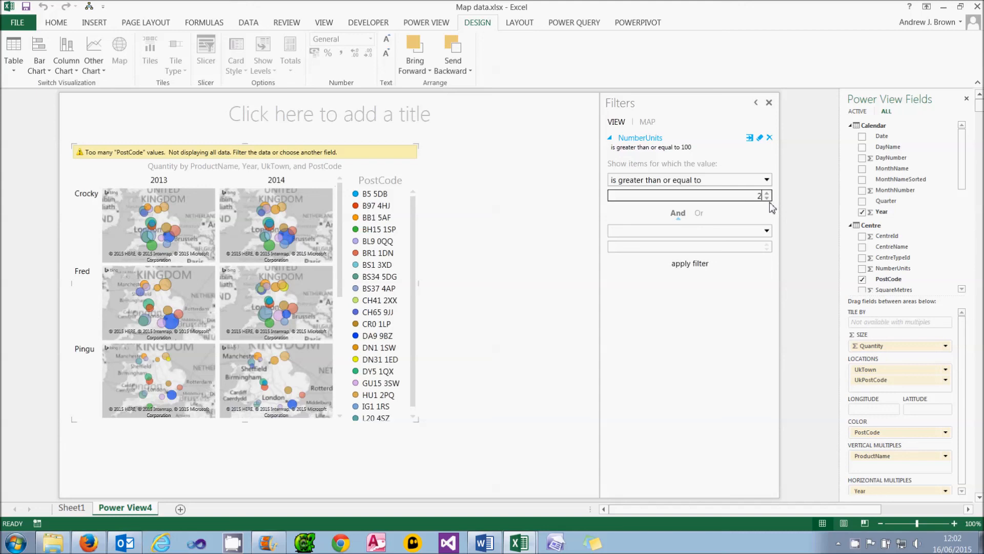
type("200")
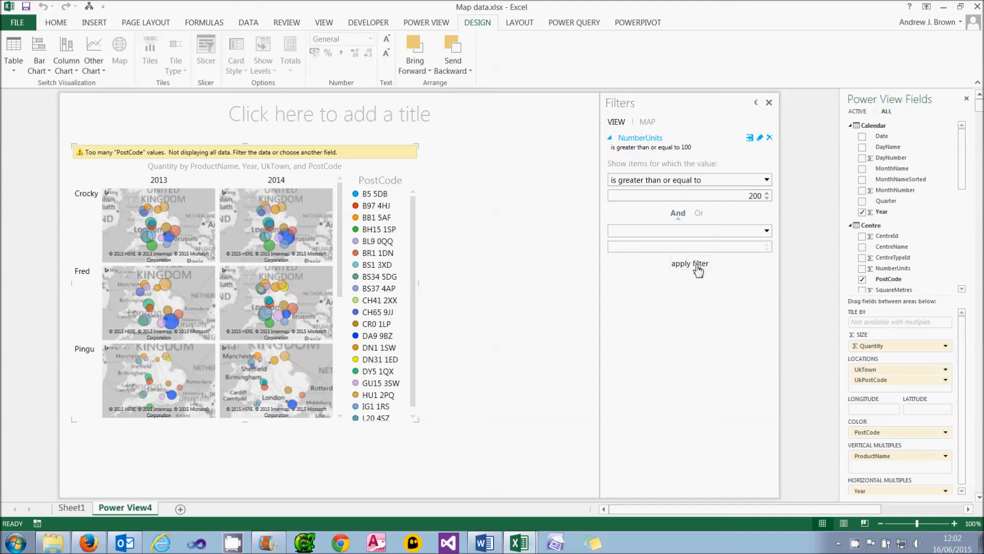
left_click(689, 264)
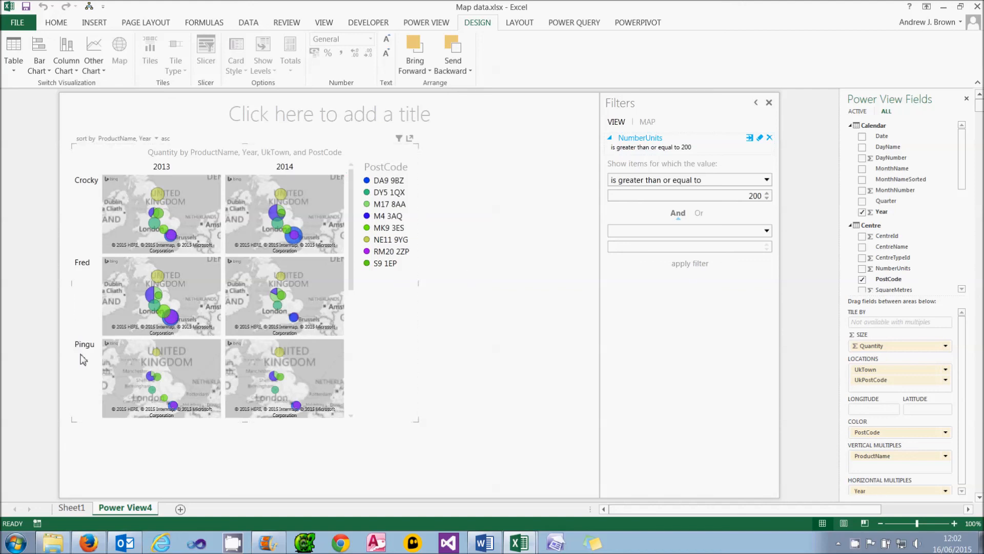
scroll("down", 3)
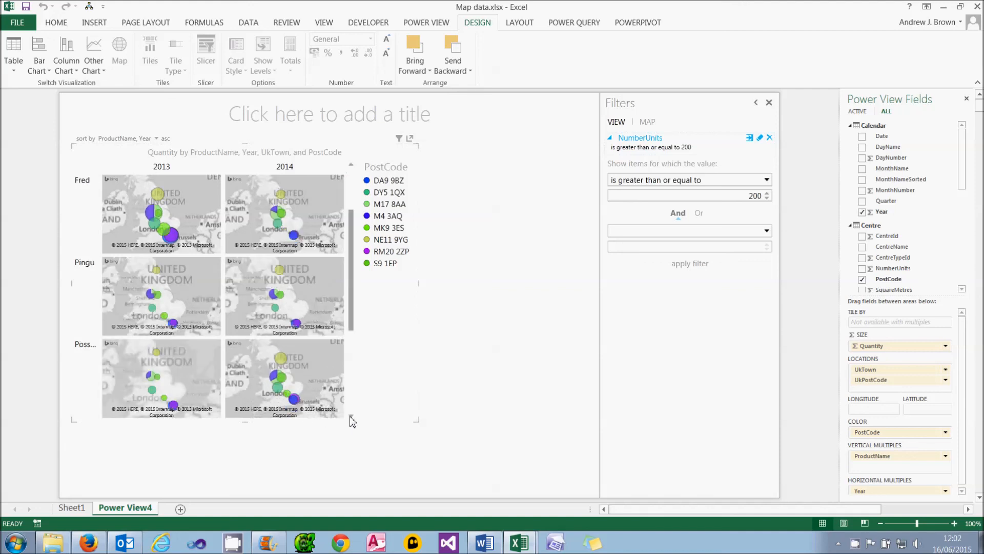
scroll("down", 3)
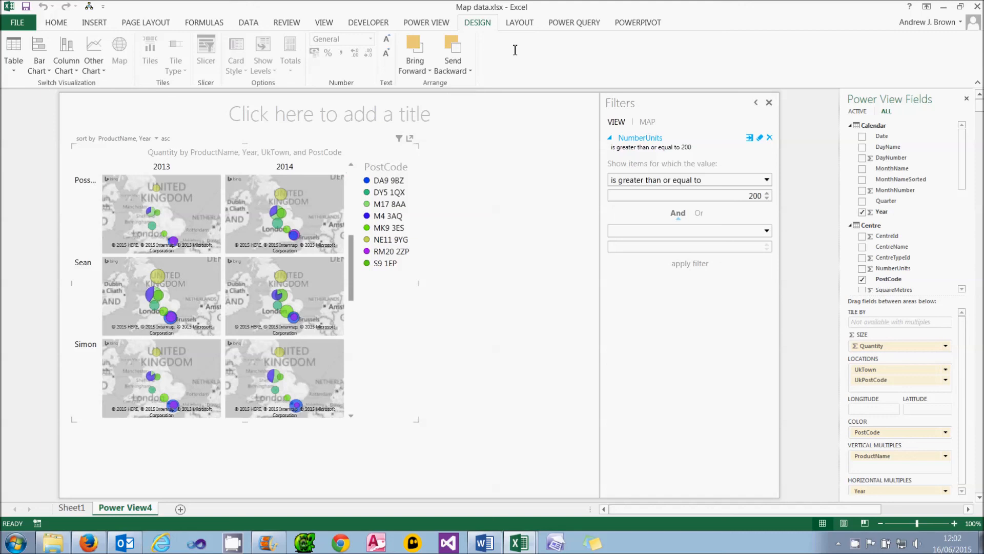
On the LAYOUT tab set the multiples Grid Height to 2 so maps show two product rows.
left_click(518, 21)
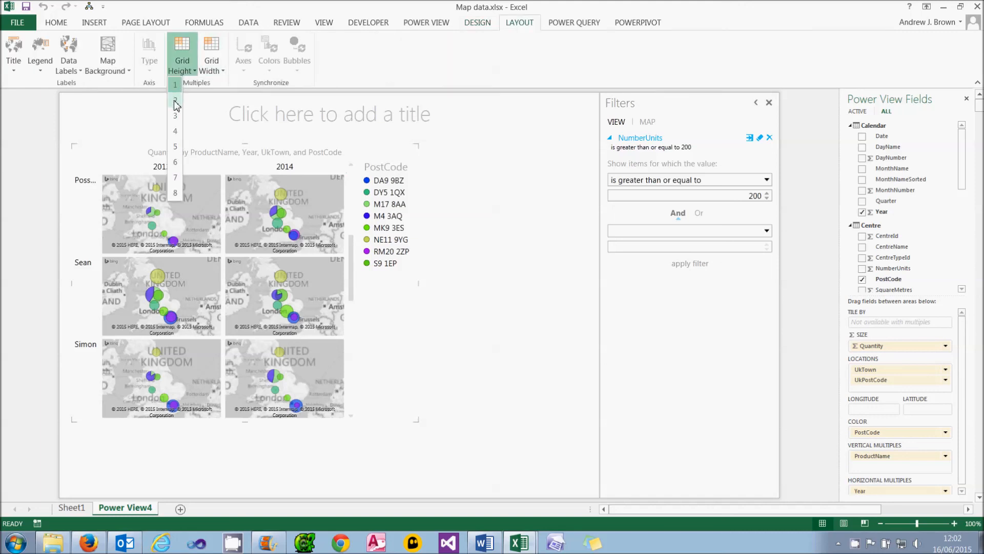
left_click(175, 115)
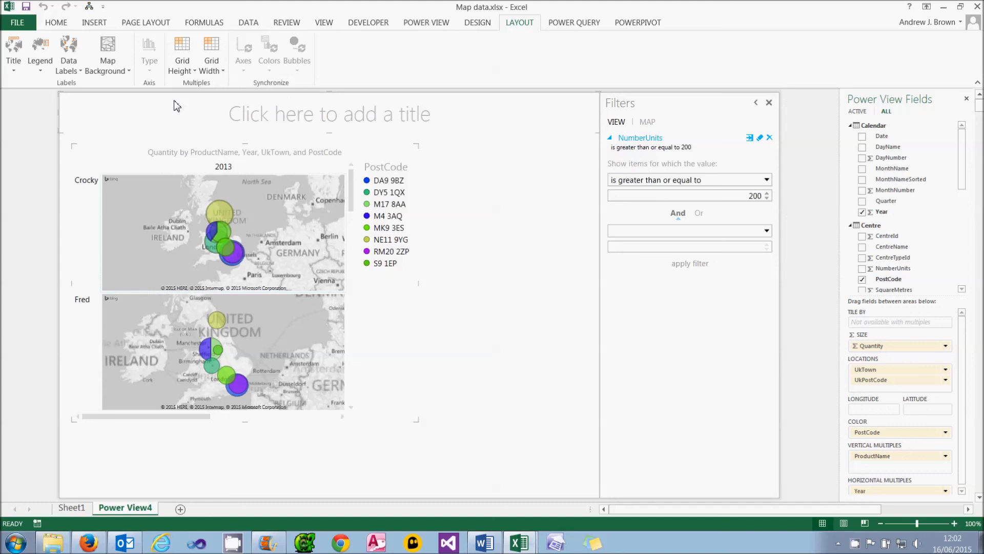
mouse_move(404, 432)
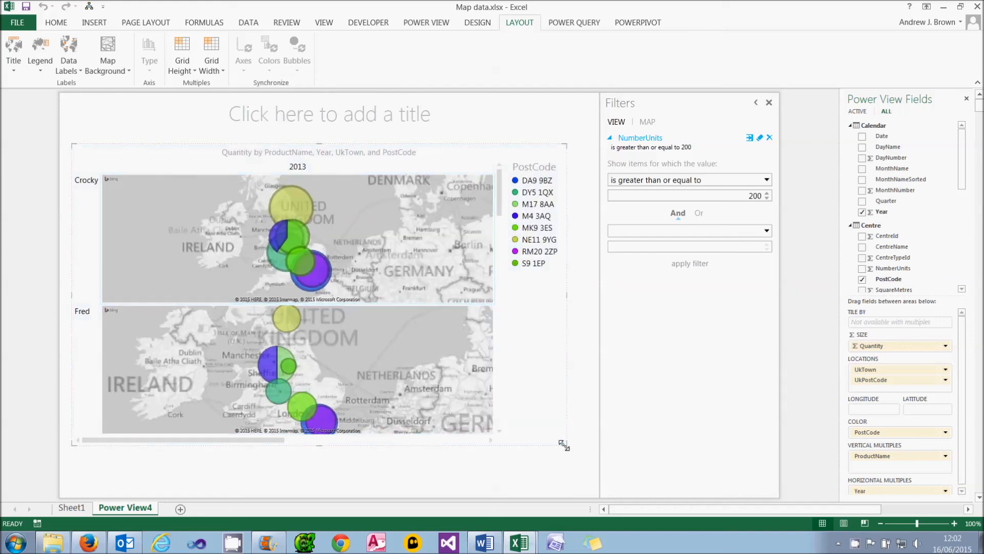
left_click(212, 53)
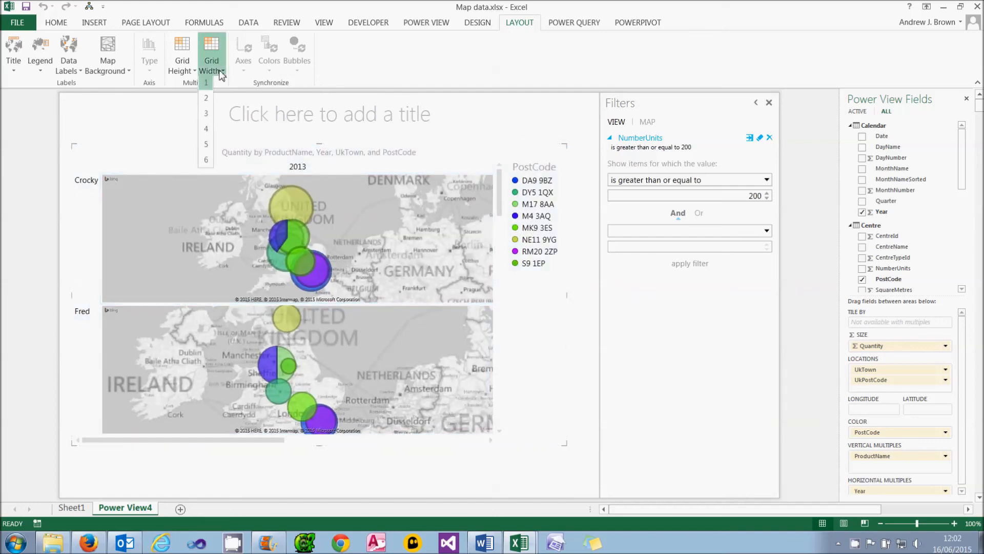